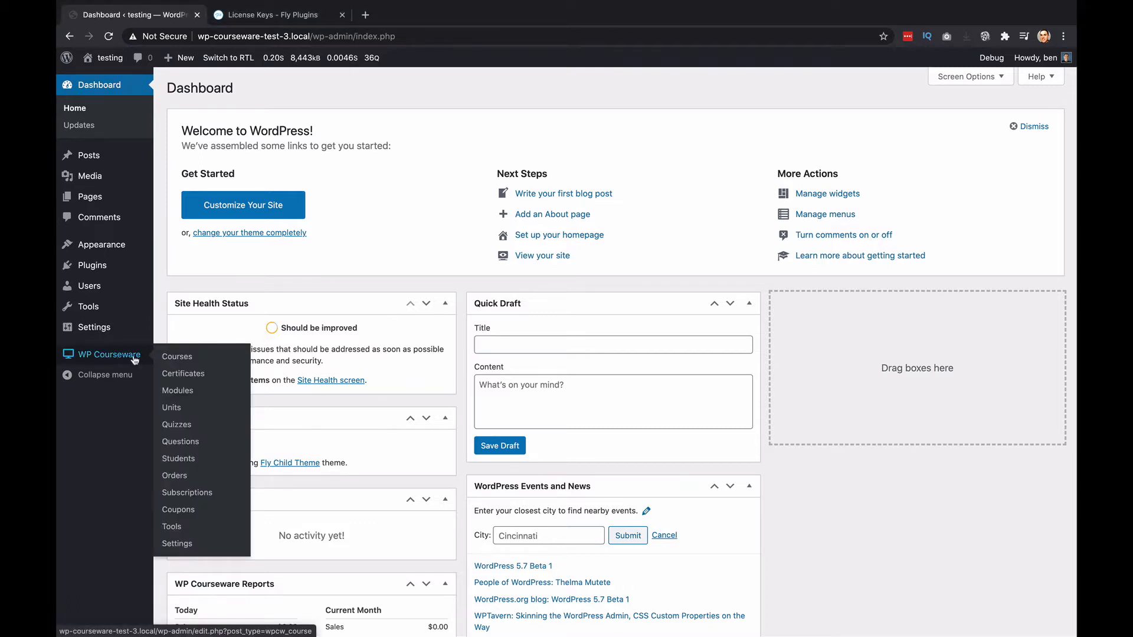
pyautogui.moveTo(183, 374)
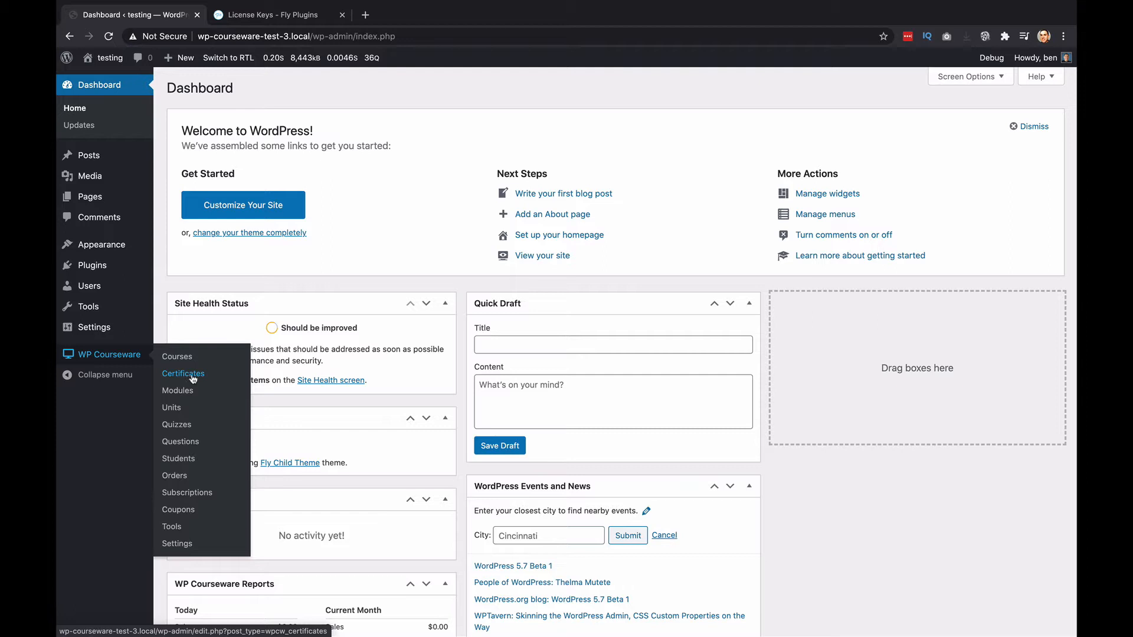
# Step: Go to the WP Courseware Certificates list, currently empty
pyautogui.click(183, 374)
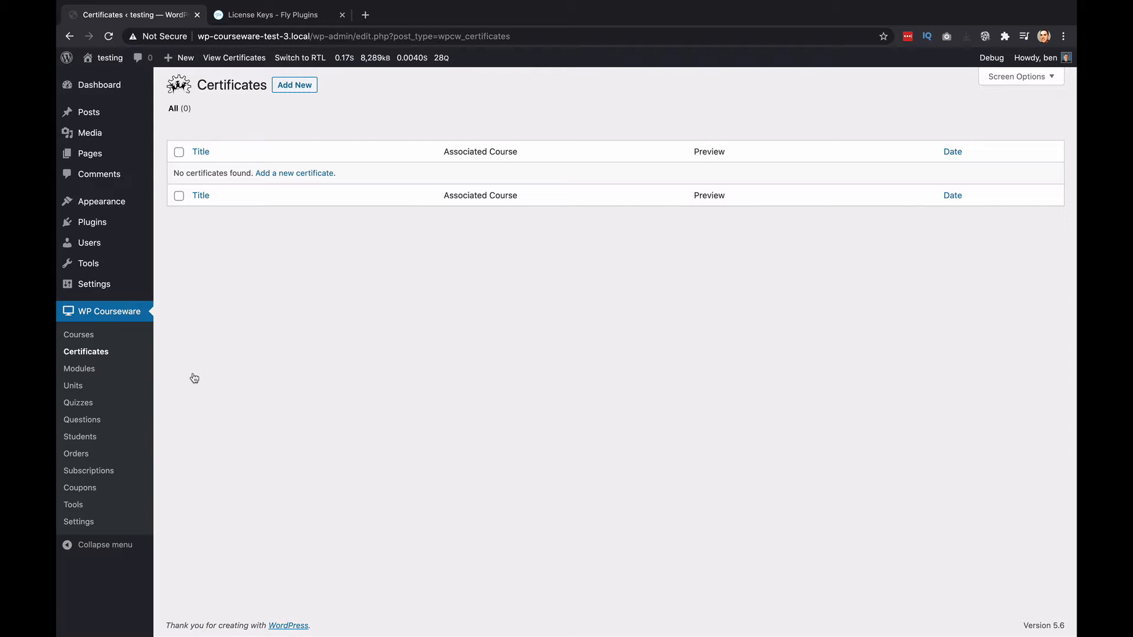
pyautogui.moveTo(363, 312)
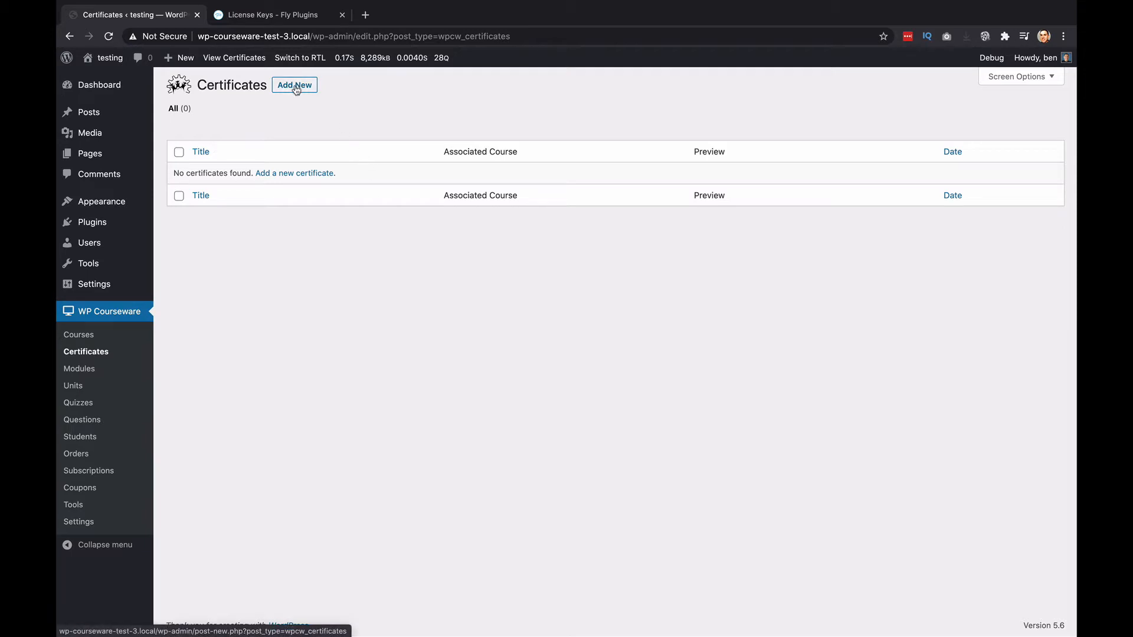
# Step: Add a new certificate and title it 'Course A'
pyautogui.click(294, 85)
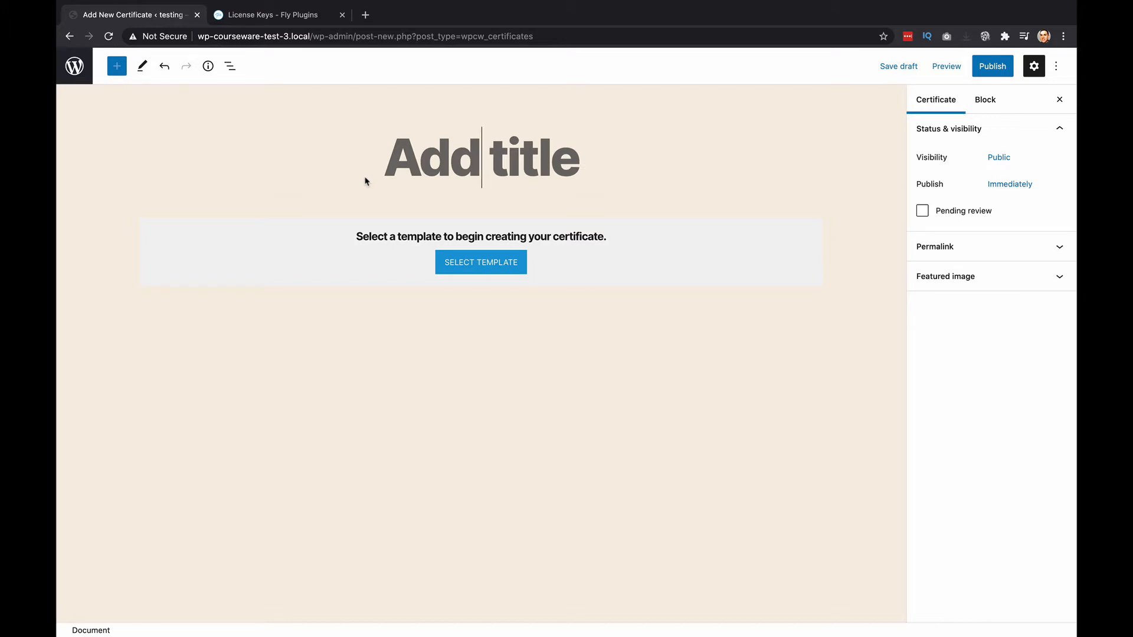
pyautogui.write('C')
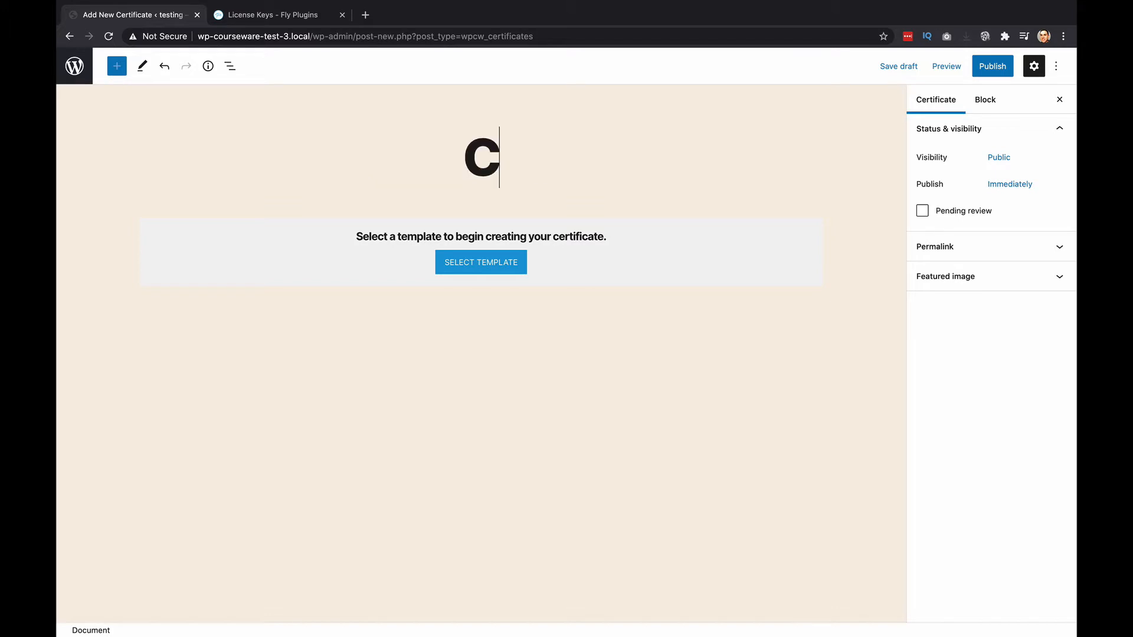
pyautogui.write('ourse A')
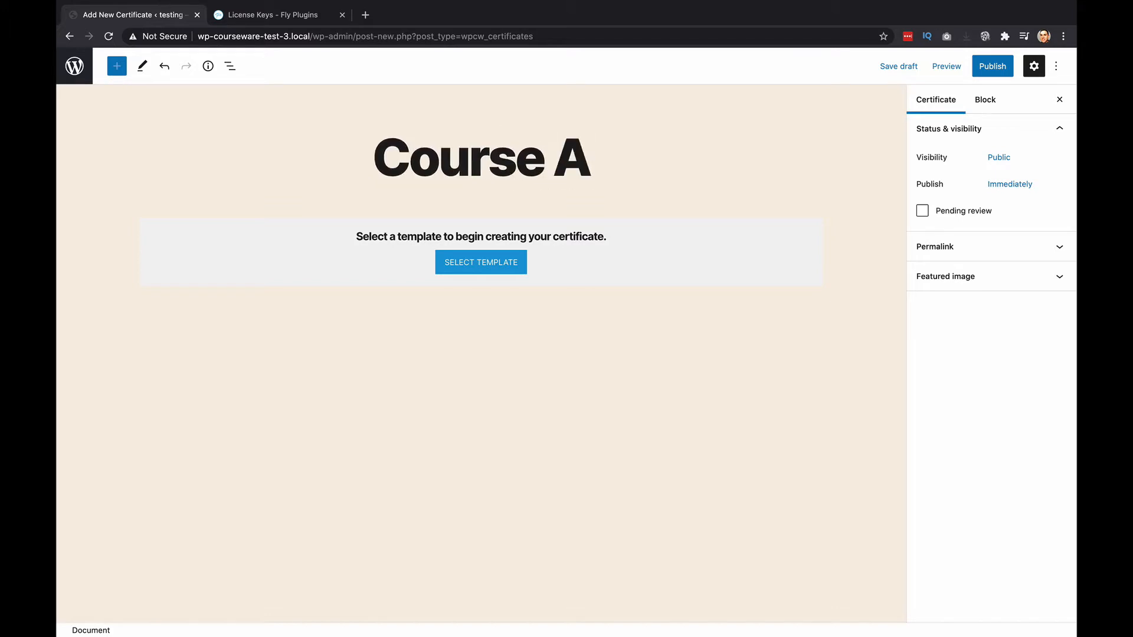
pyautogui.moveTo(491, 285)
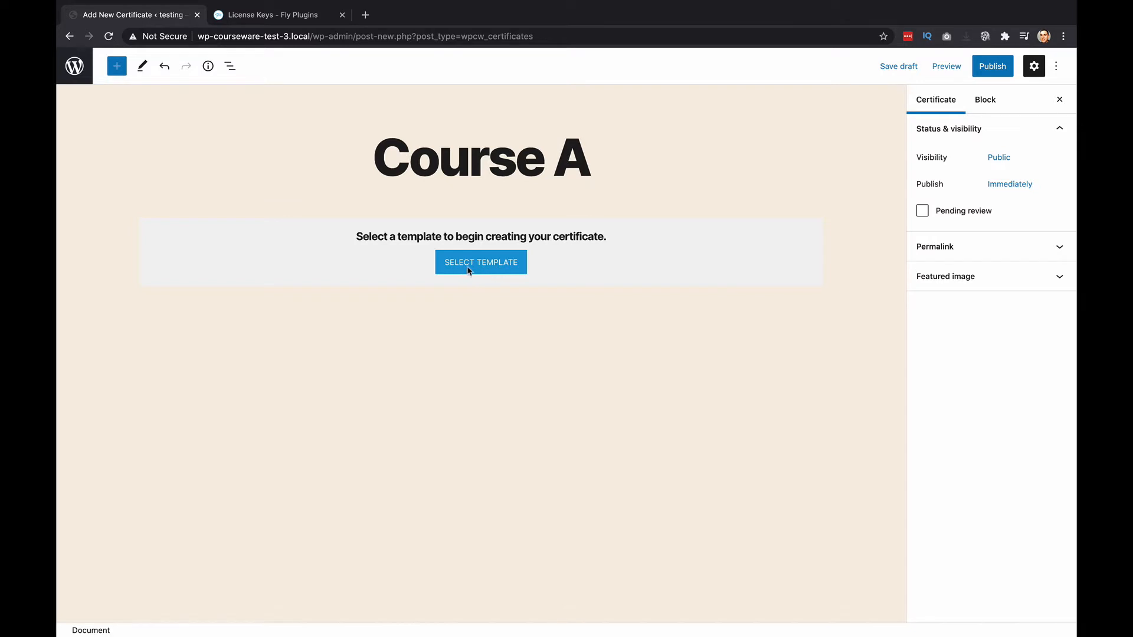
# Step: Bring up the Select Template dialog offering Template 1, Template 2 and Blank Template
pyautogui.click(480, 262)
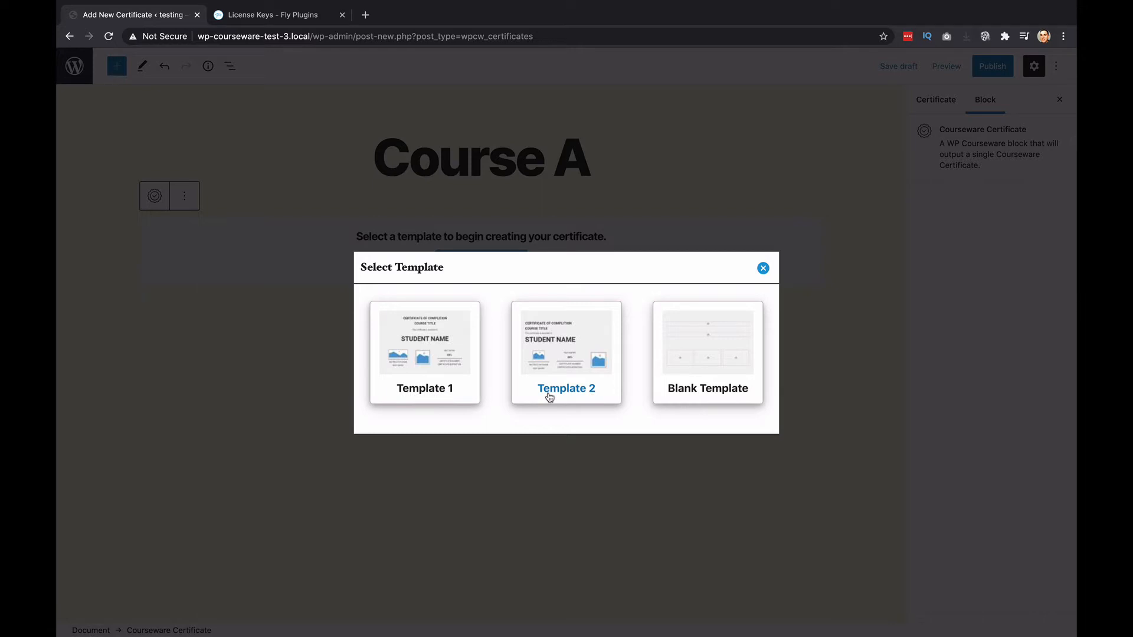
pyautogui.moveTo(707, 400)
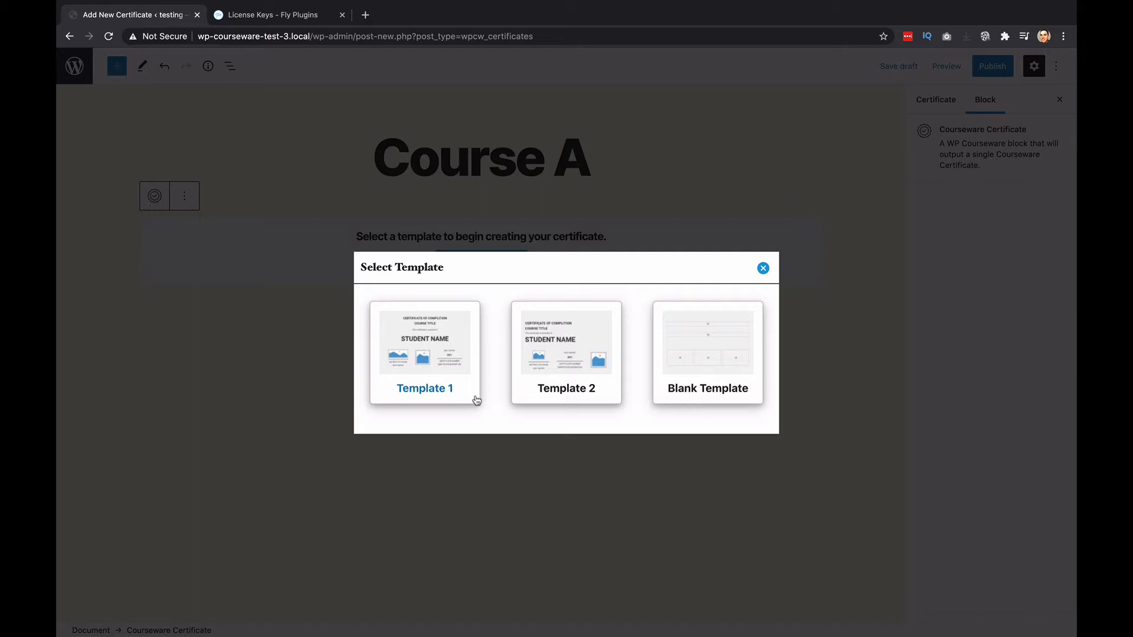
pyautogui.moveTo(424, 340)
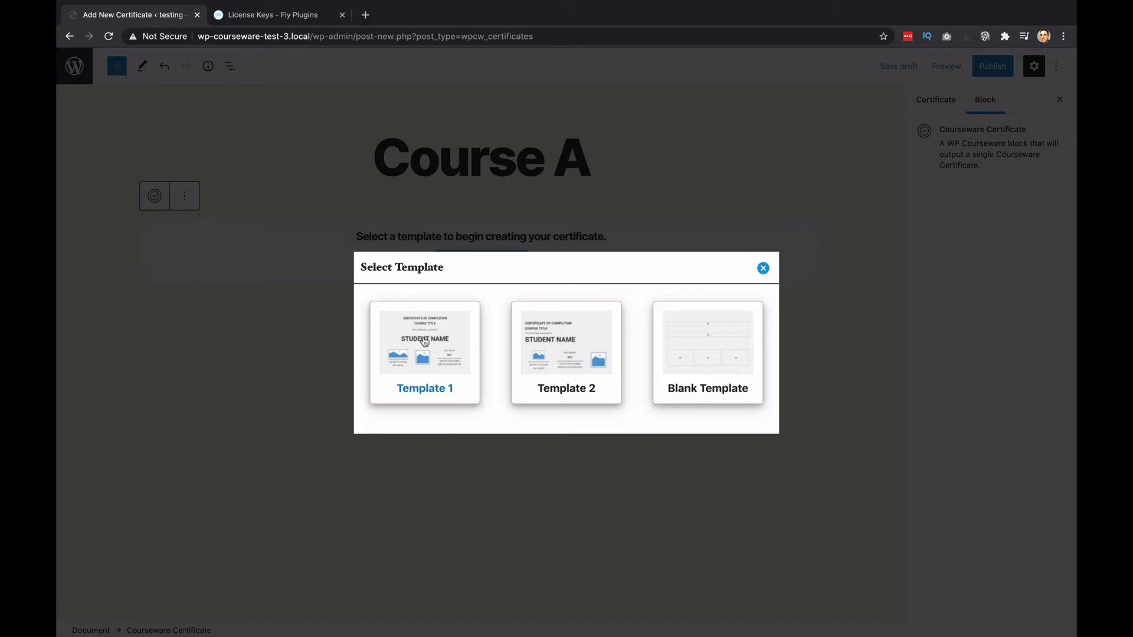
pyautogui.moveTo(438, 368)
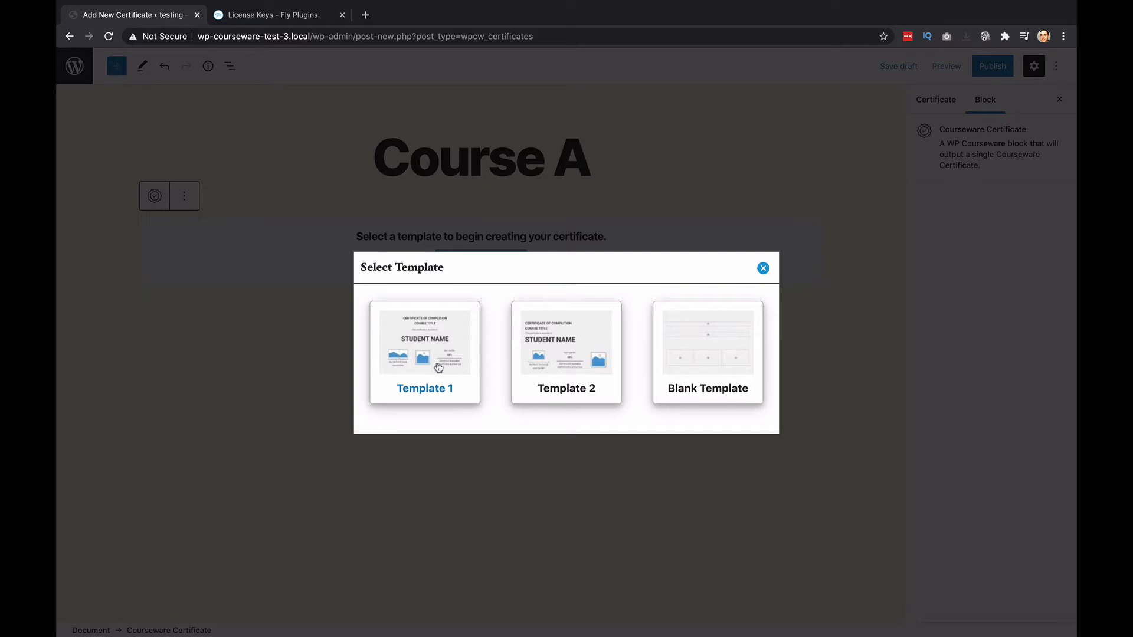
pyautogui.moveTo(403, 362)
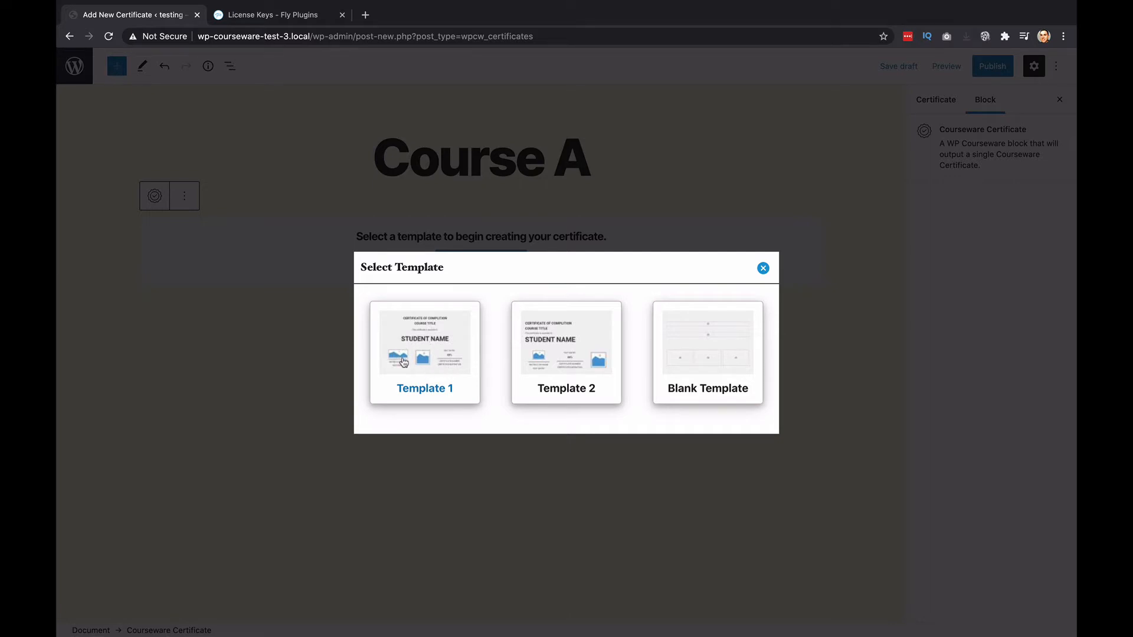
pyautogui.moveTo(425, 321)
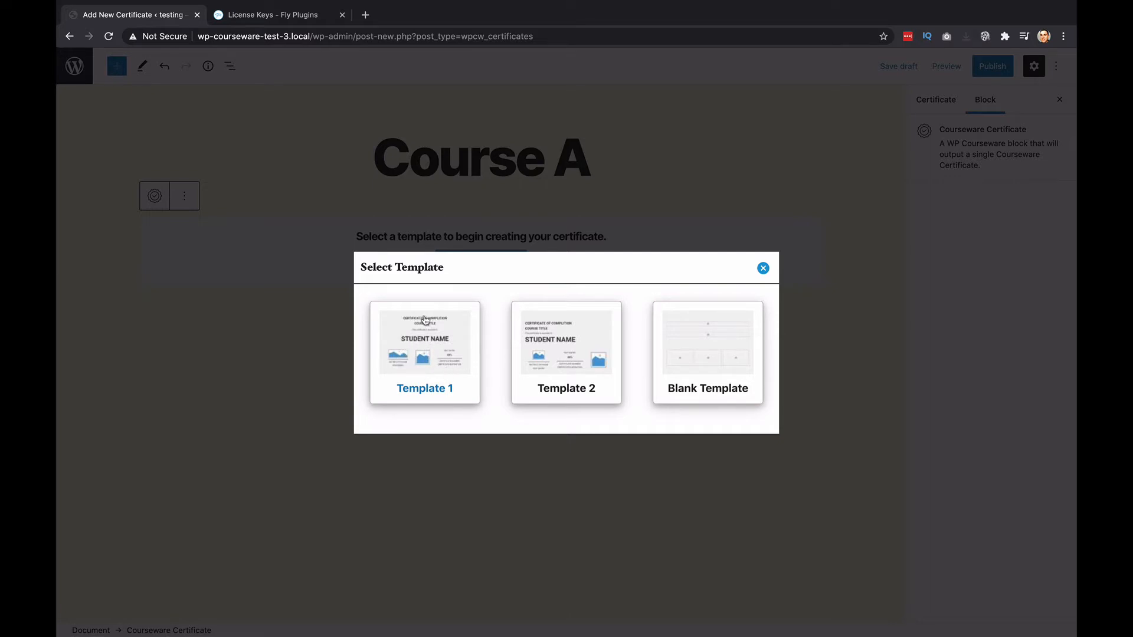
pyautogui.moveTo(422, 367)
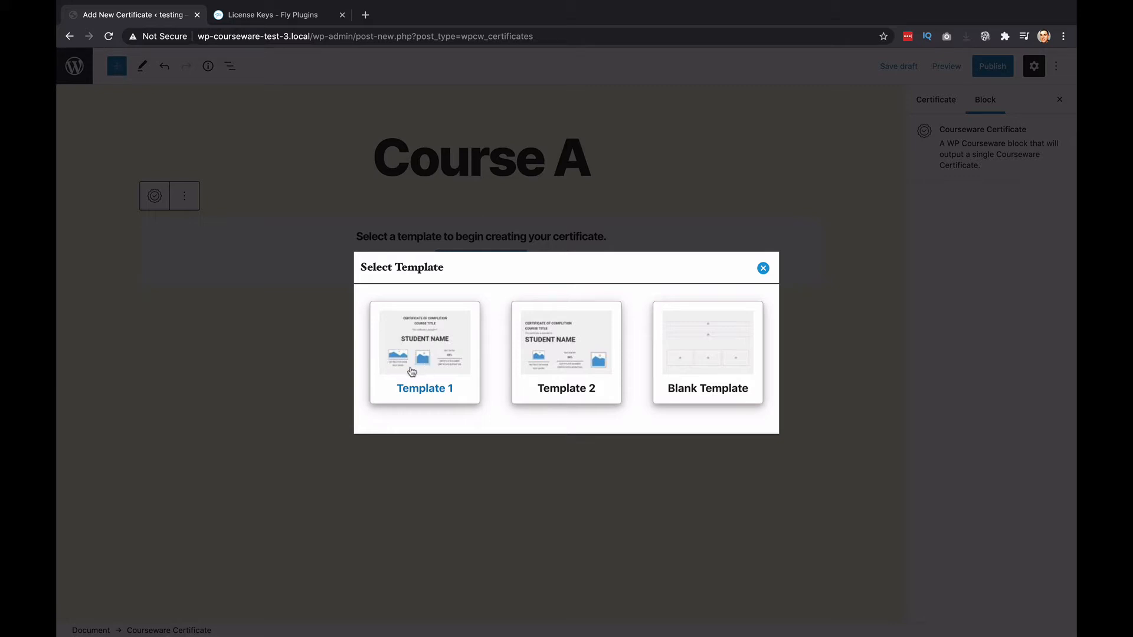
pyautogui.moveTo(612, 391)
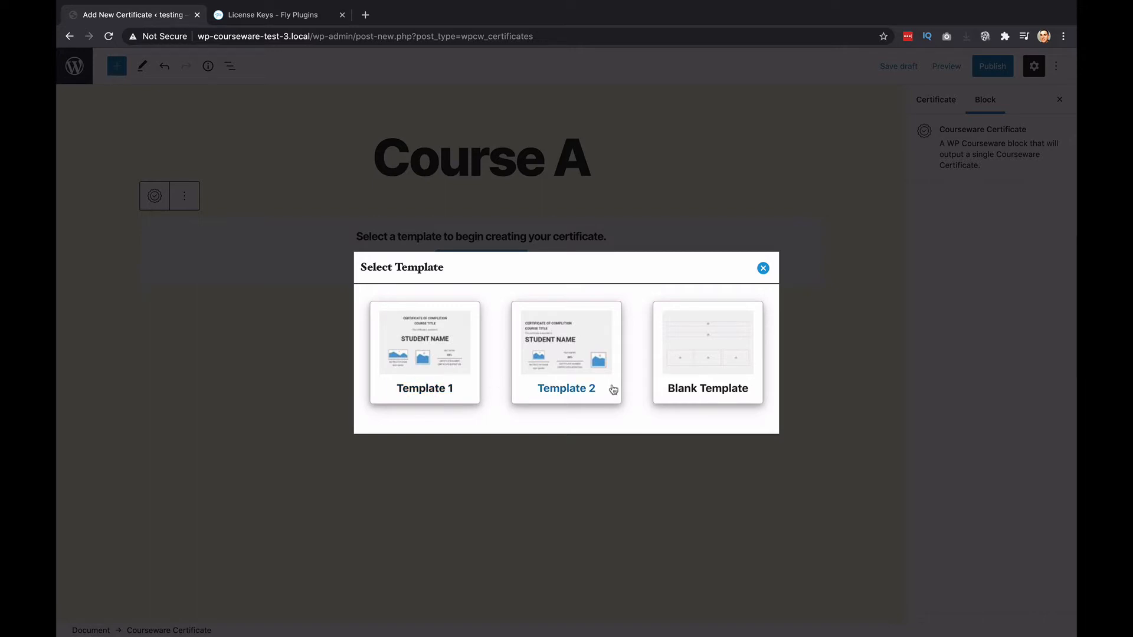
pyautogui.moveTo(536, 353)
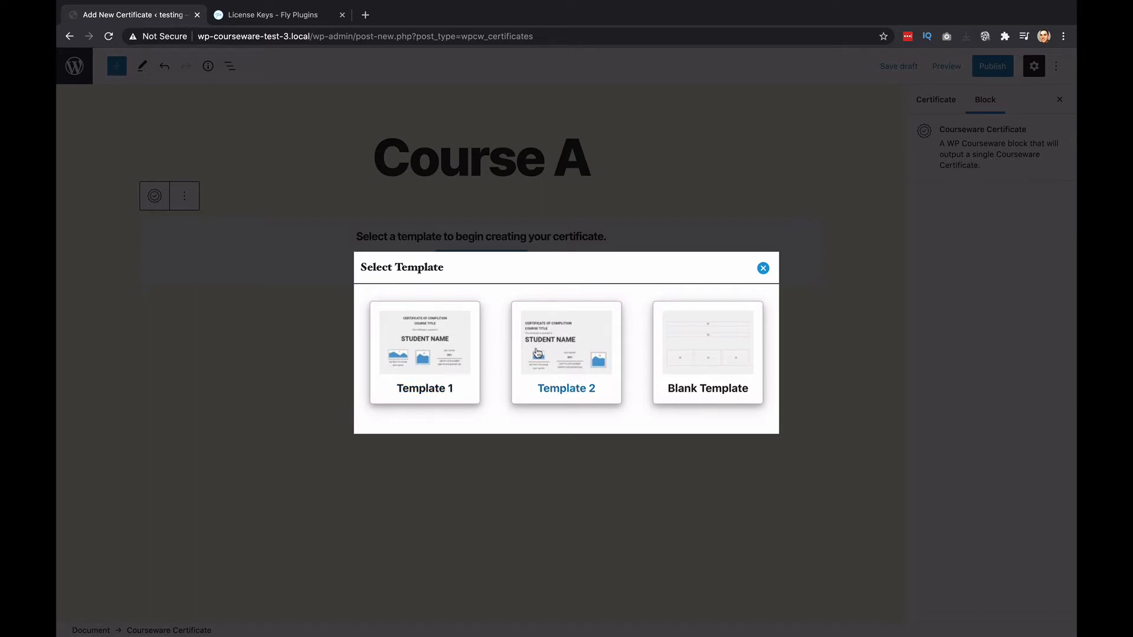
pyautogui.moveTo(582, 367)
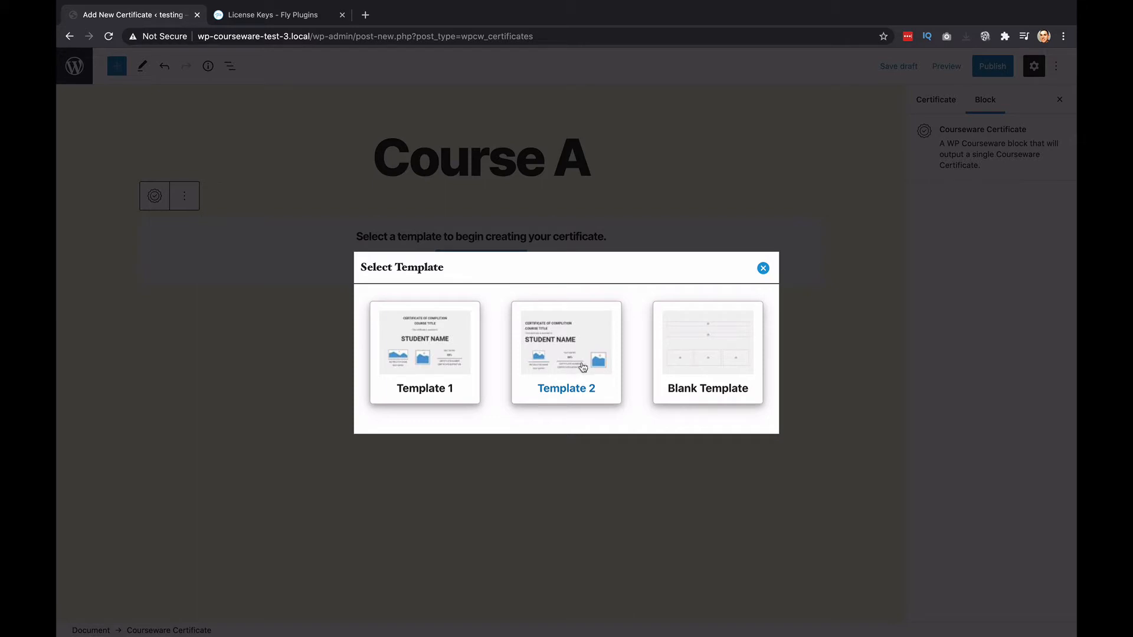
pyautogui.moveTo(582, 374)
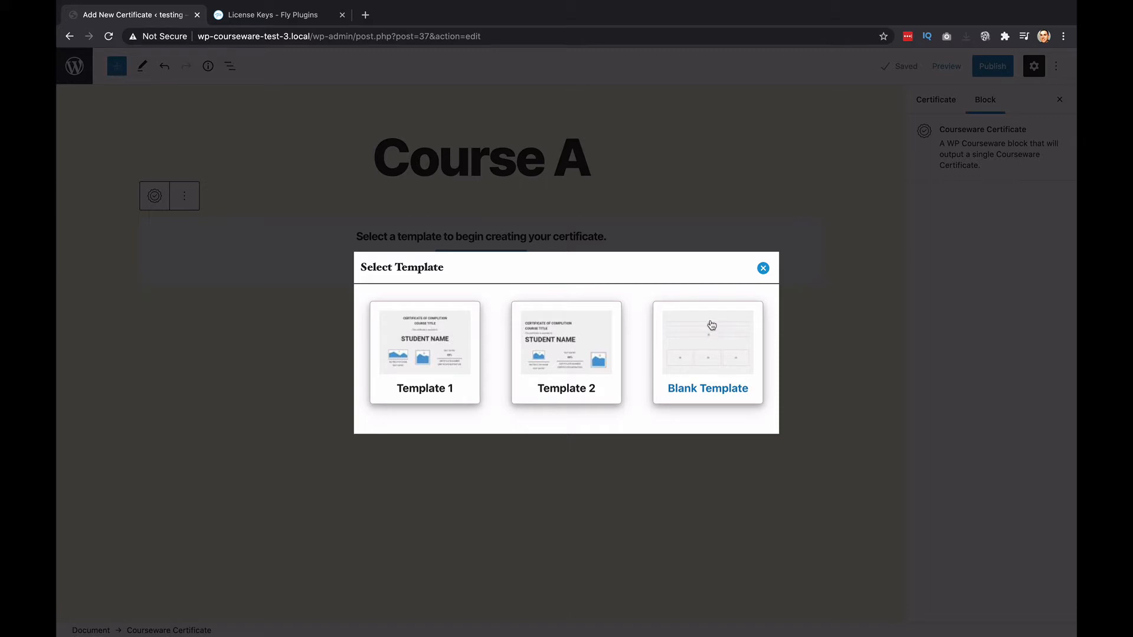
pyautogui.moveTo(713, 338)
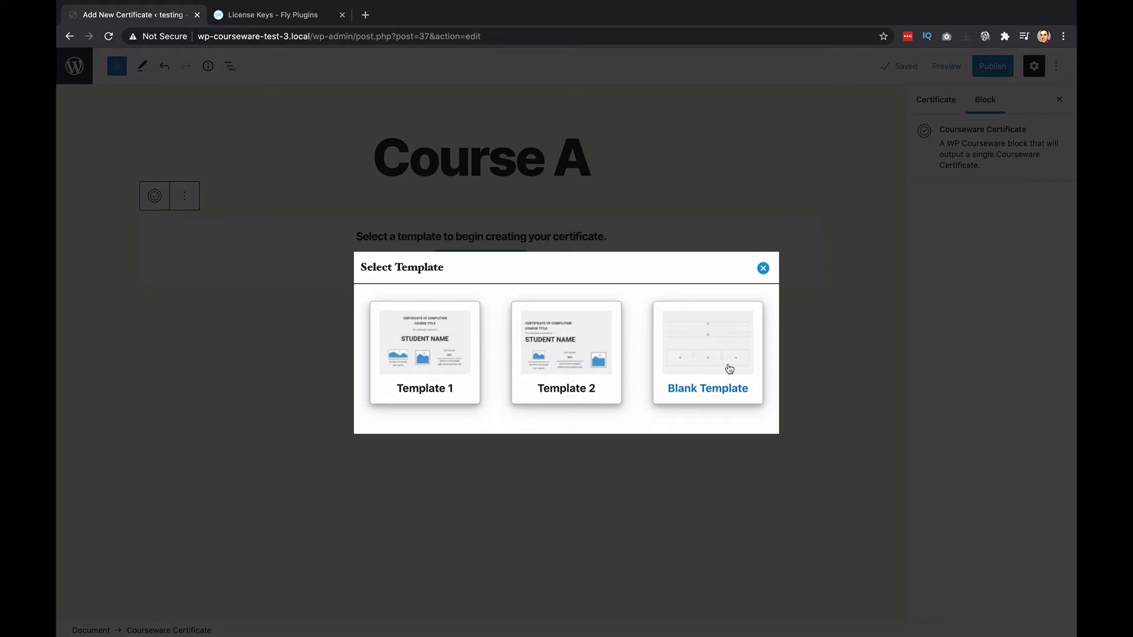
pyautogui.moveTo(714, 368)
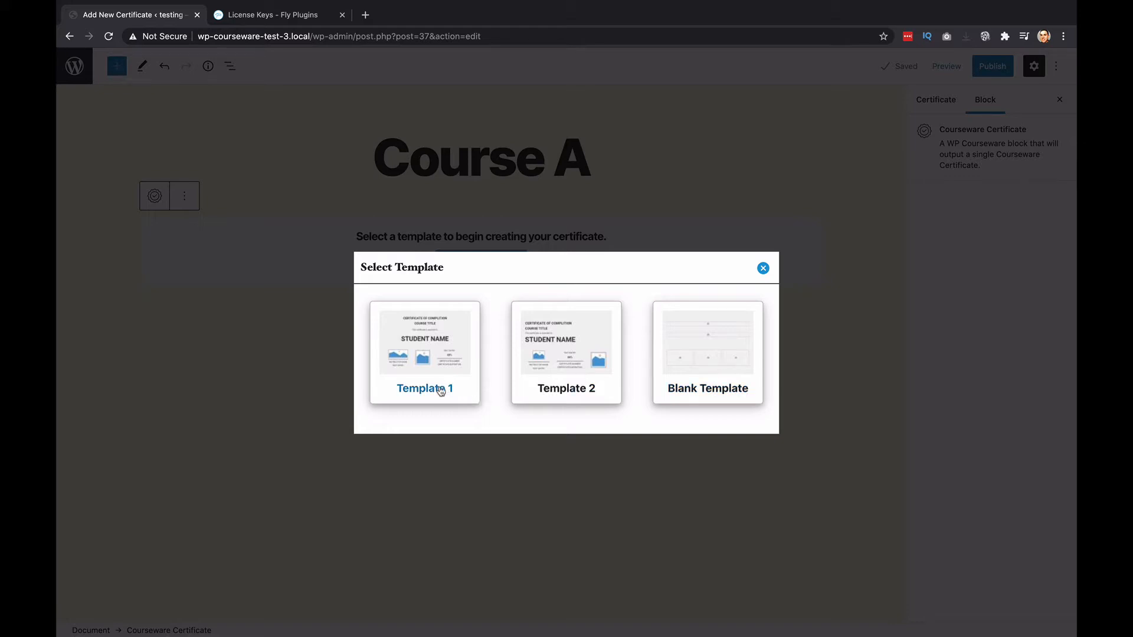
# Step: Apply Template 1 and retype its heading as 'Certificate for:'
pyautogui.click(425, 389)
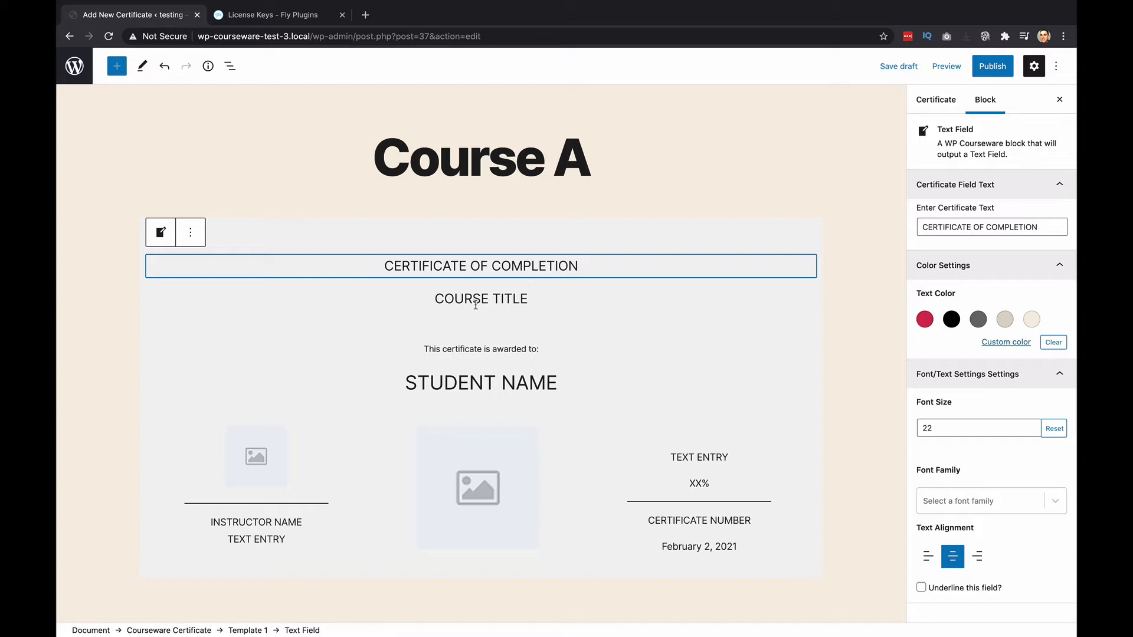
pyautogui.moveTo(545, 317)
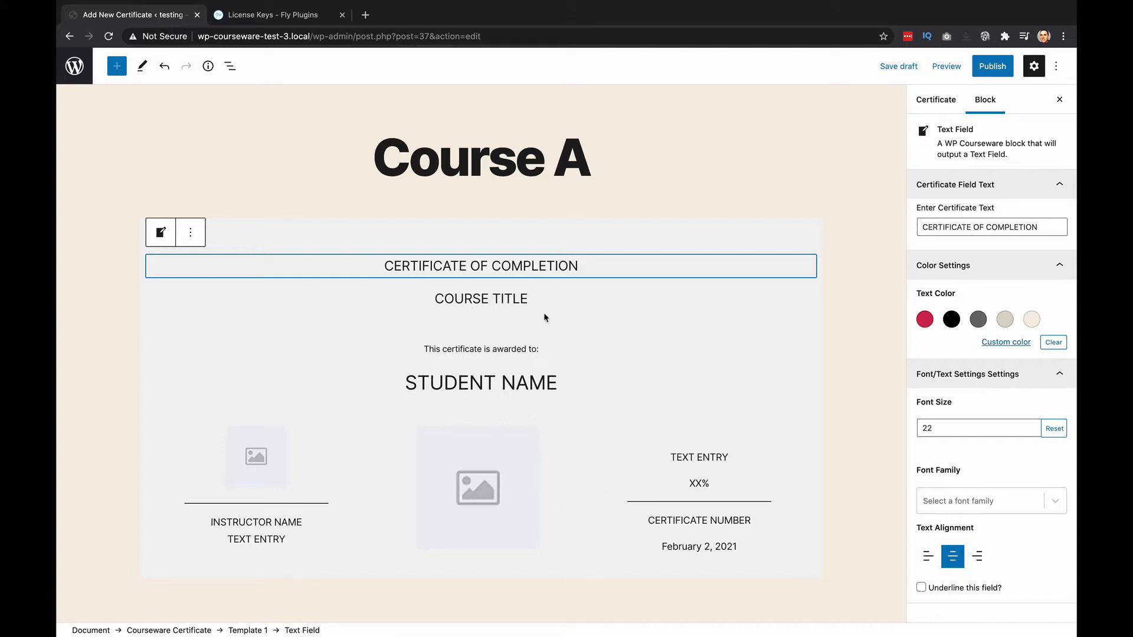
pyautogui.moveTo(537, 293)
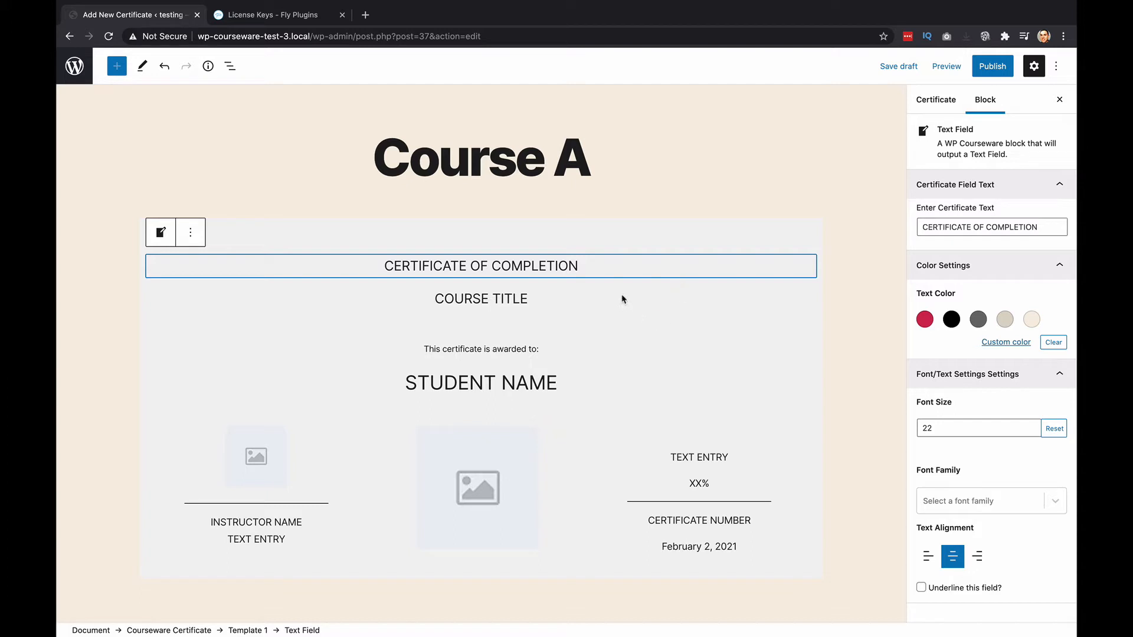
pyautogui.moveTo(787, 293)
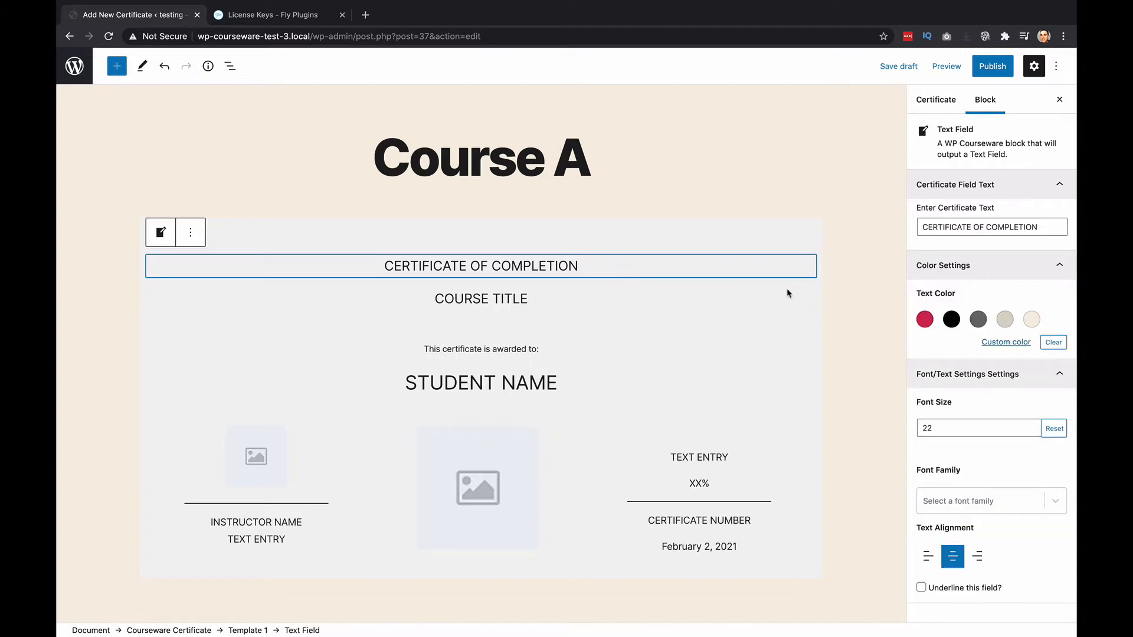
pyautogui.moveTo(692, 295)
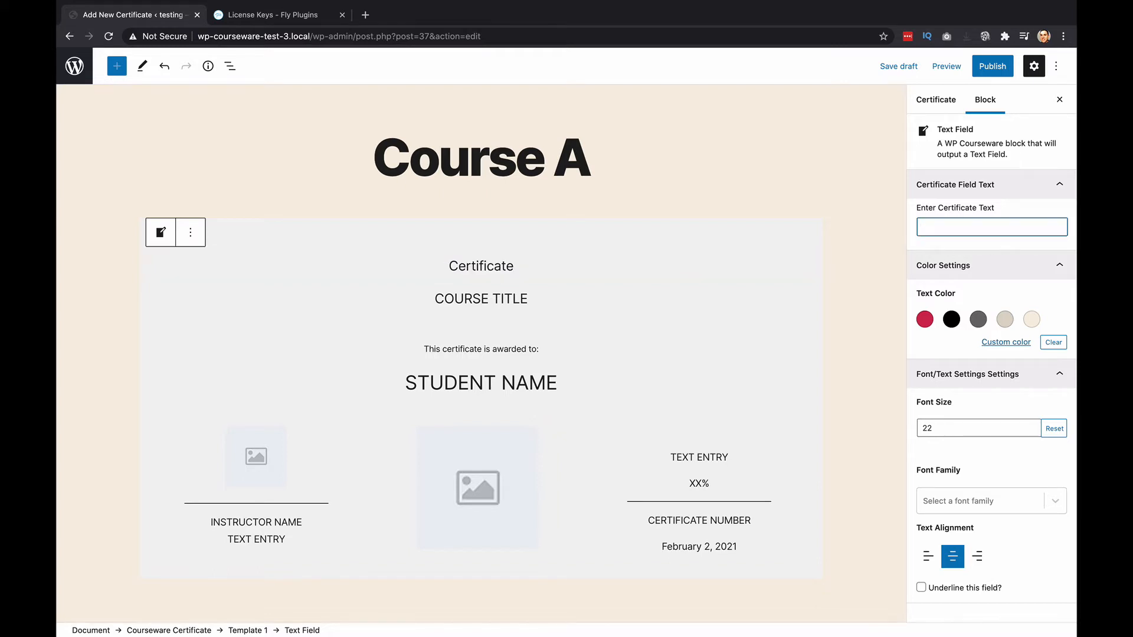
pyautogui.write('Ce')
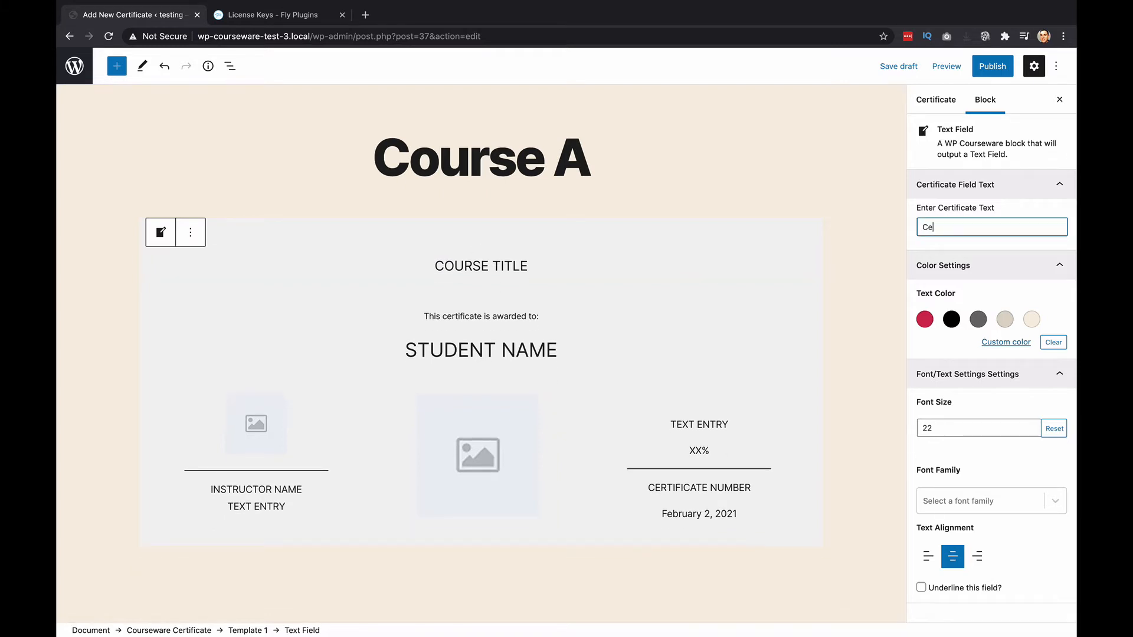
pyautogui.write('tificate for:')
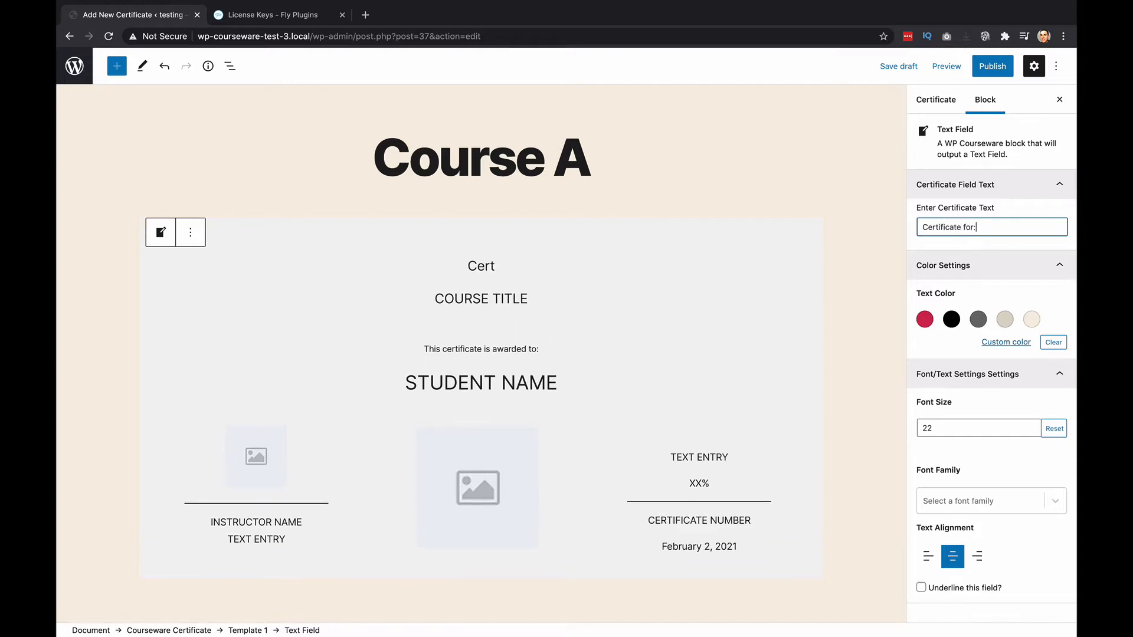
# Step: Make the Course Title red, size 24, Montserrat Bold, then select the awarded-to line
pyautogui.click(480, 298)
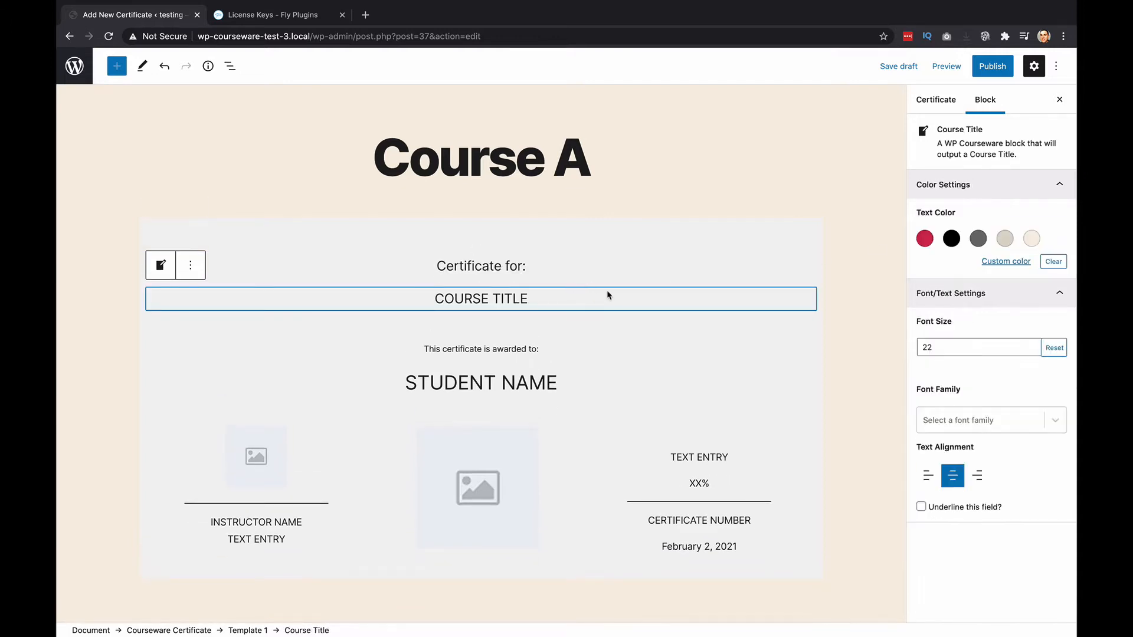
pyautogui.moveTo(897, 247)
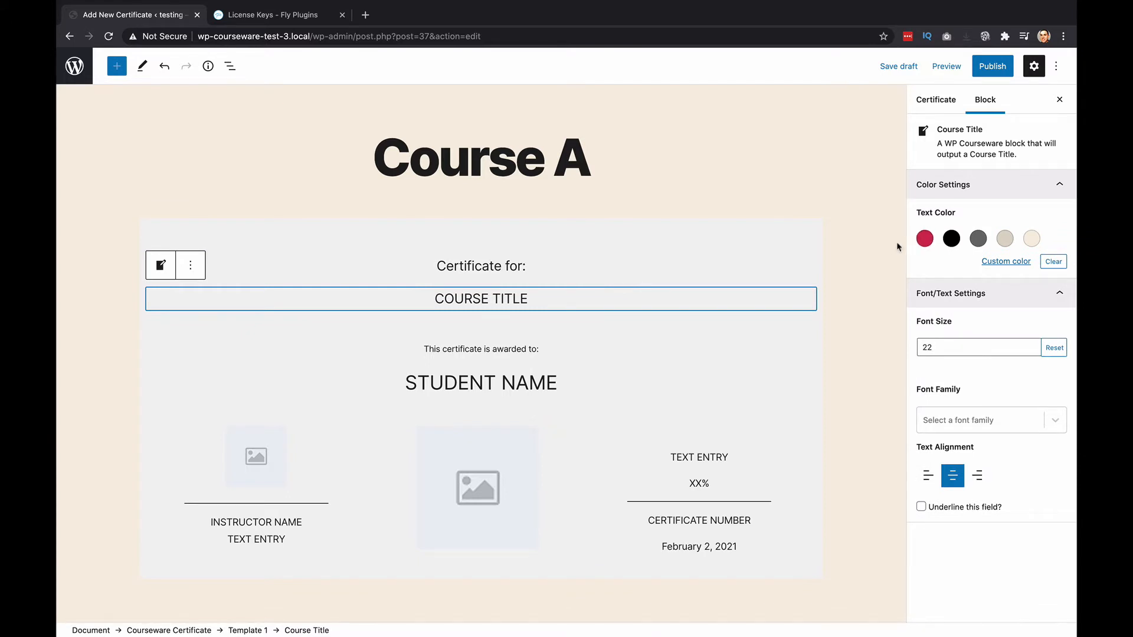
pyautogui.click(924, 238)
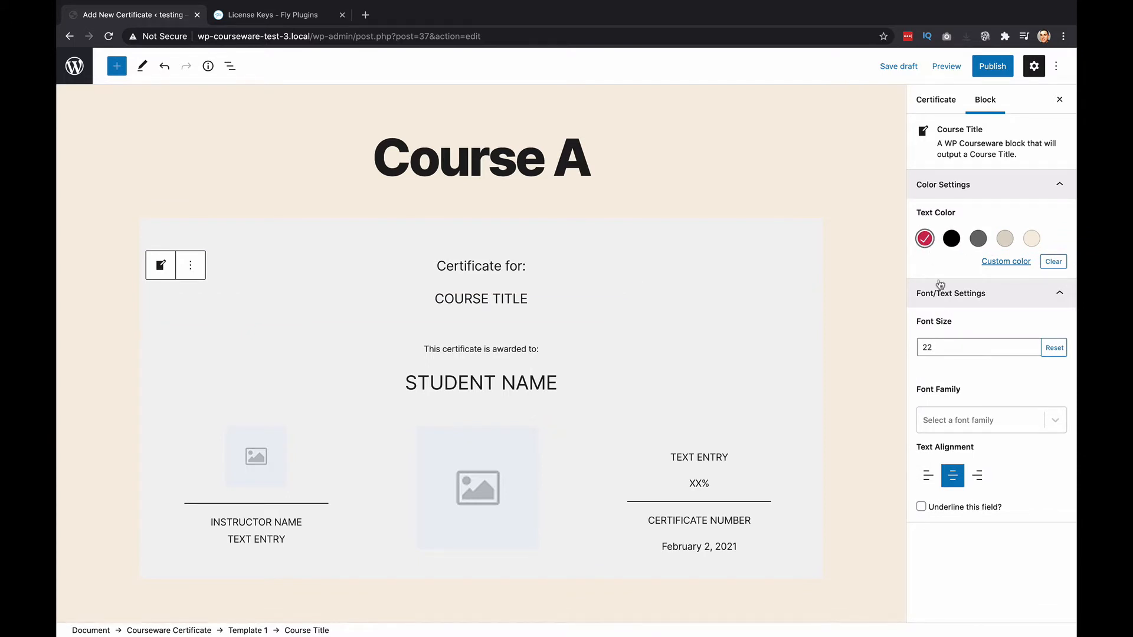
pyautogui.click(923, 238)
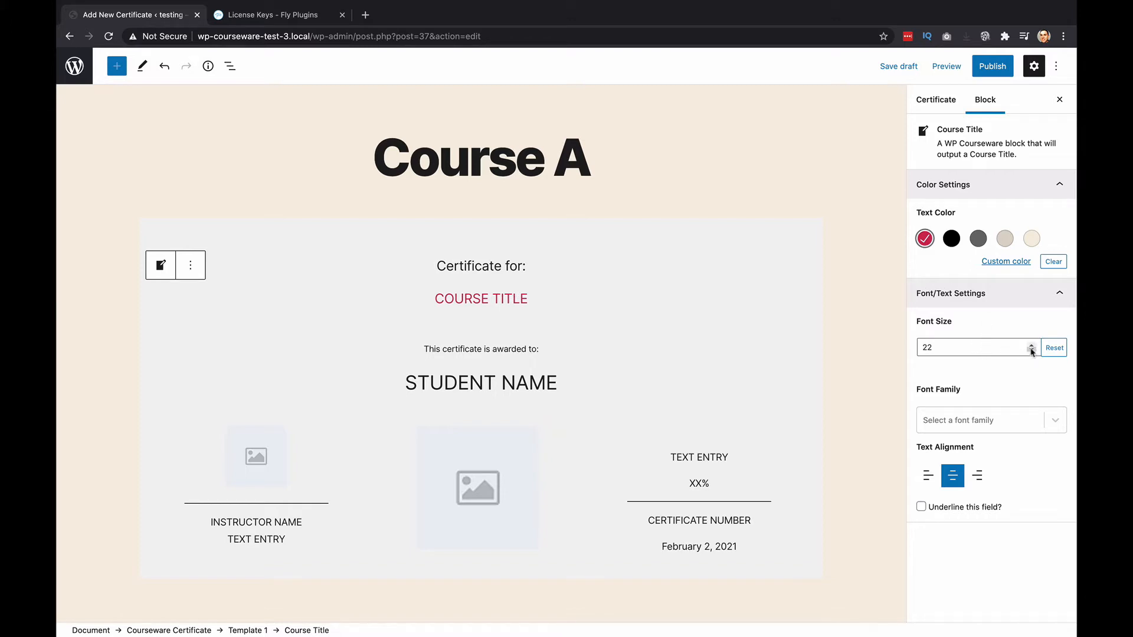
pyautogui.click(971, 347)
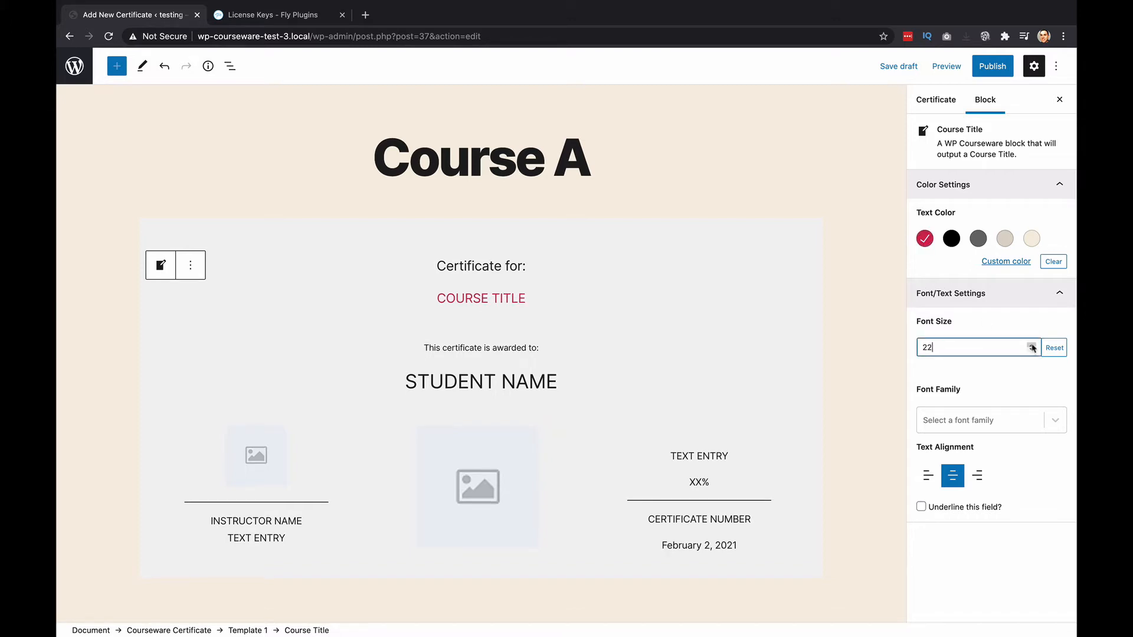
pyautogui.click(1031, 343)
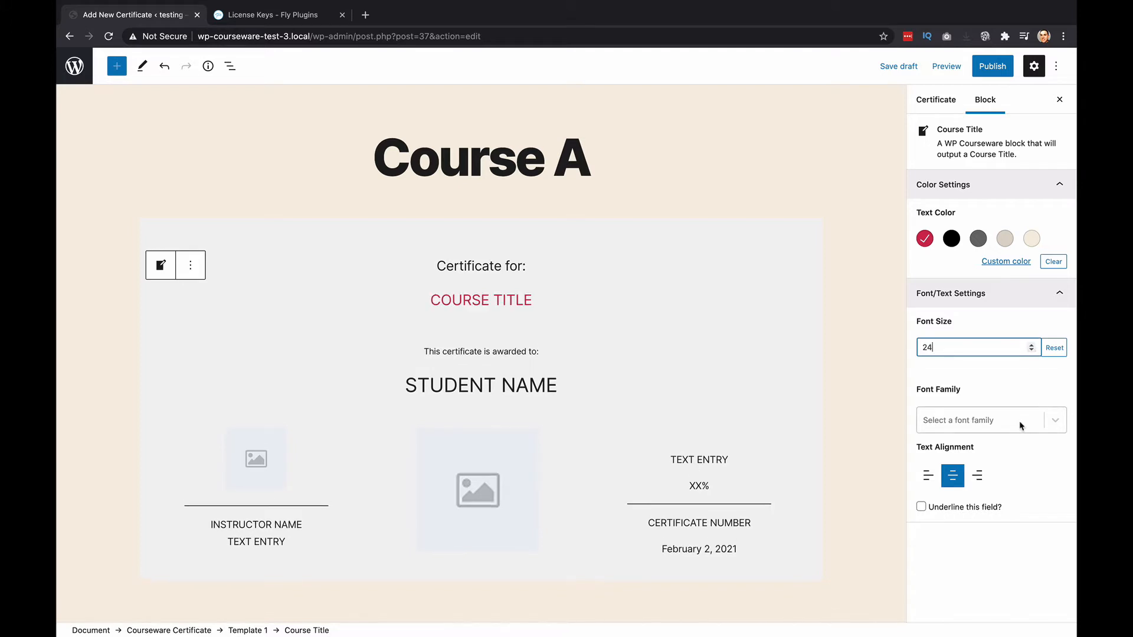
pyautogui.click(983, 420)
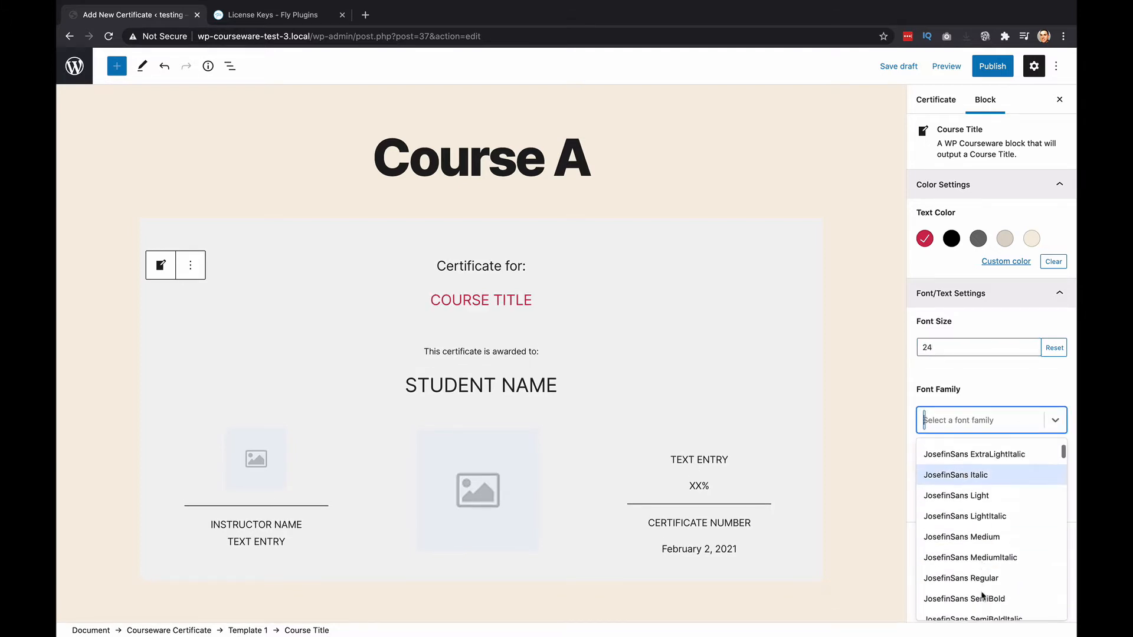
pyautogui.scroll(-3)
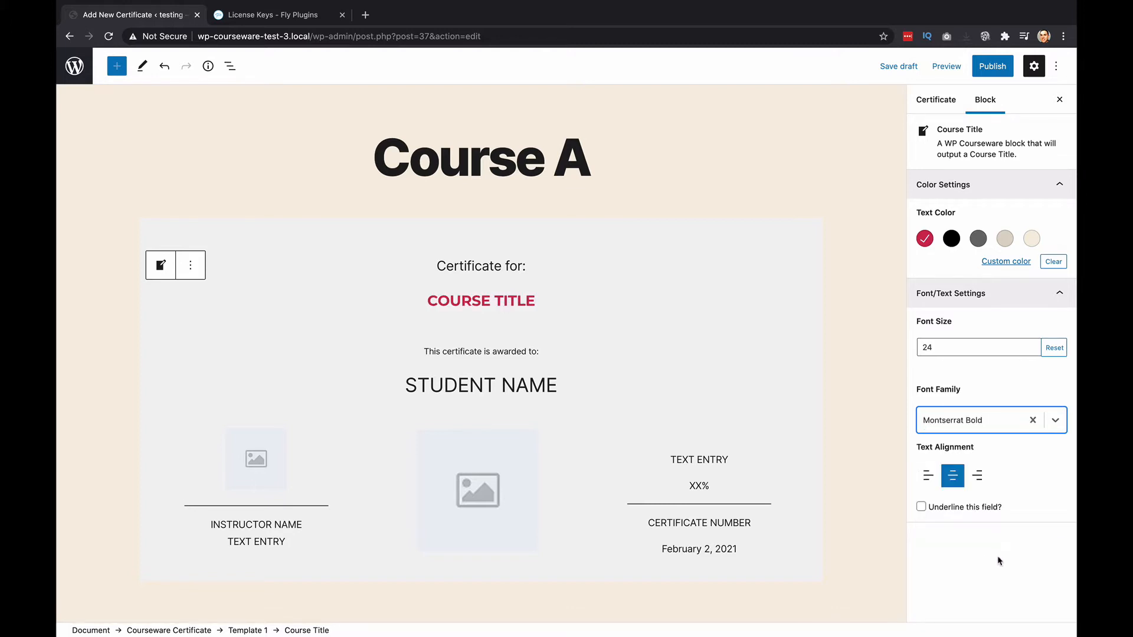
pyautogui.click(480, 351)
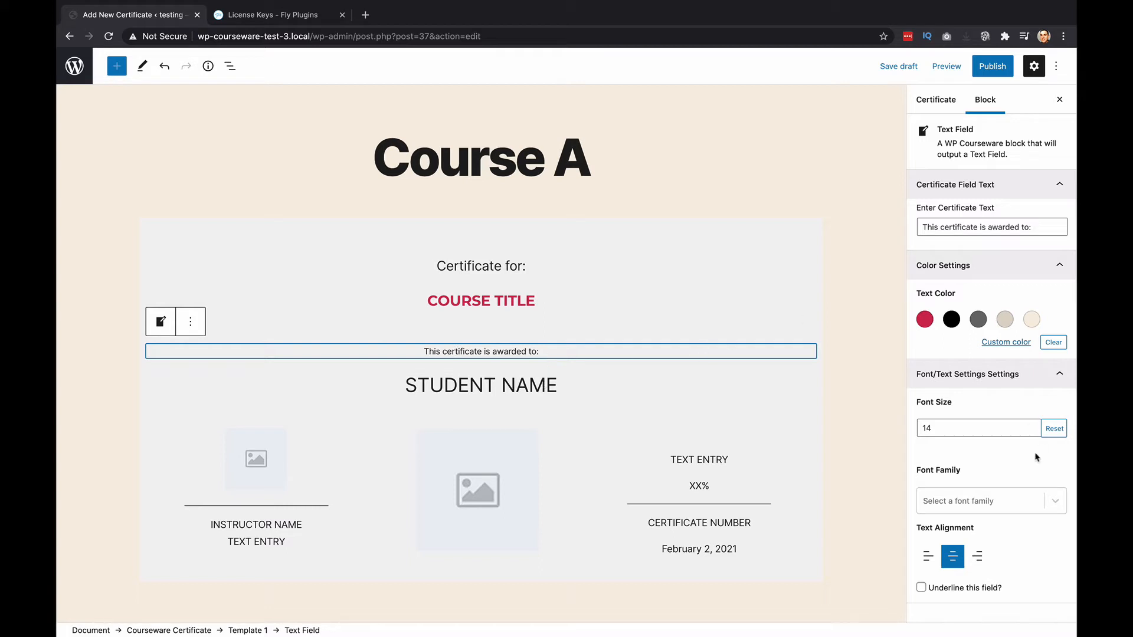
# Step: Set the awarded-to line to size 22 and Student Name to Raleway BoldItalic
pyautogui.write('17')
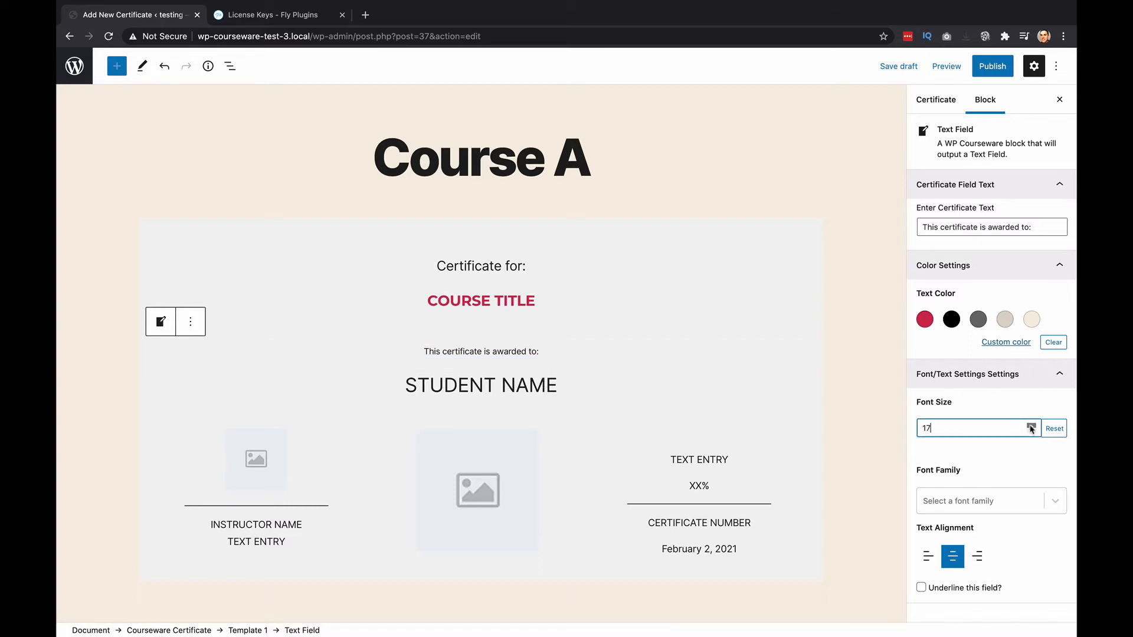
pyautogui.write('22')
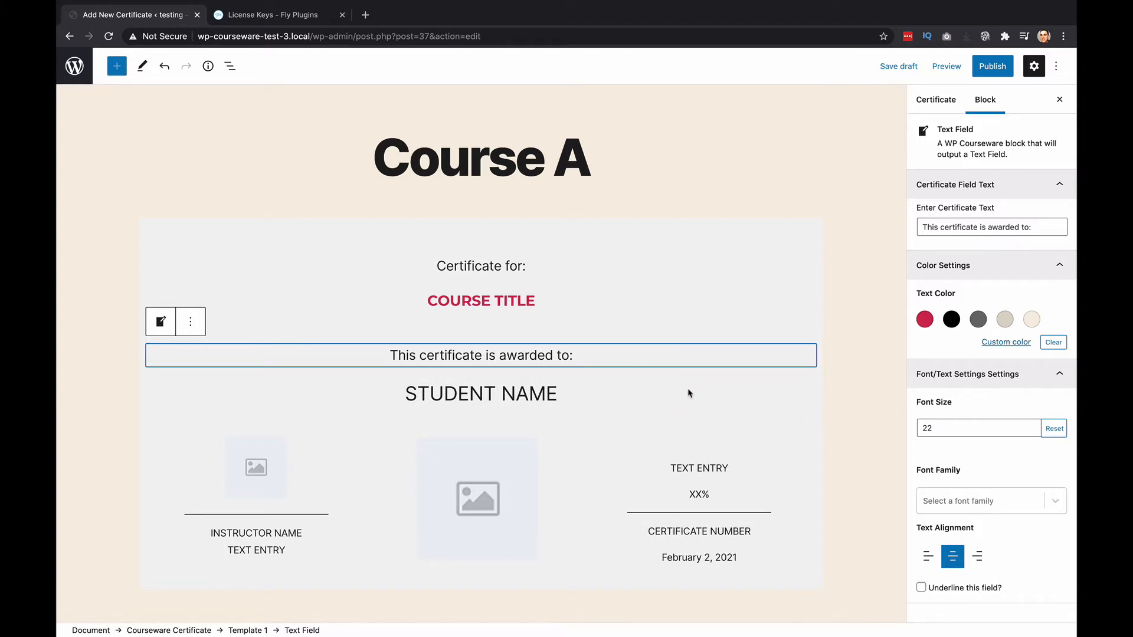
pyautogui.click(480, 394)
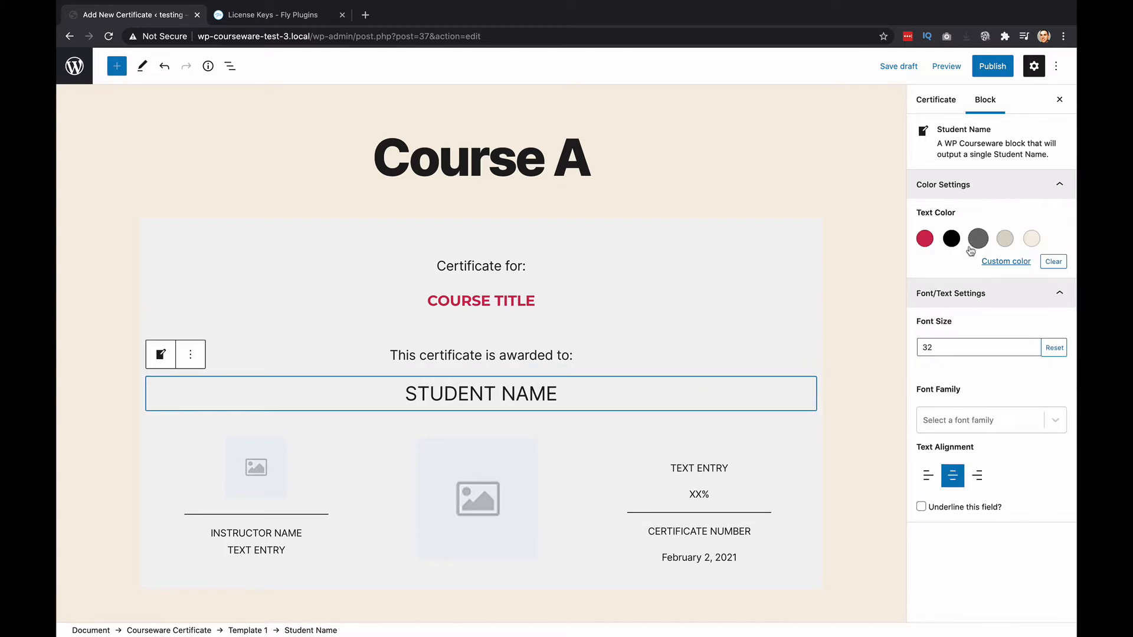
pyautogui.click(982, 420)
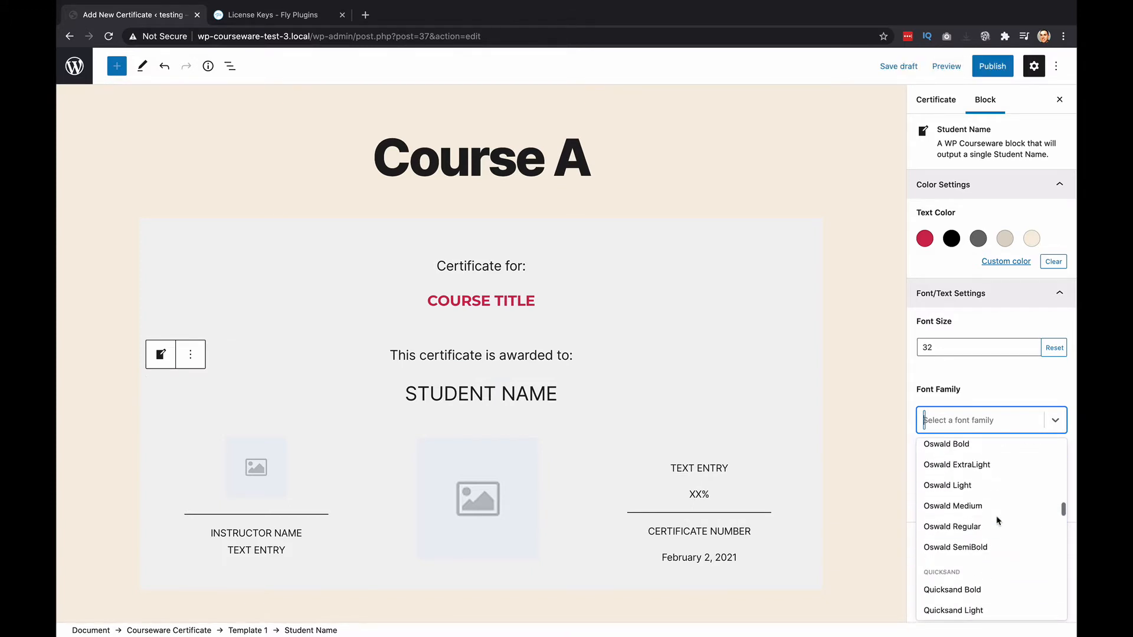
pyautogui.scroll(-3)
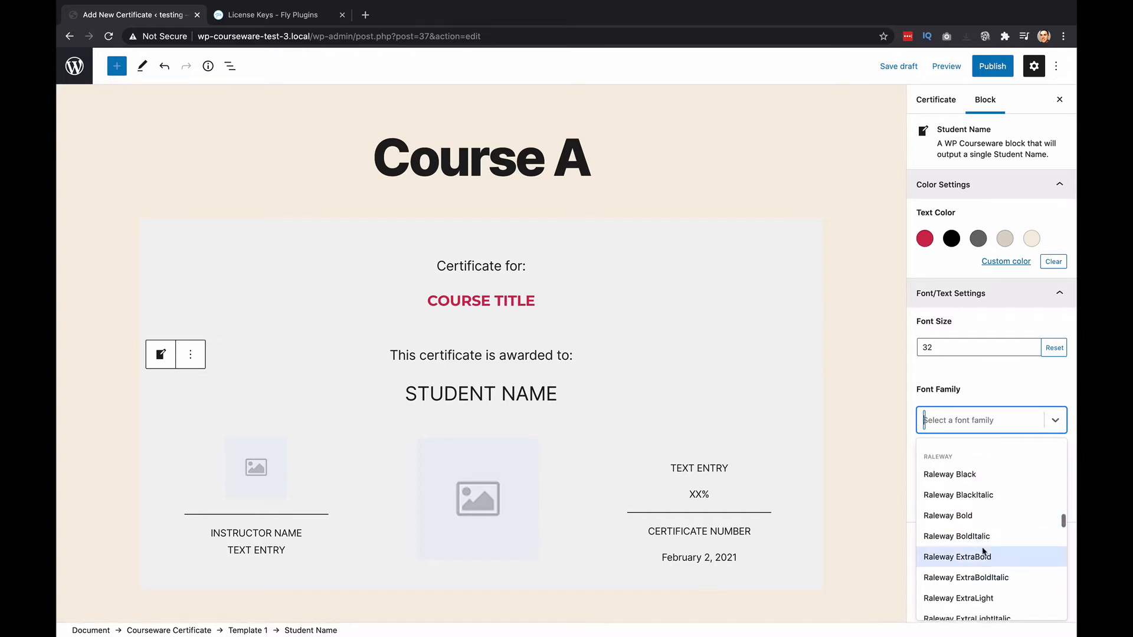
pyautogui.click(956, 536)
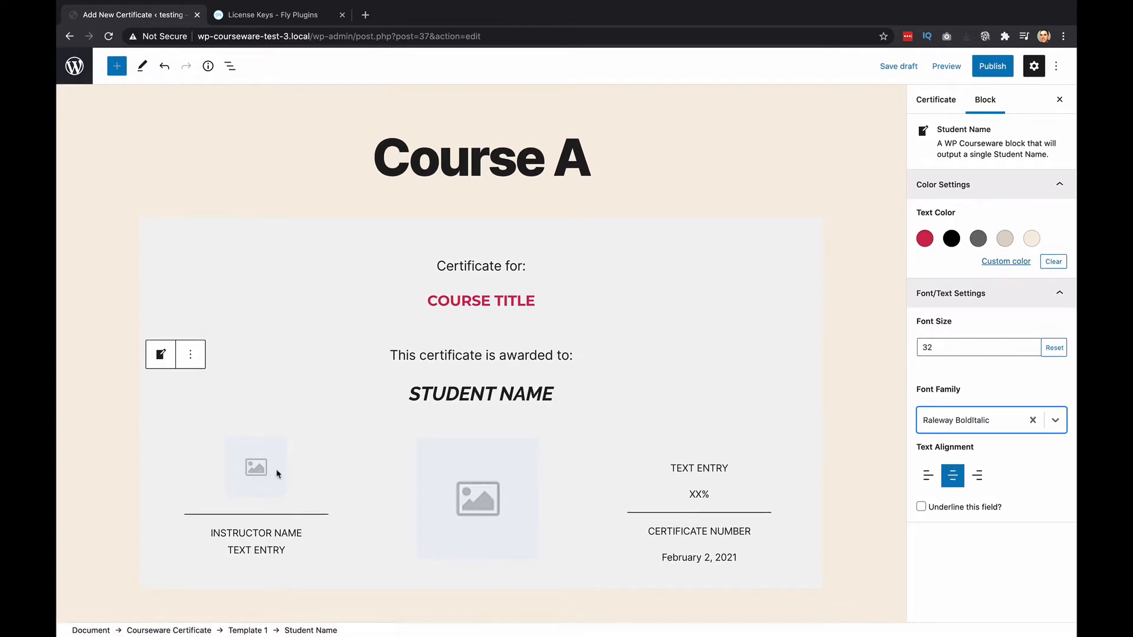
pyautogui.click(256, 542)
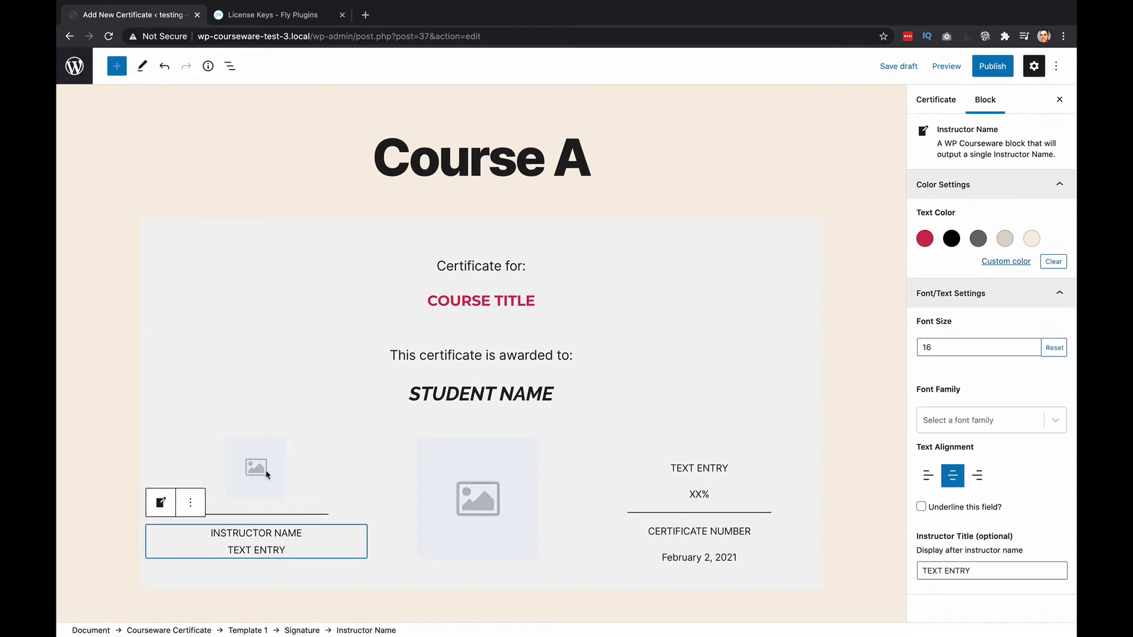
pyautogui.click(256, 468)
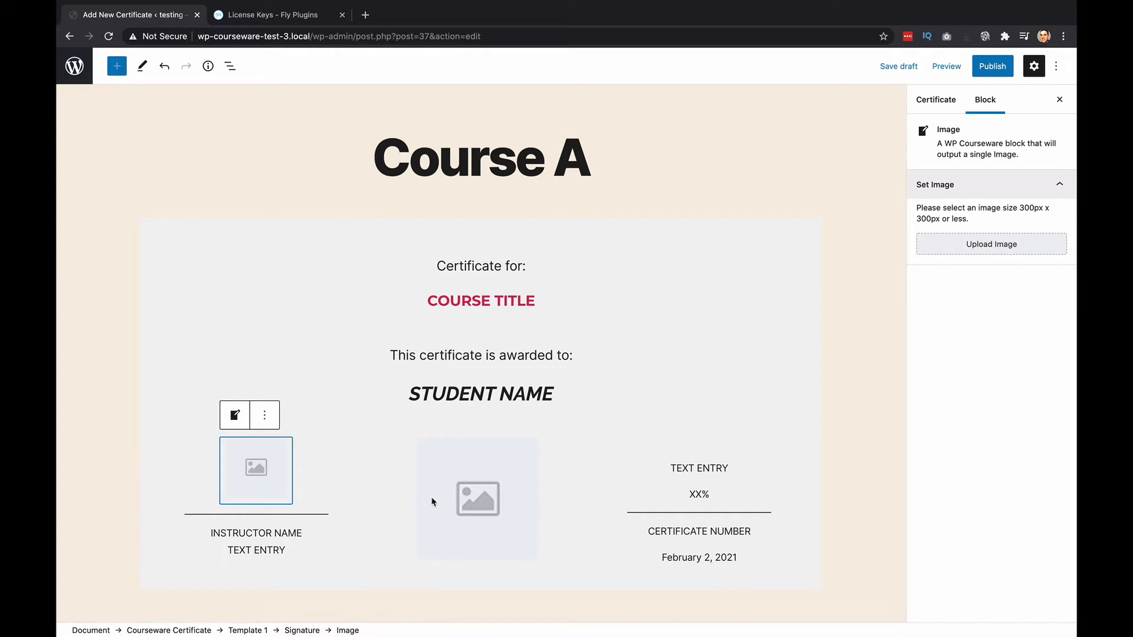
pyautogui.moveTo(263, 482)
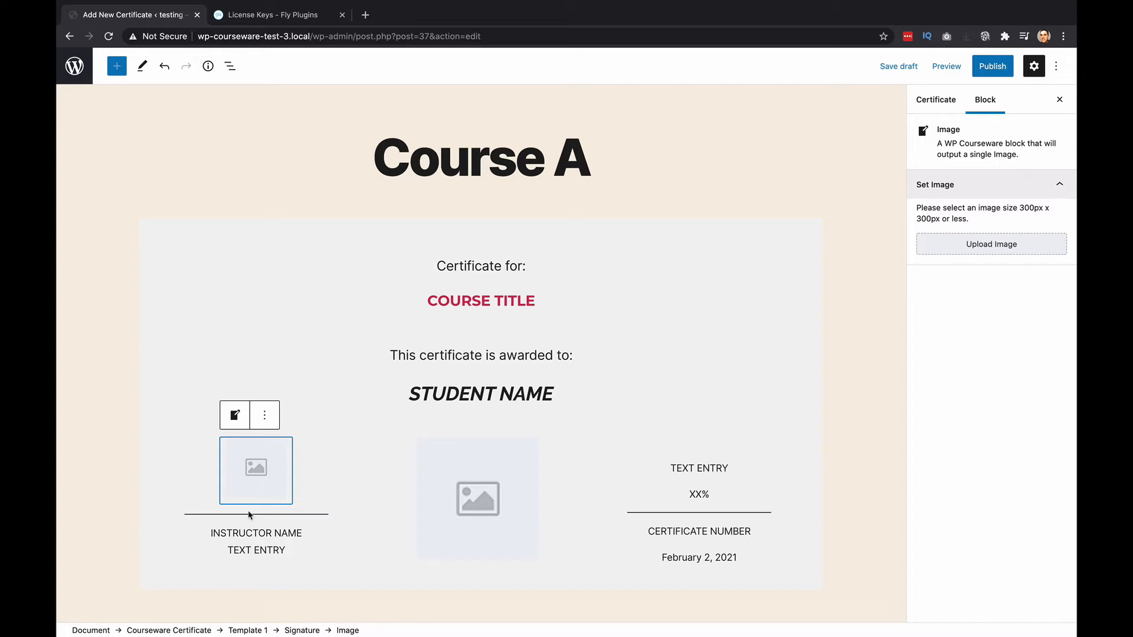
pyautogui.moveTo(476, 421)
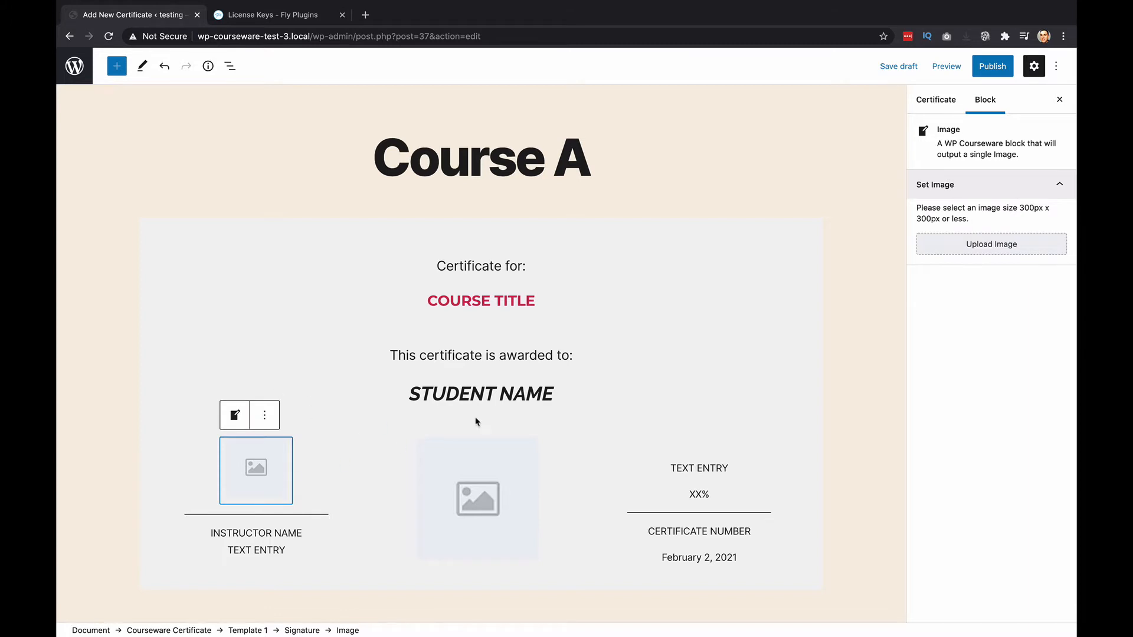
pyautogui.moveTo(990, 243)
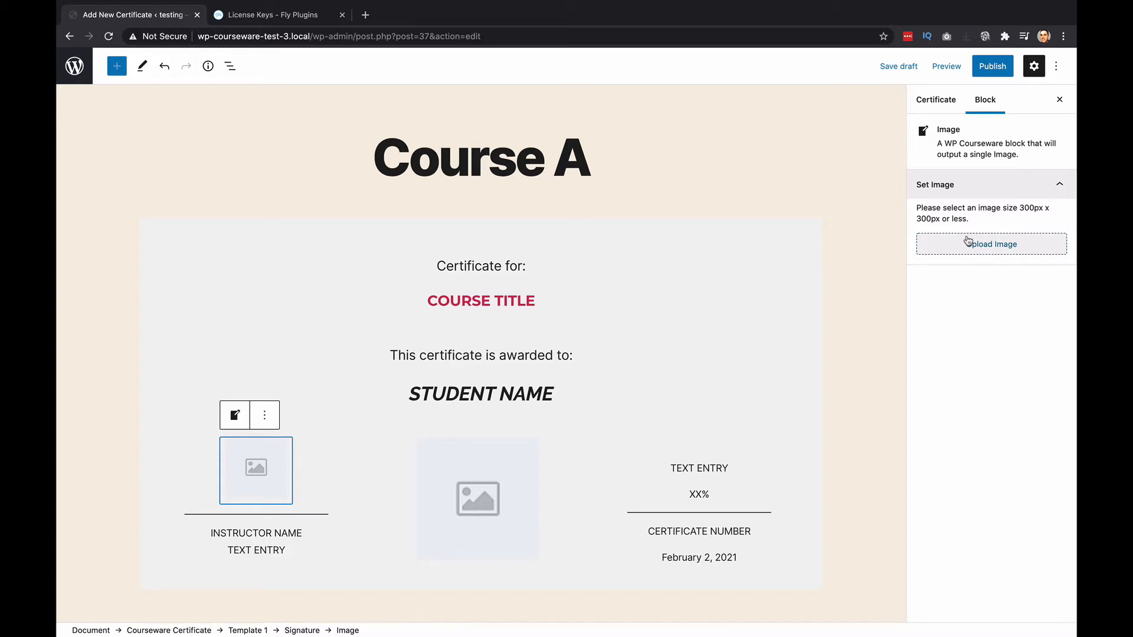
pyautogui.moveTo(979, 243)
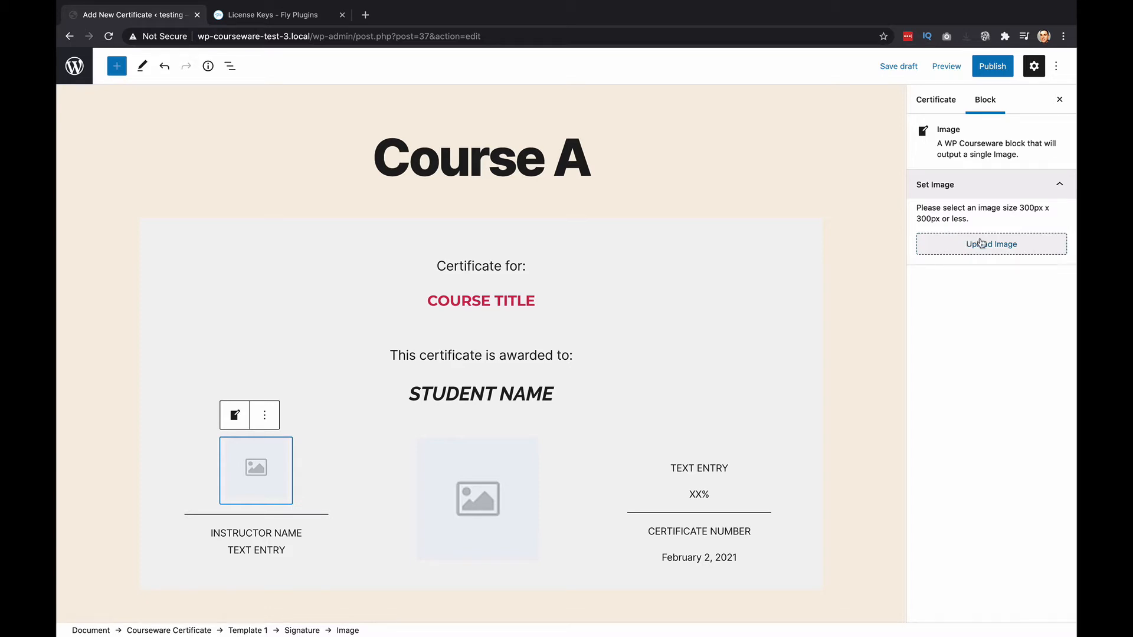
pyautogui.moveTo(1016, 222)
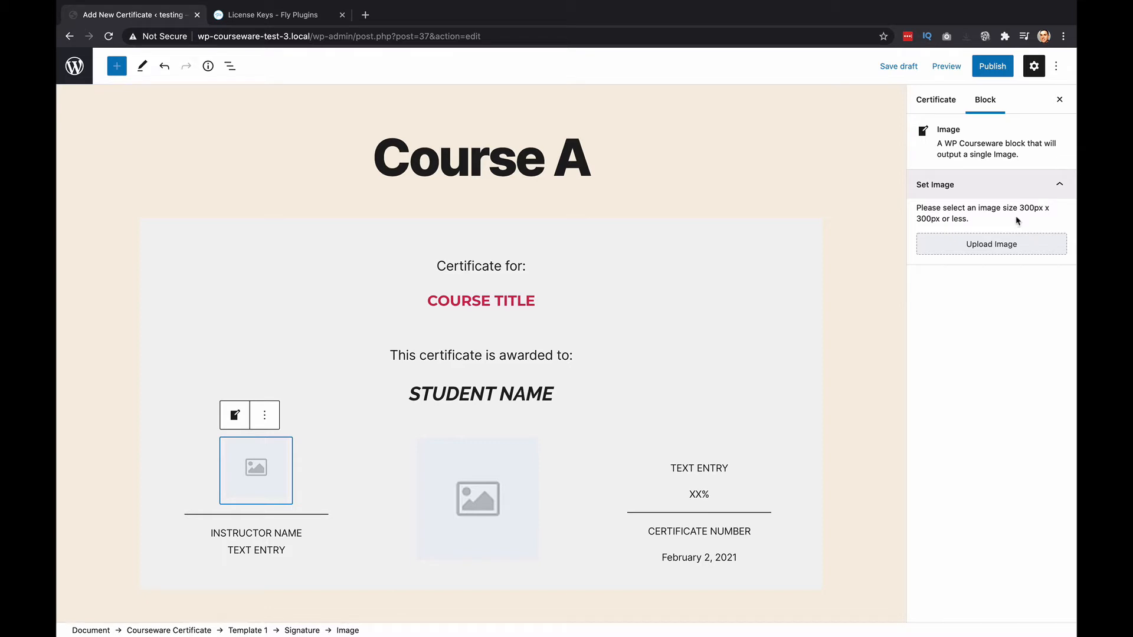
pyautogui.moveTo(1038, 220)
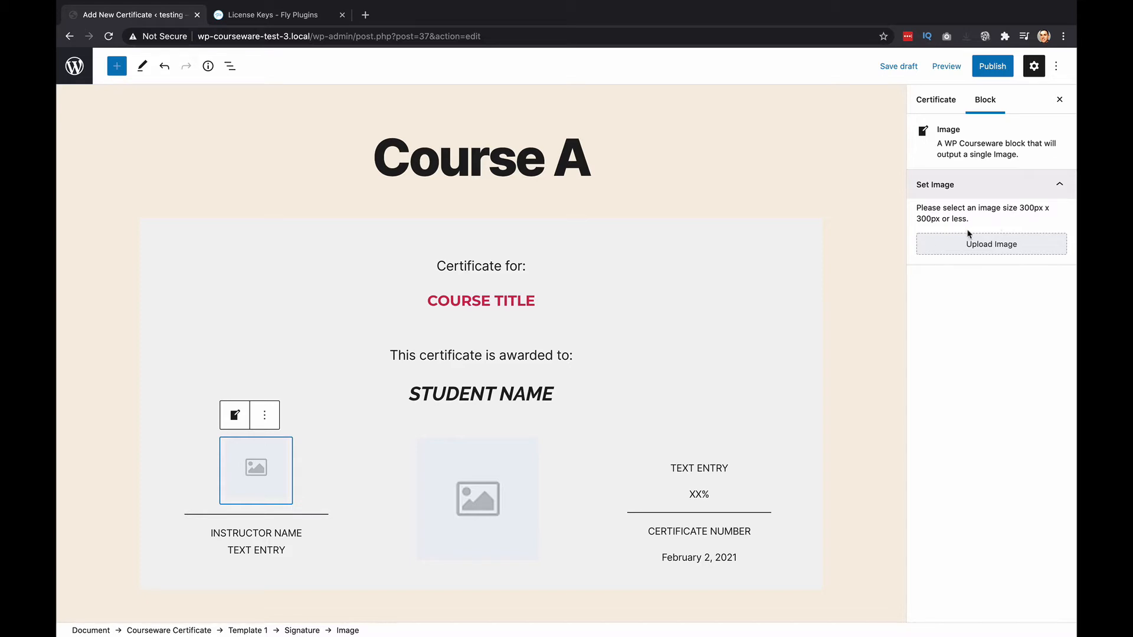
pyautogui.moveTo(465, 535)
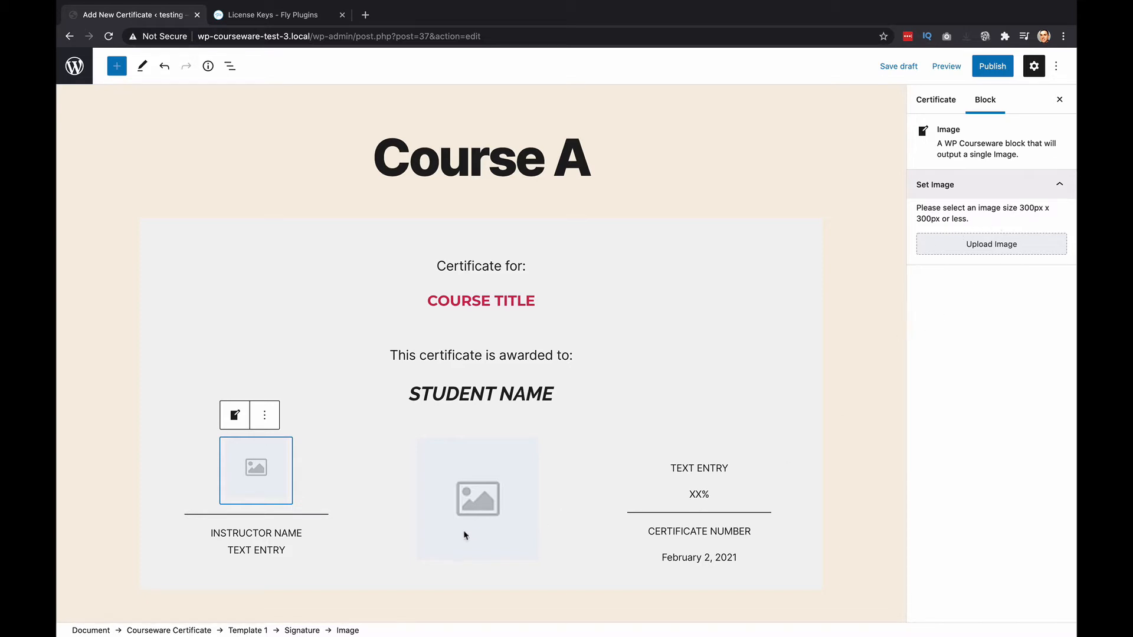
pyautogui.click(477, 498)
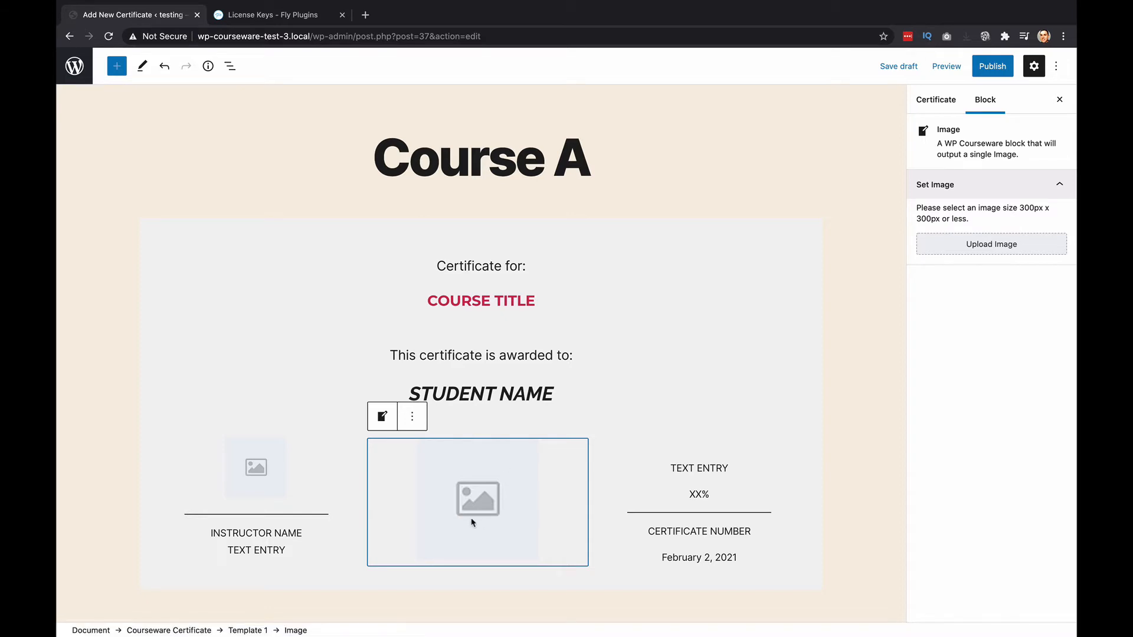
# Step: Give the instructor block the title 'Custom Text', keep it centred and colour it red
pyautogui.click(256, 541)
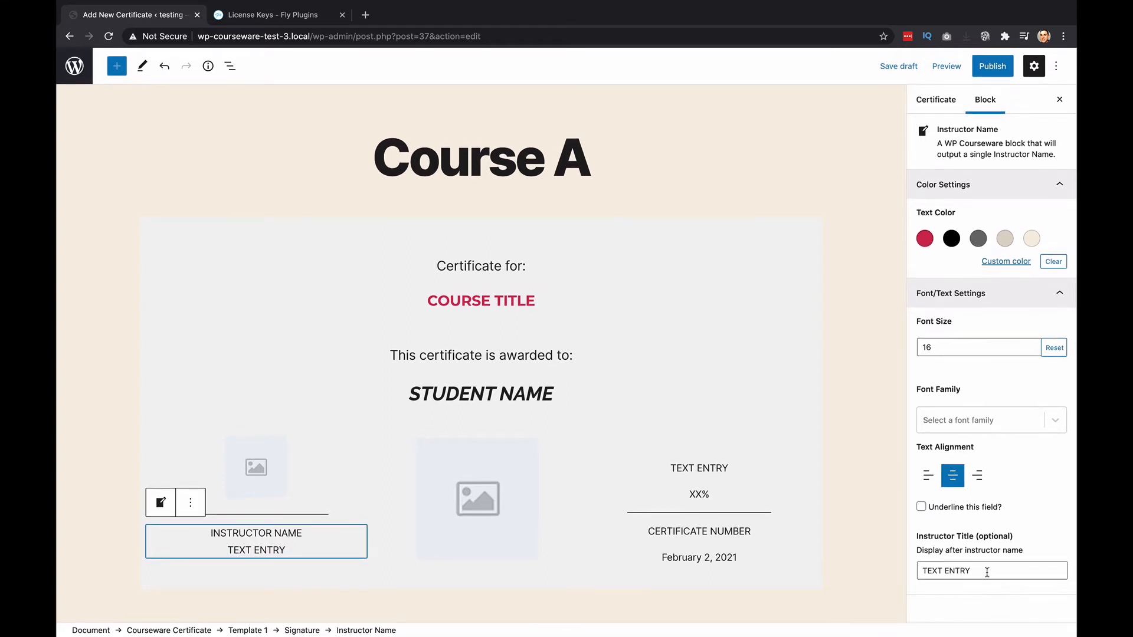
pyautogui.click(990, 569)
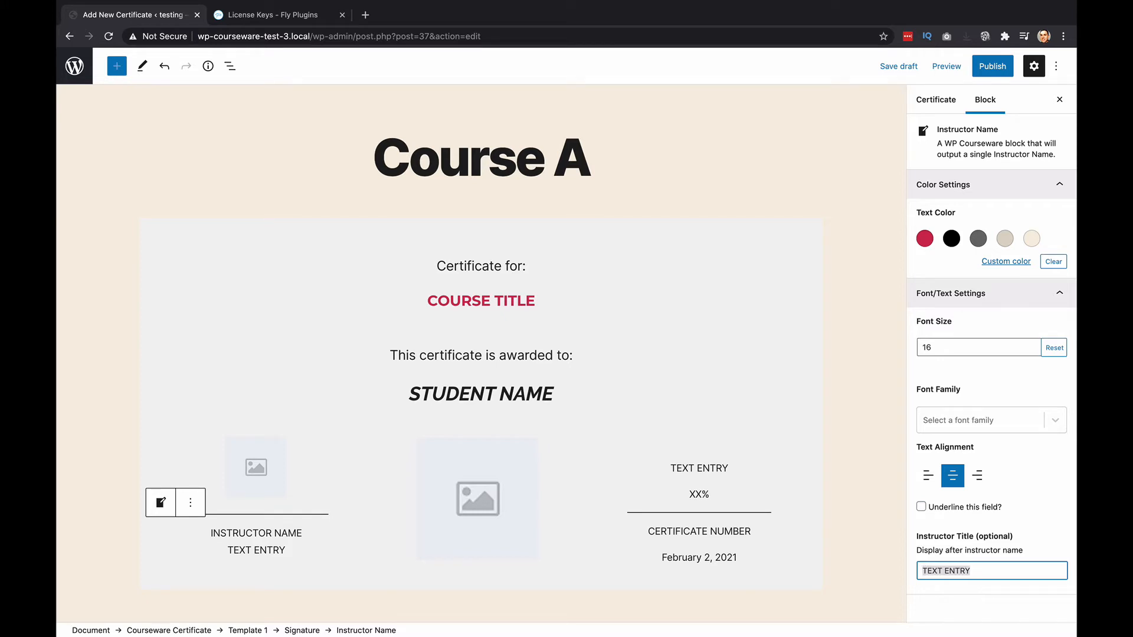
pyautogui.write('Custom Text')
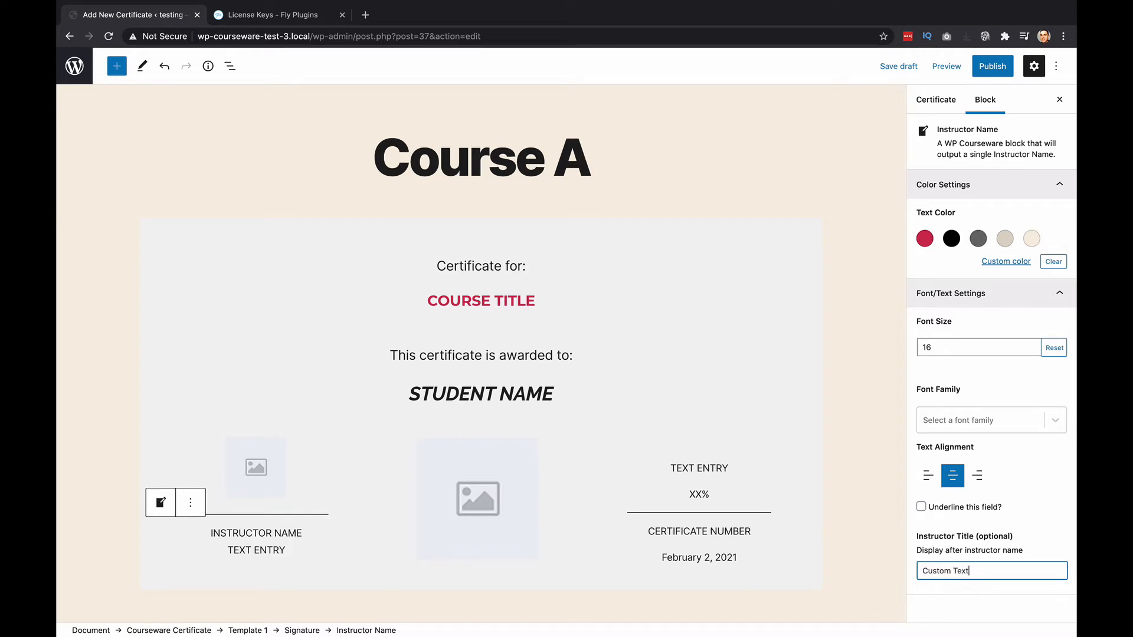
pyautogui.click(928, 475)
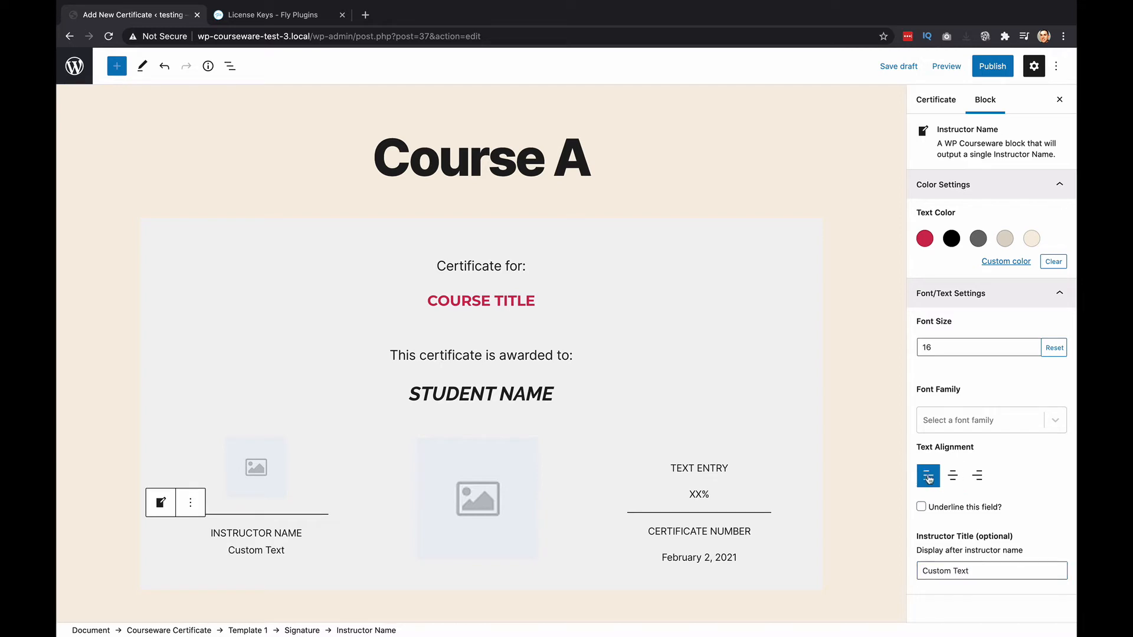
pyautogui.click(952, 475)
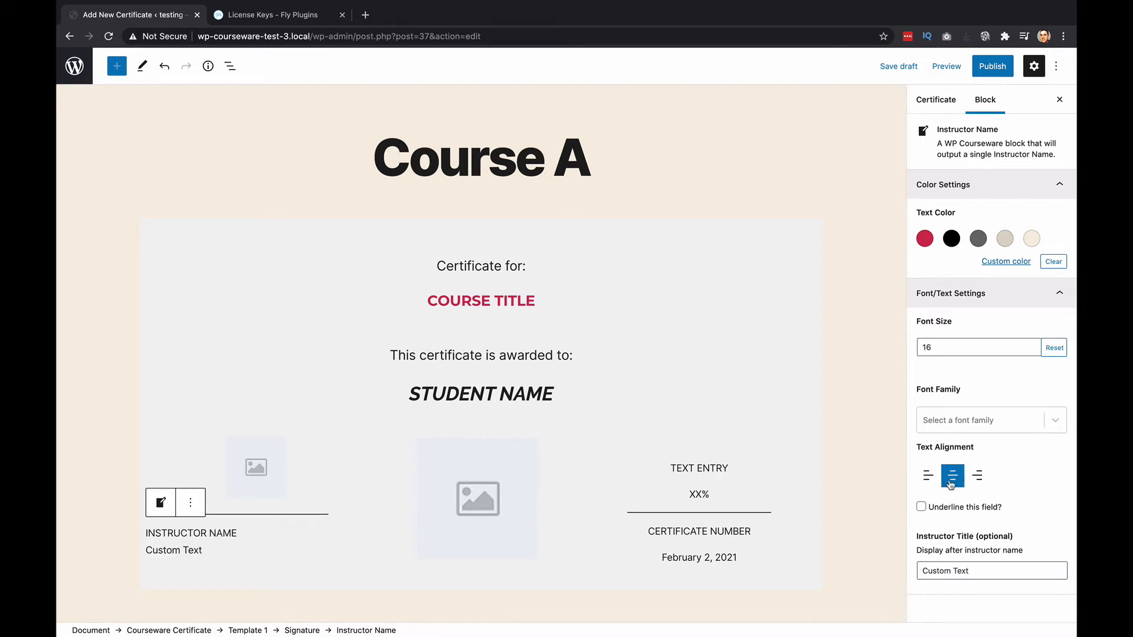
pyautogui.click(977, 476)
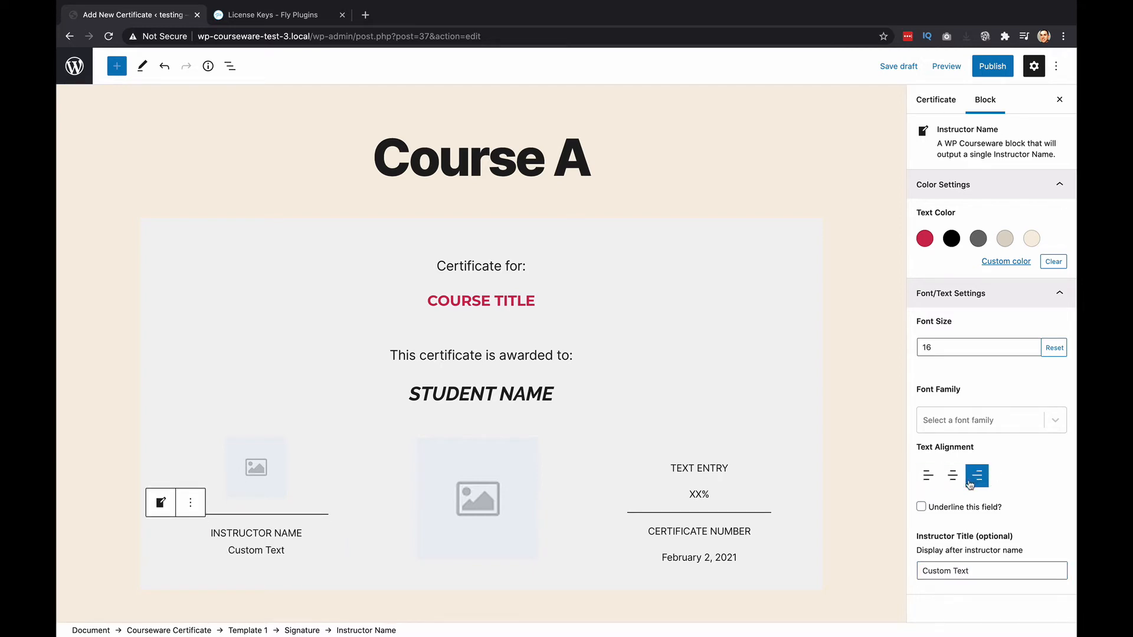
pyautogui.click(952, 476)
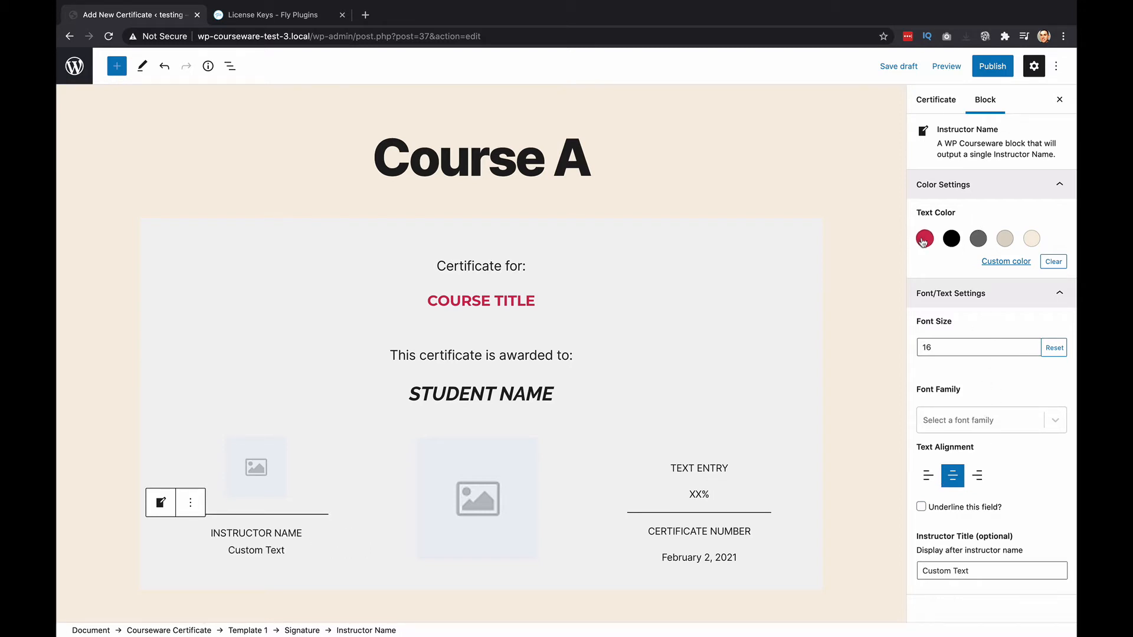
pyautogui.click(924, 238)
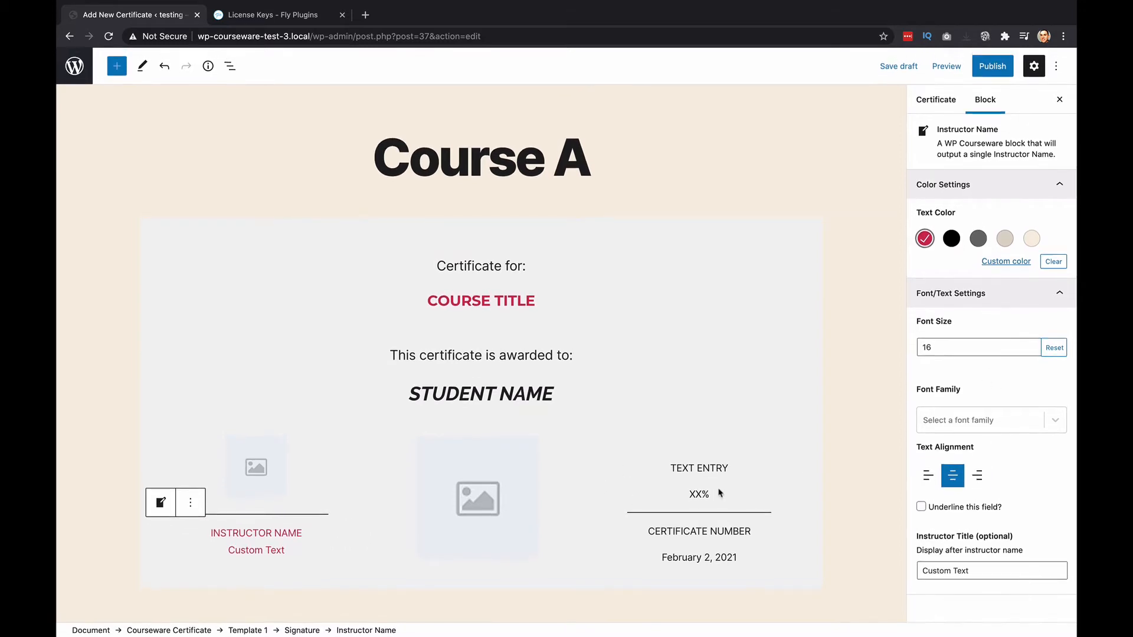
pyautogui.click(697, 468)
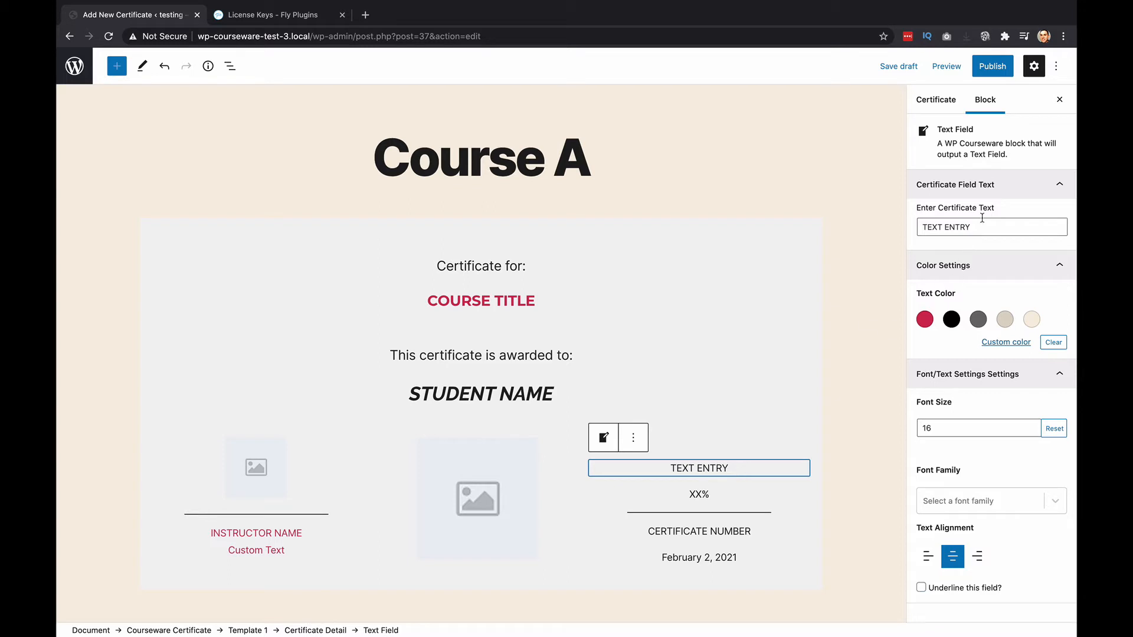
pyautogui.click(991, 227)
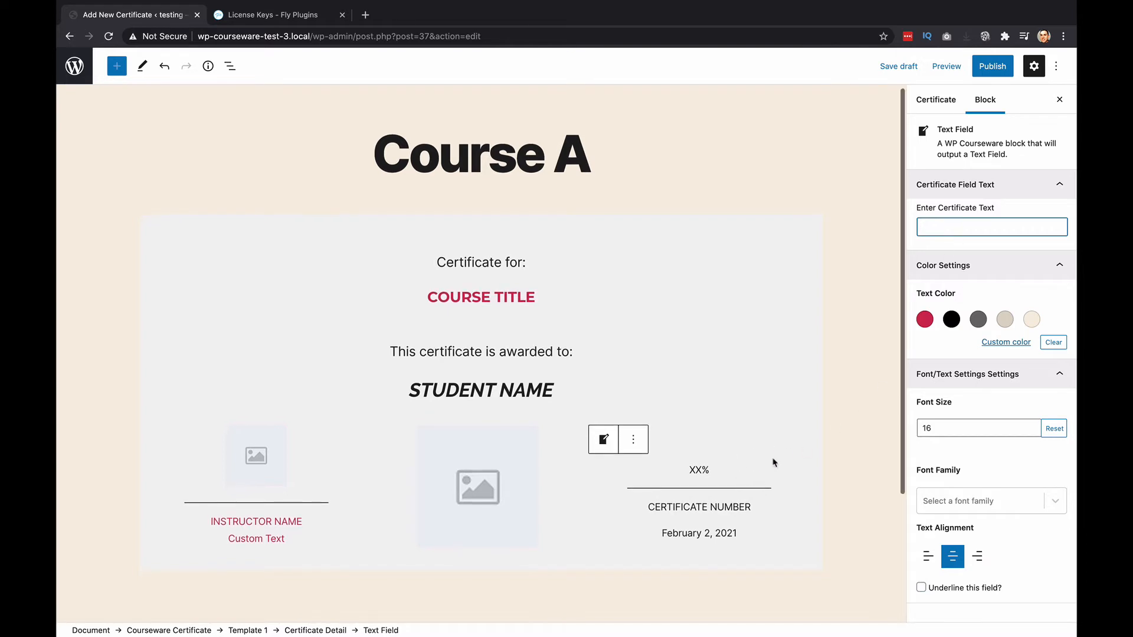
pyautogui.click(697, 470)
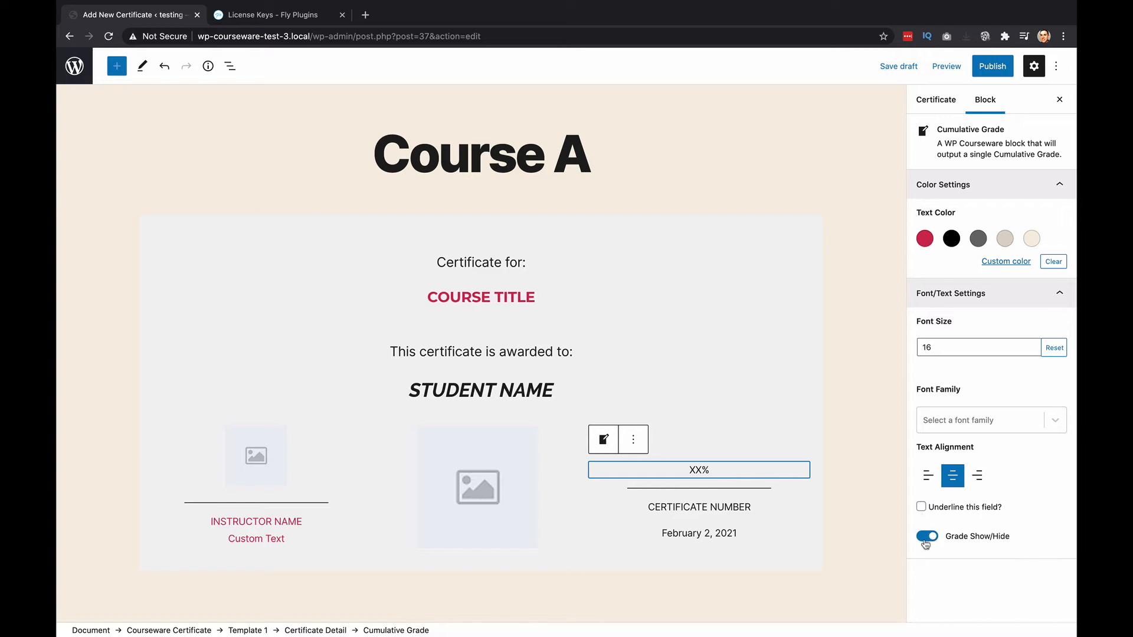
pyautogui.click(925, 536)
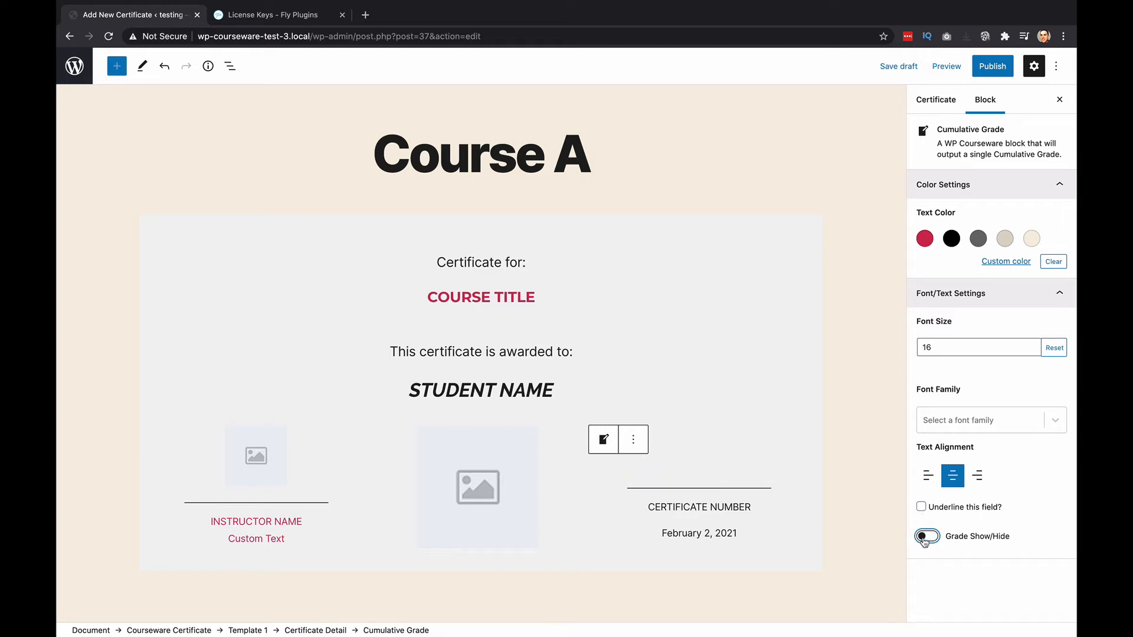
pyautogui.click(925, 535)
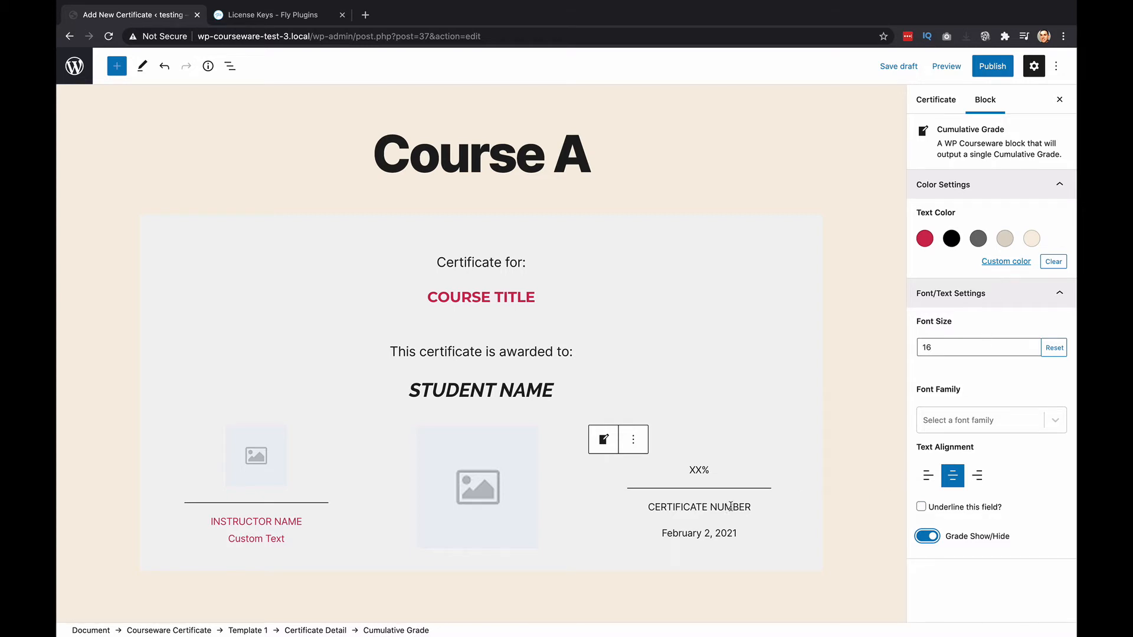
pyautogui.click(699, 506)
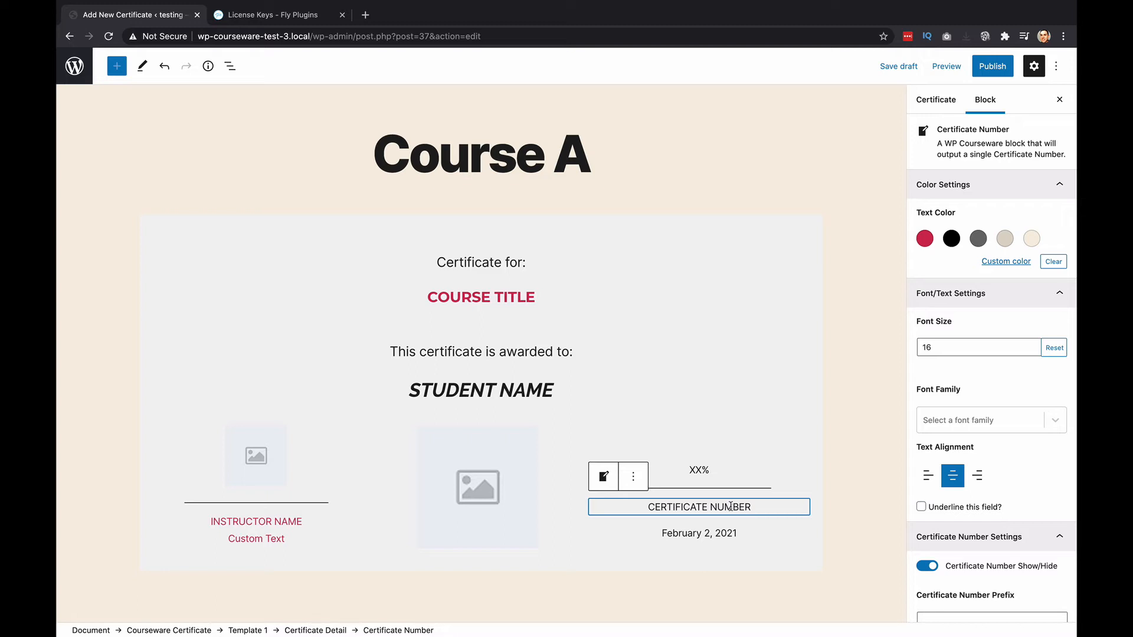
pyautogui.moveTo(771, 484)
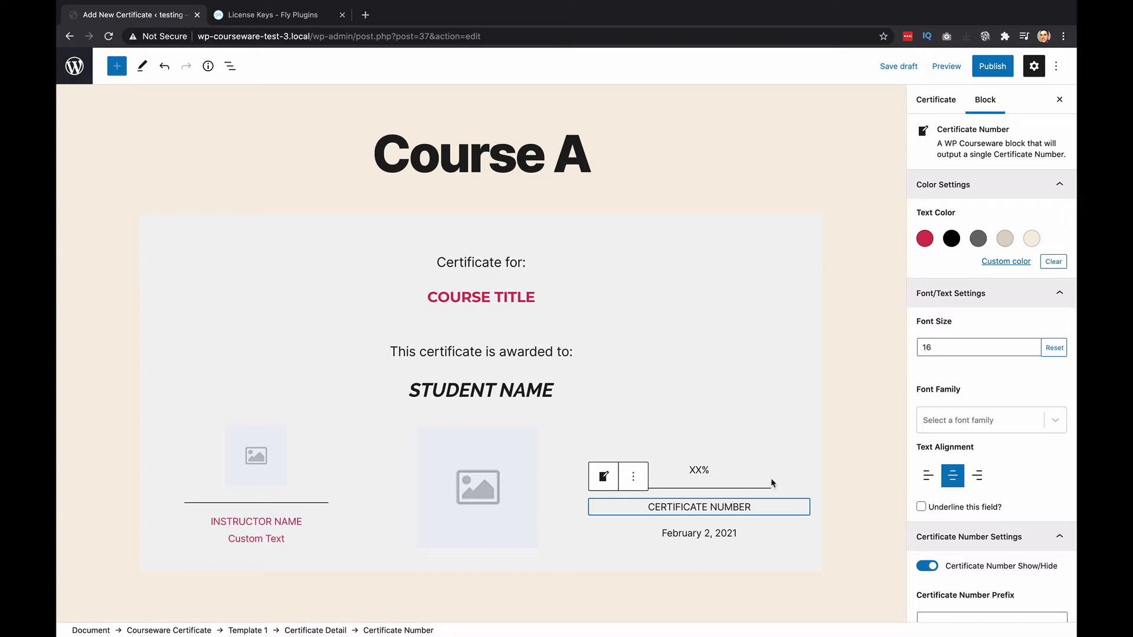
# Step: Set the certificate number prefix to 'CA-' and its length to 4
pyautogui.scroll(-3)
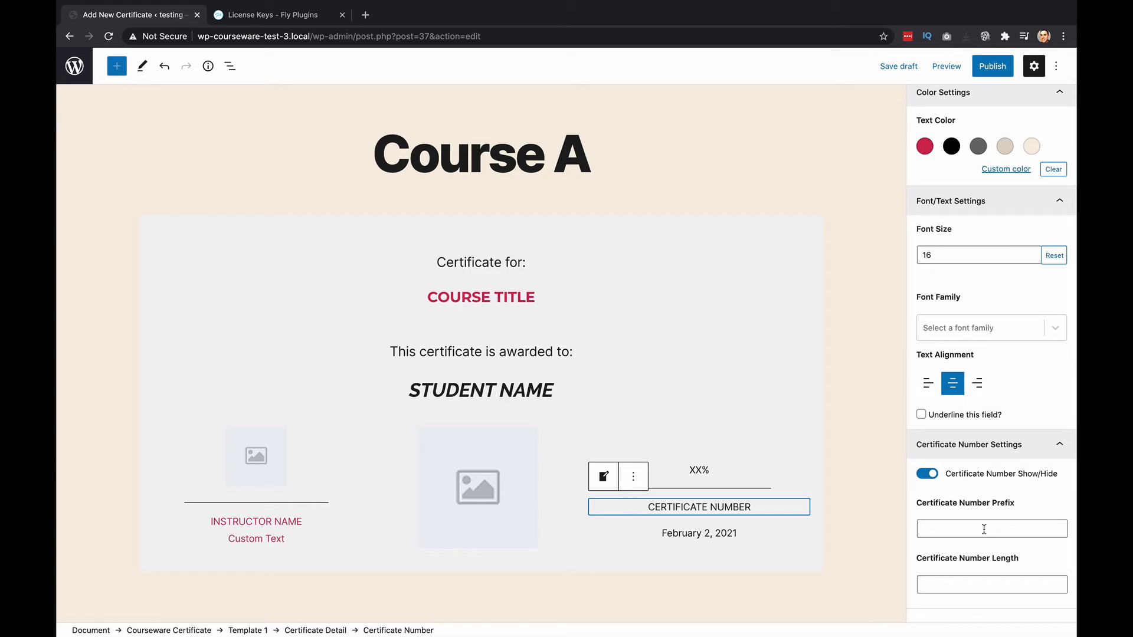
pyautogui.write('CA-')
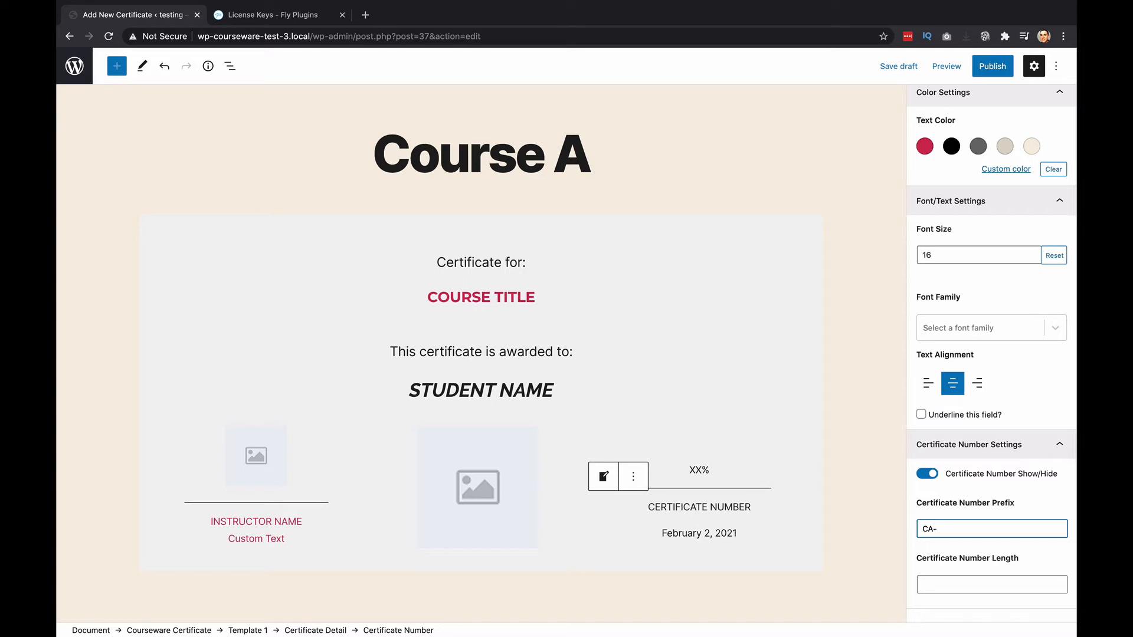
pyautogui.click(990, 584)
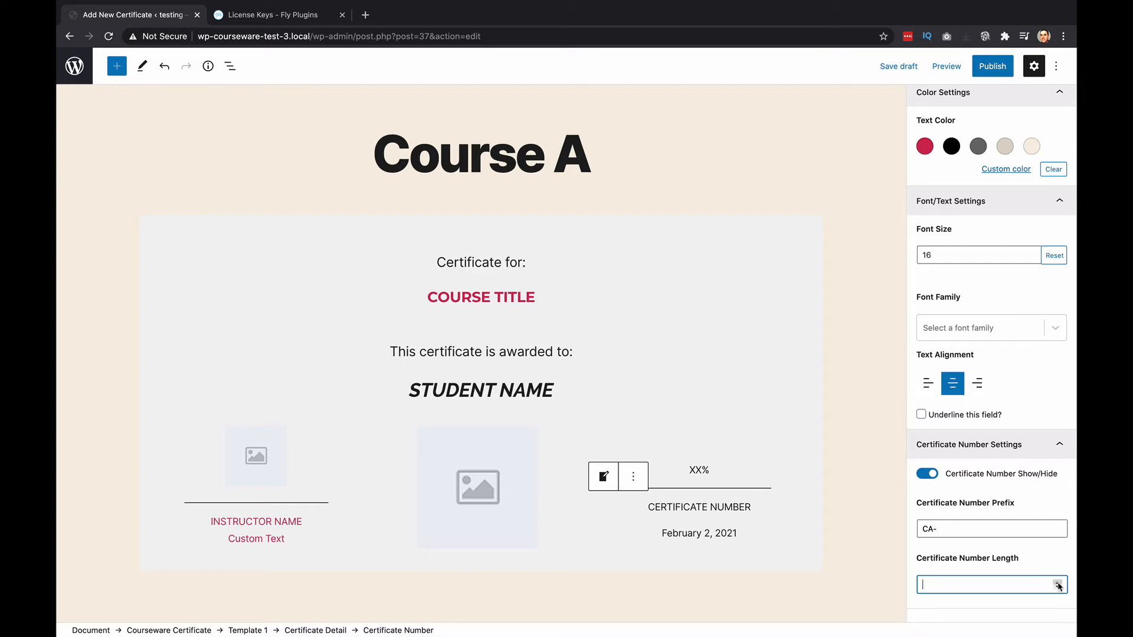
pyautogui.write('4')
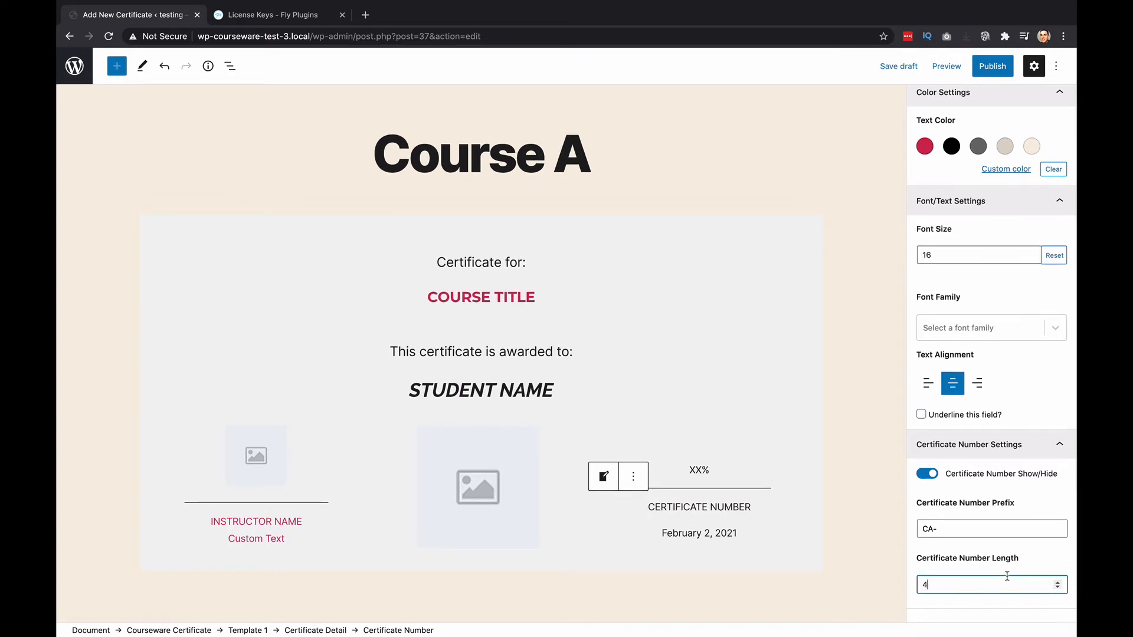
pyautogui.moveTo(966, 575)
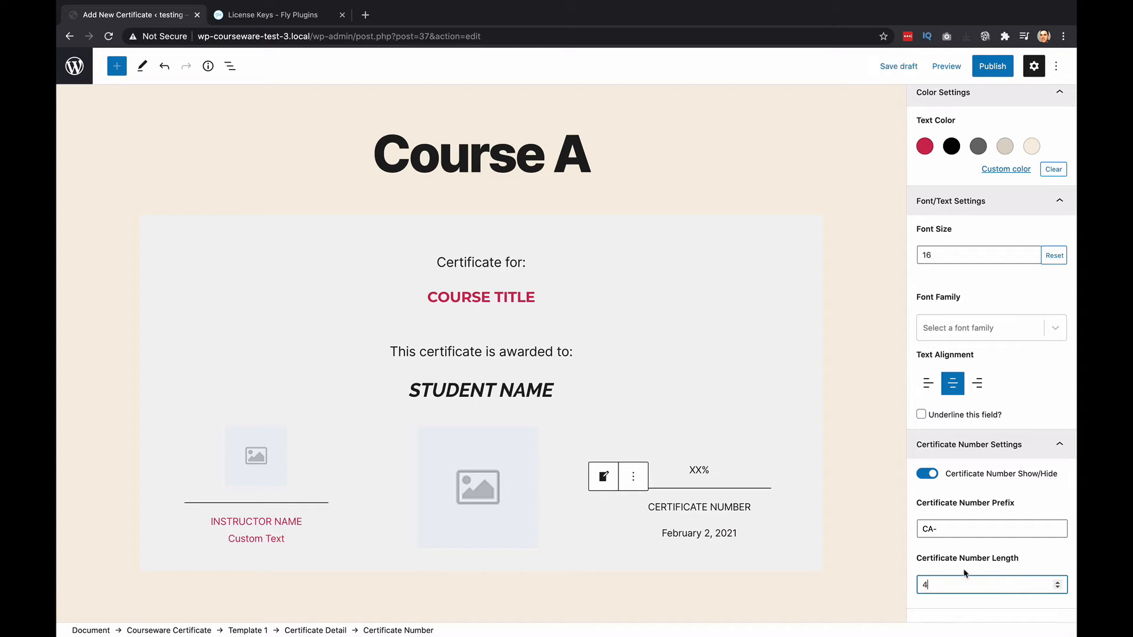
# Step: Set the Expiry Date block to YYYY-MM-DD format, showing 2021-02-02
pyautogui.click(697, 532)
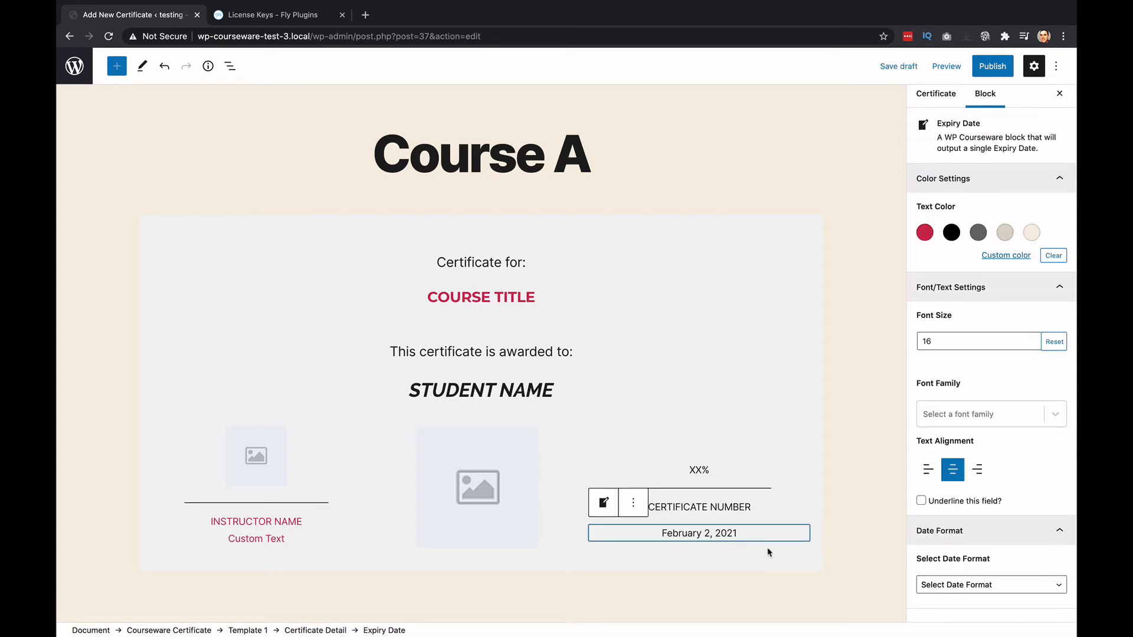
pyautogui.moveTo(947, 524)
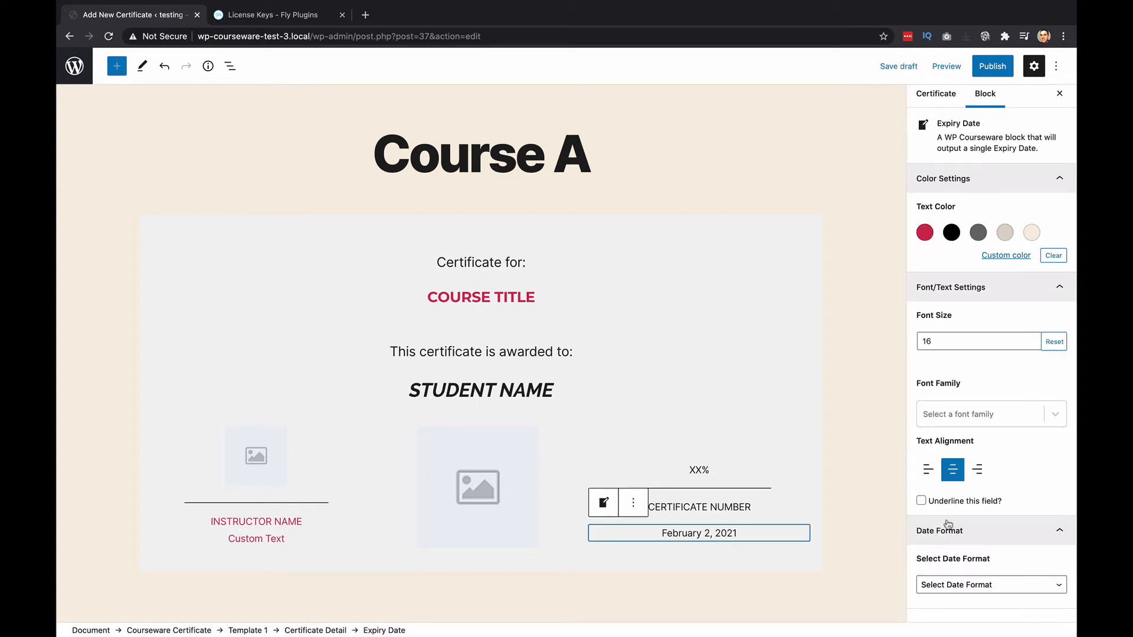
pyautogui.click(989, 584)
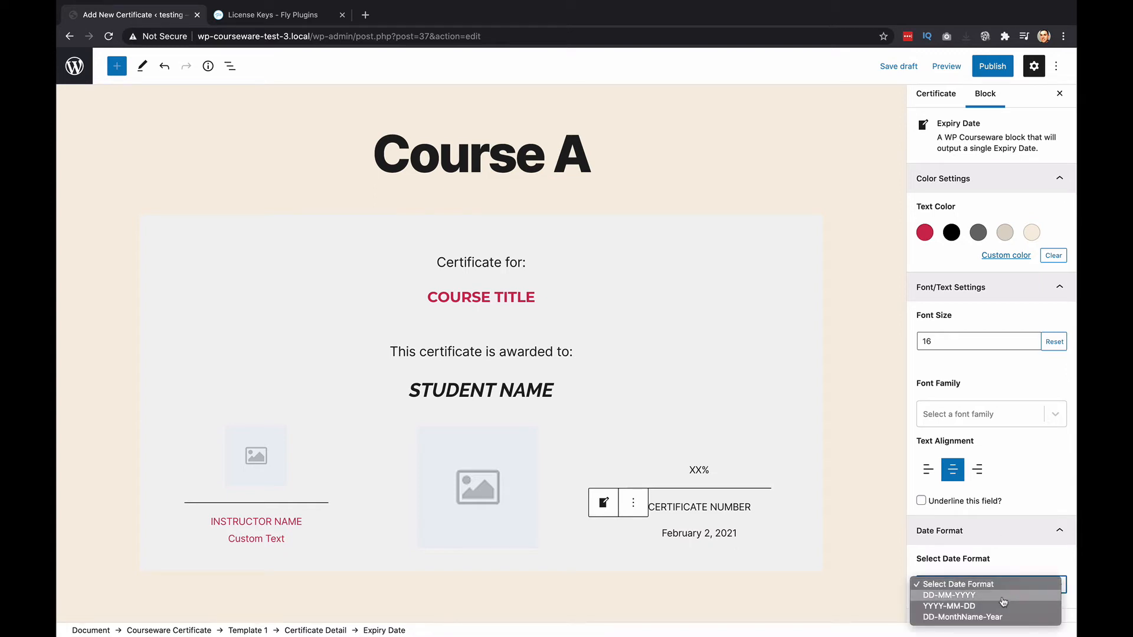
pyautogui.click(949, 595)
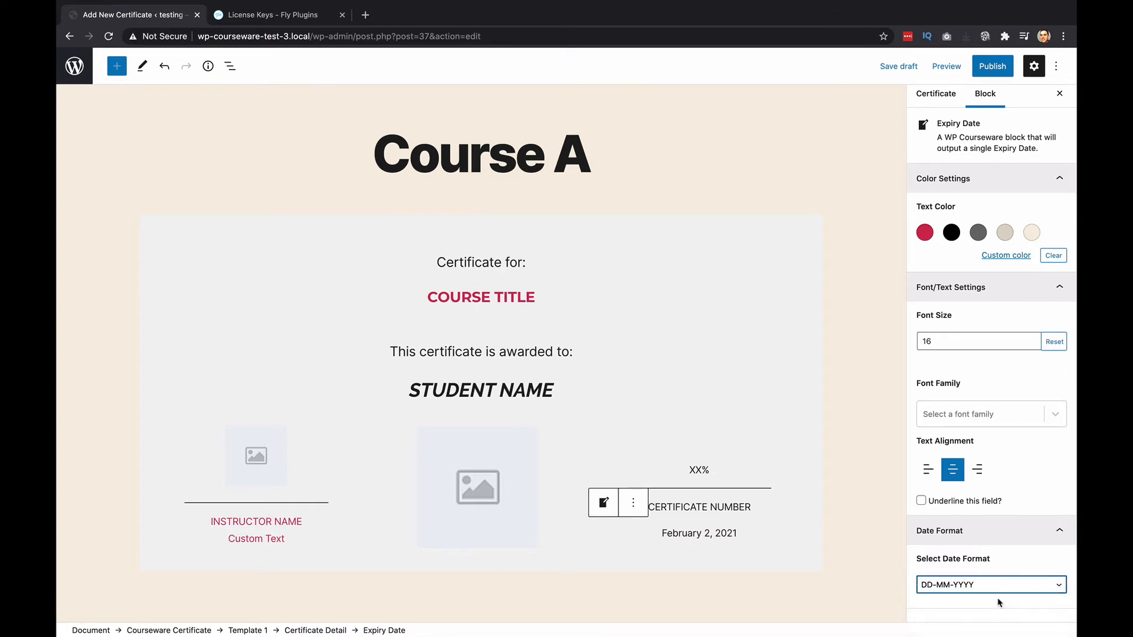
pyautogui.click(990, 584)
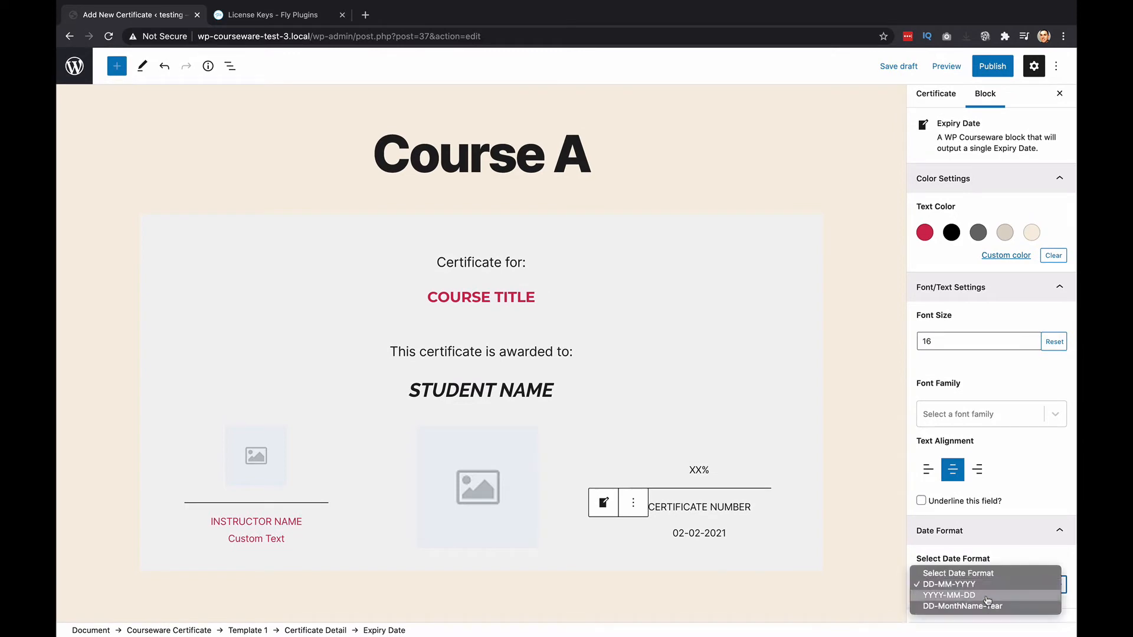
pyautogui.click(949, 595)
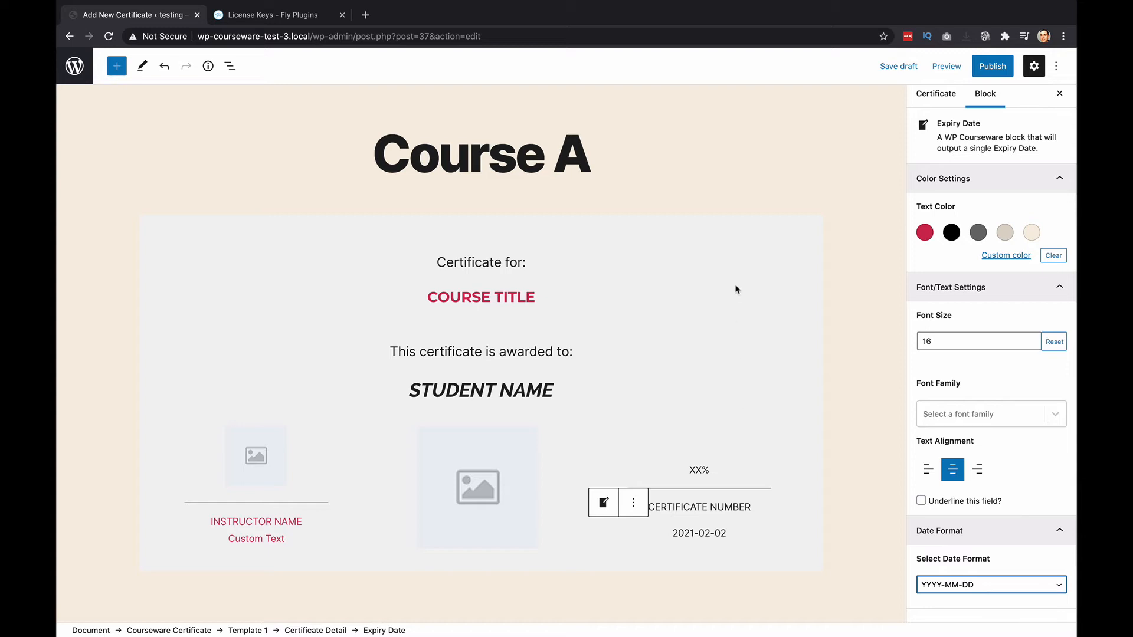
pyautogui.moveTo(462, 236)
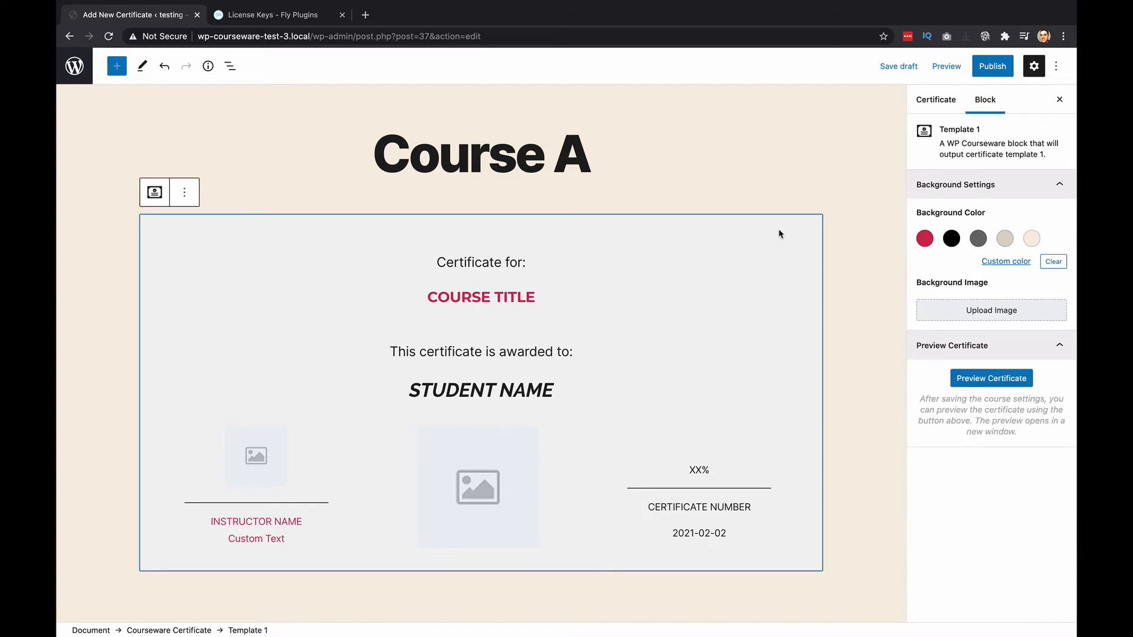
pyautogui.moveTo(767, 332)
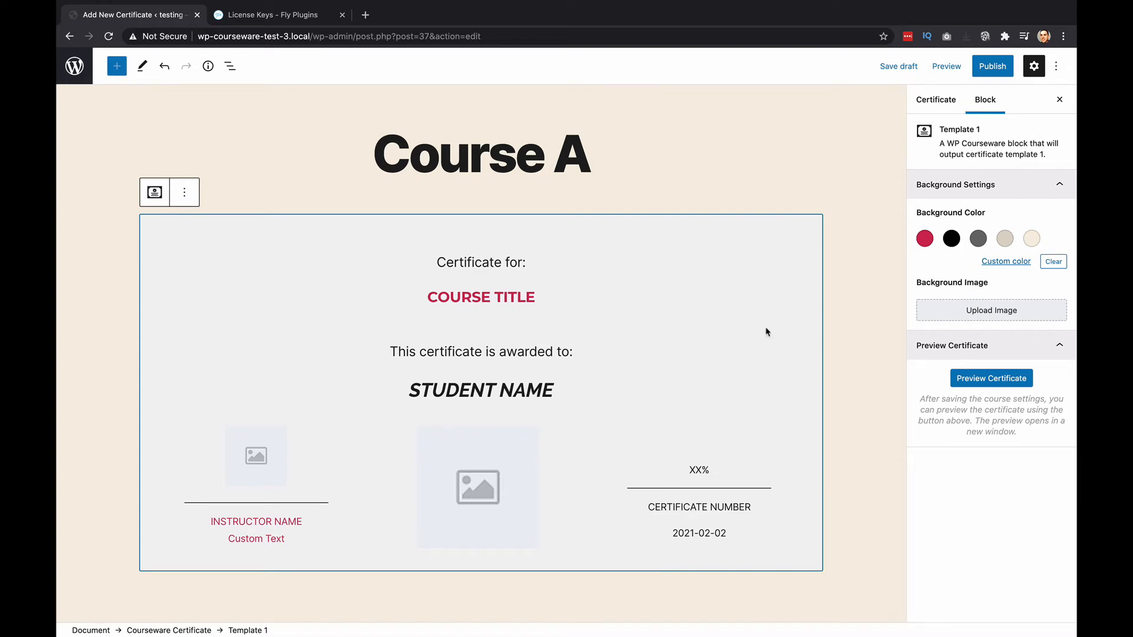
pyautogui.moveTo(738, 212)
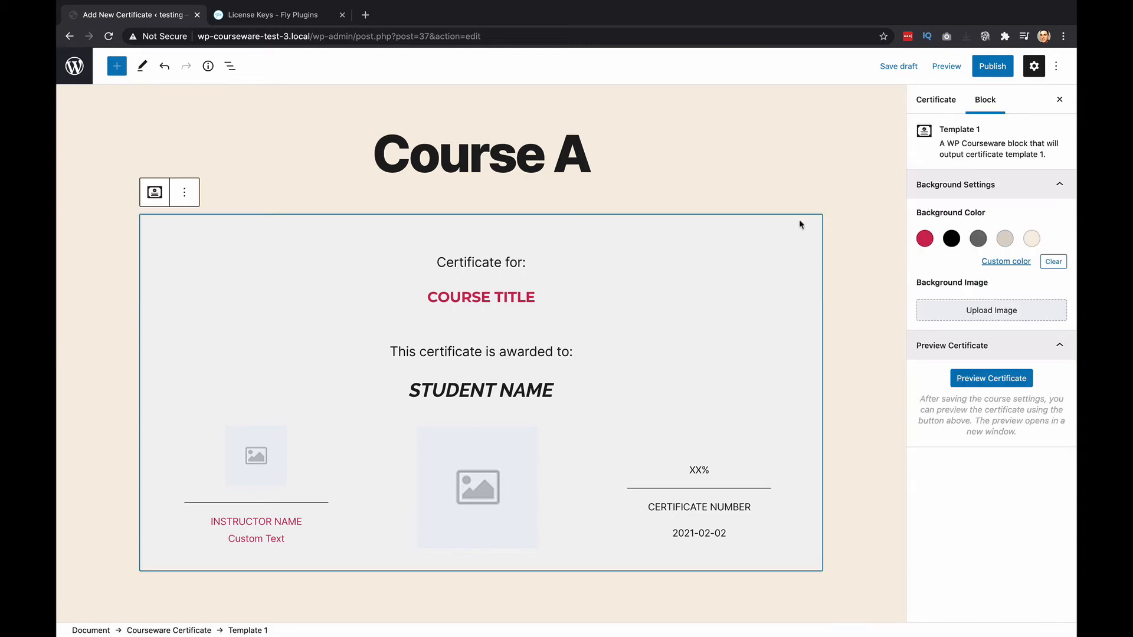
# Step: Set bg-scaled.jpg, the ornate brown border, as the template's background image
pyautogui.click(480, 262)
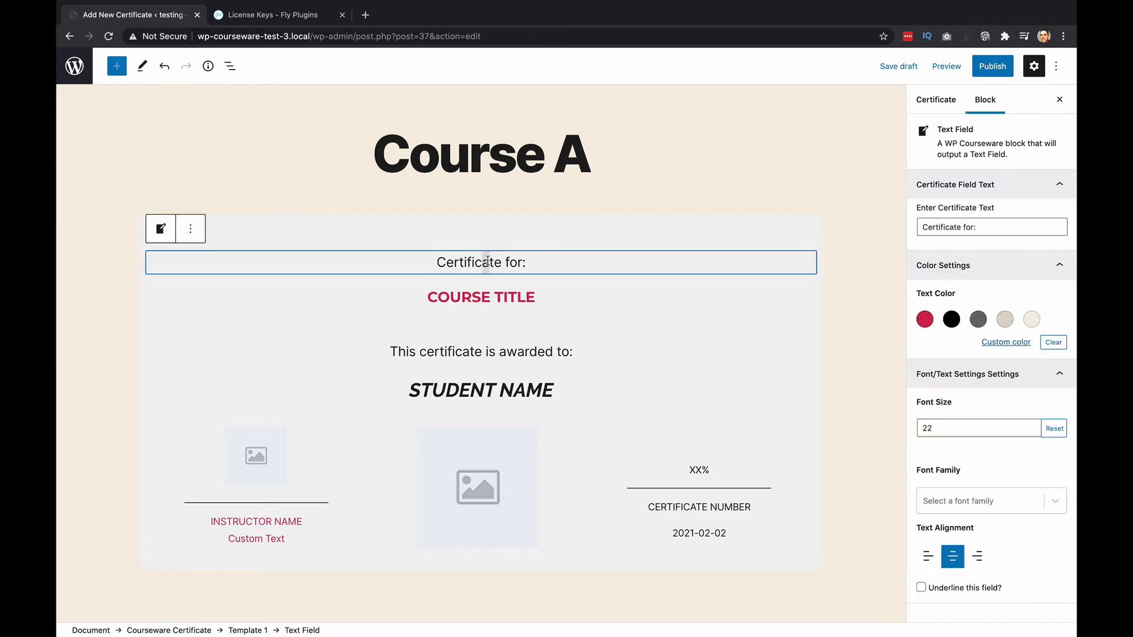
pyautogui.click(571, 224)
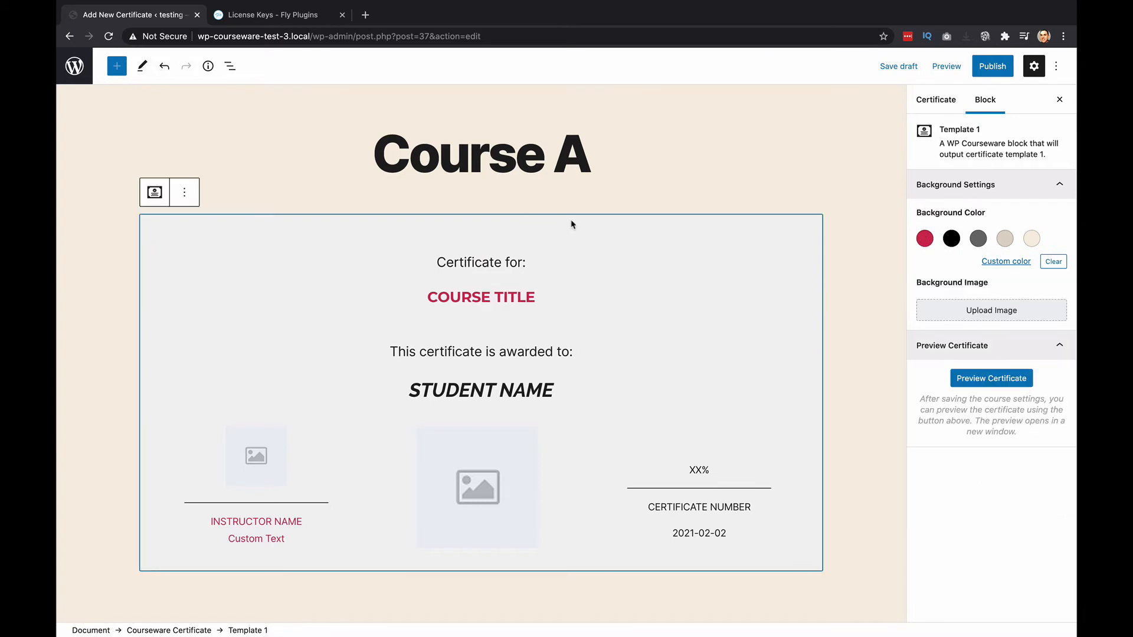
pyautogui.moveTo(812, 224)
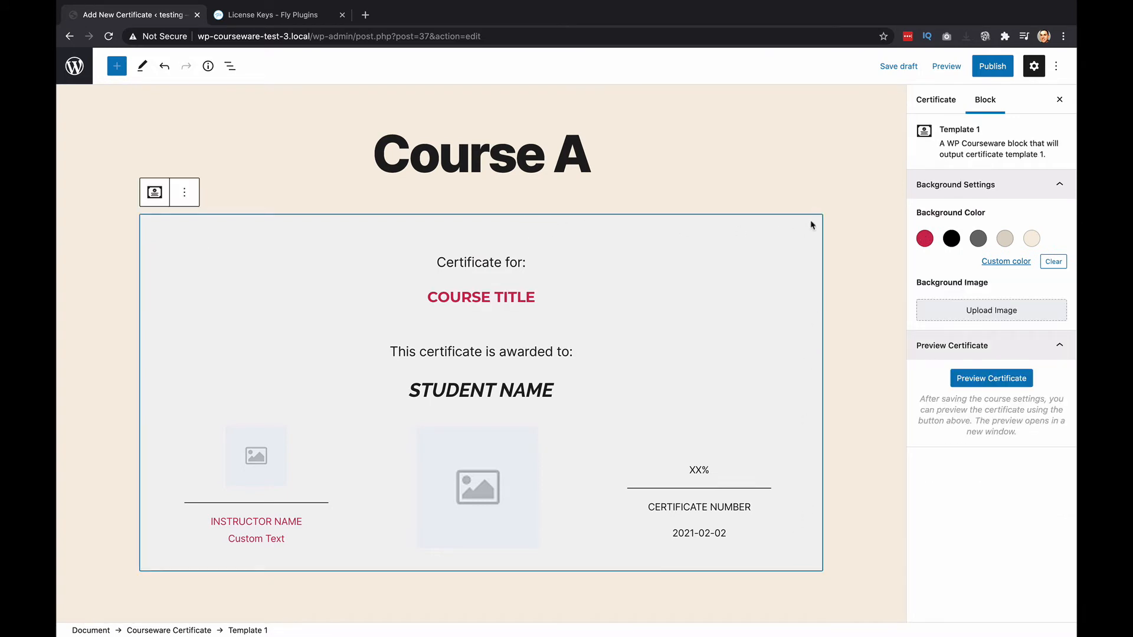
pyautogui.moveTo(898, 256)
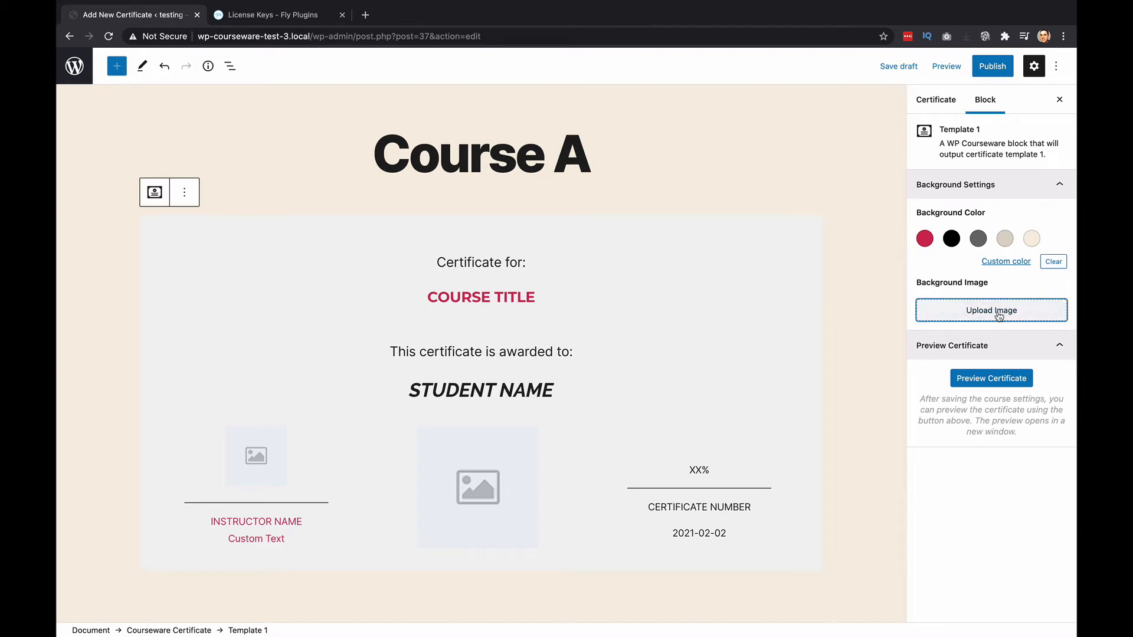
pyautogui.click(990, 310)
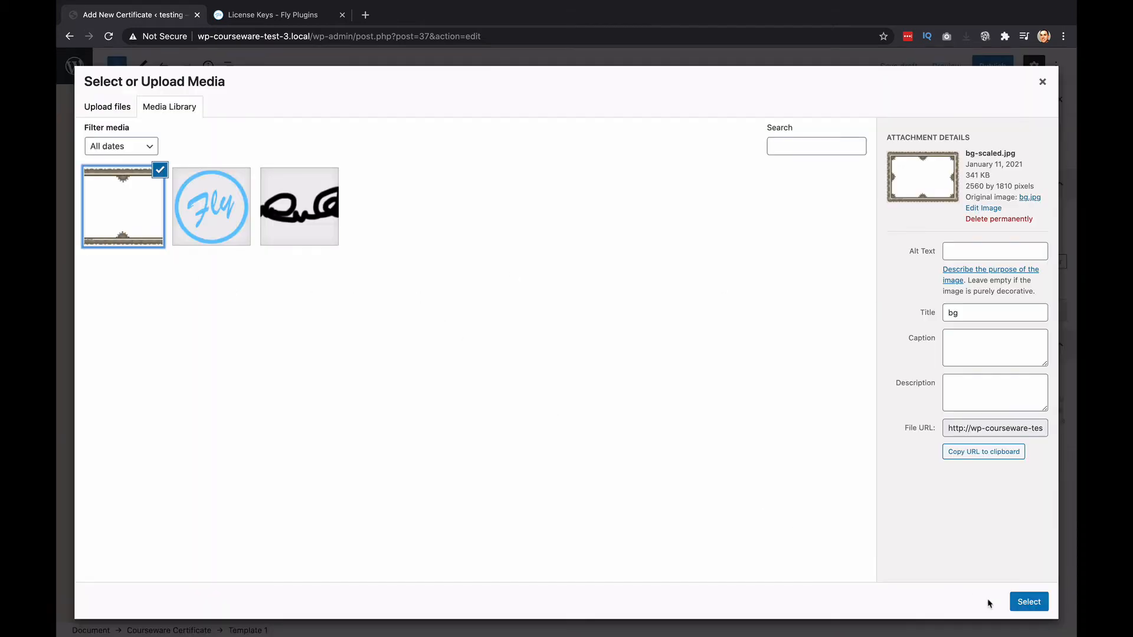
pyautogui.click(1028, 601)
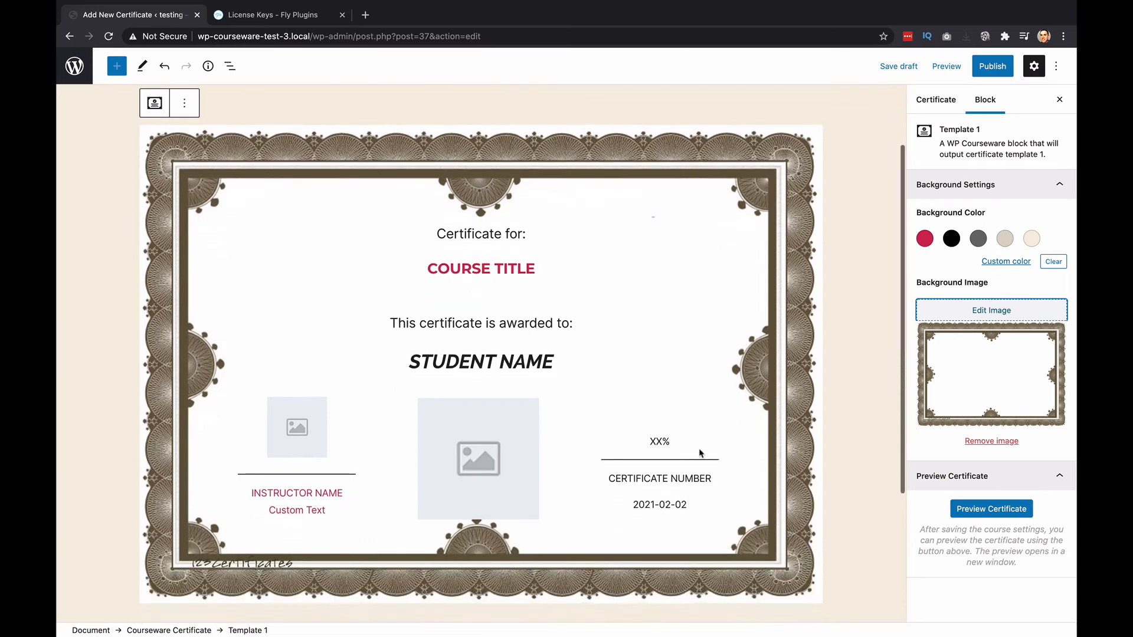
pyautogui.moveTo(875, 229)
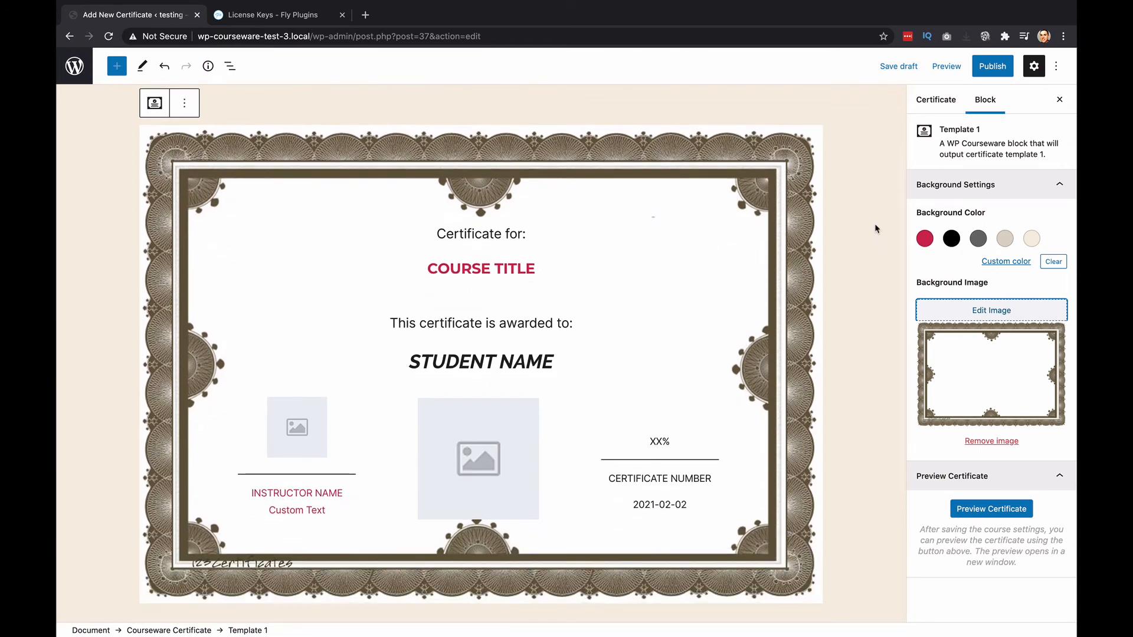
pyautogui.moveTo(925, 176)
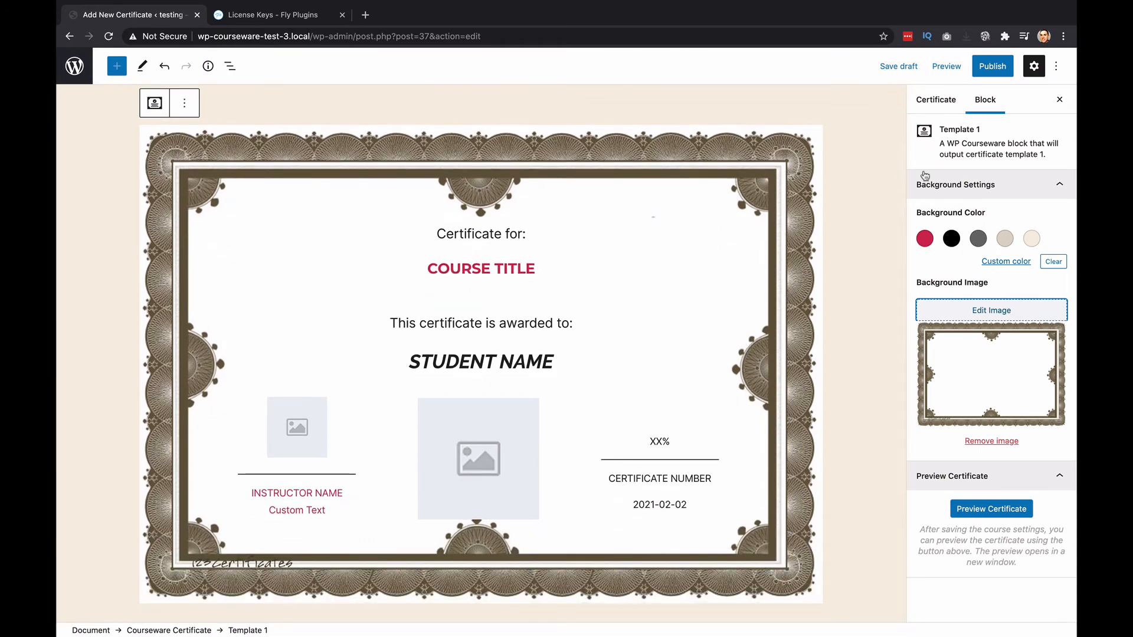
pyautogui.scroll(-3)
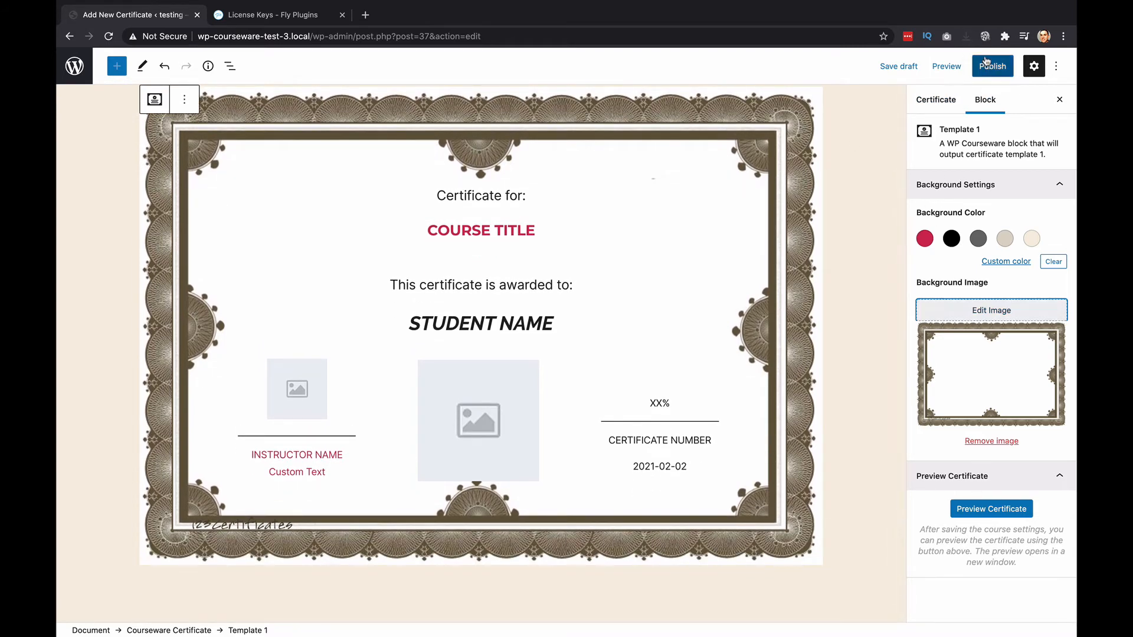
# Step: Publish the bordered certificate and preview it as a PDF showing student BEN
pyautogui.click(992, 66)
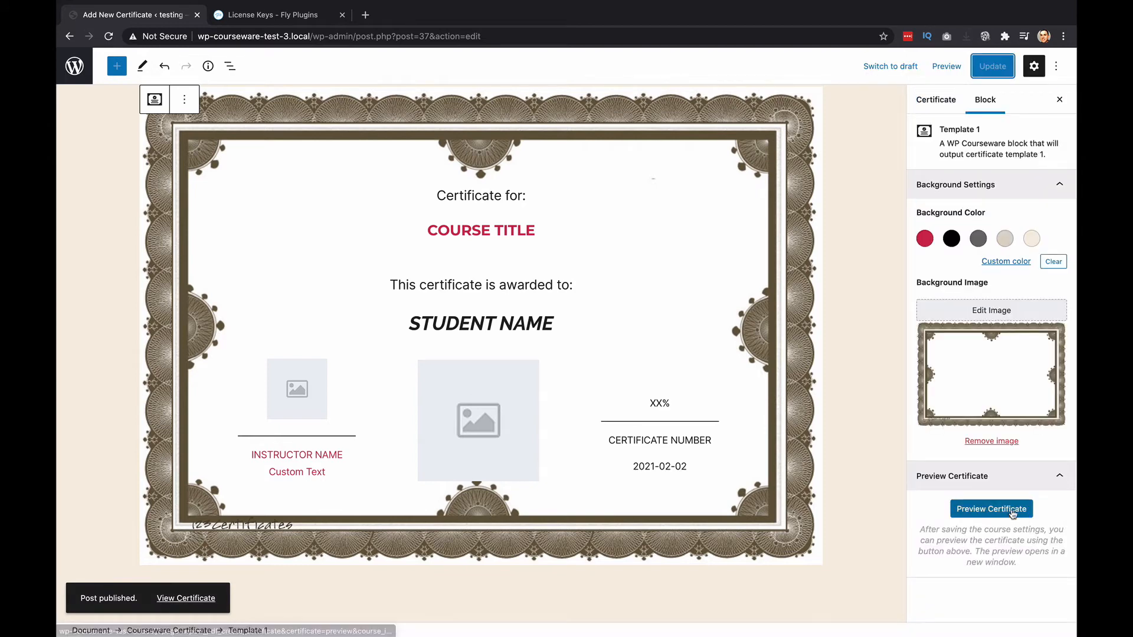
pyautogui.click(990, 508)
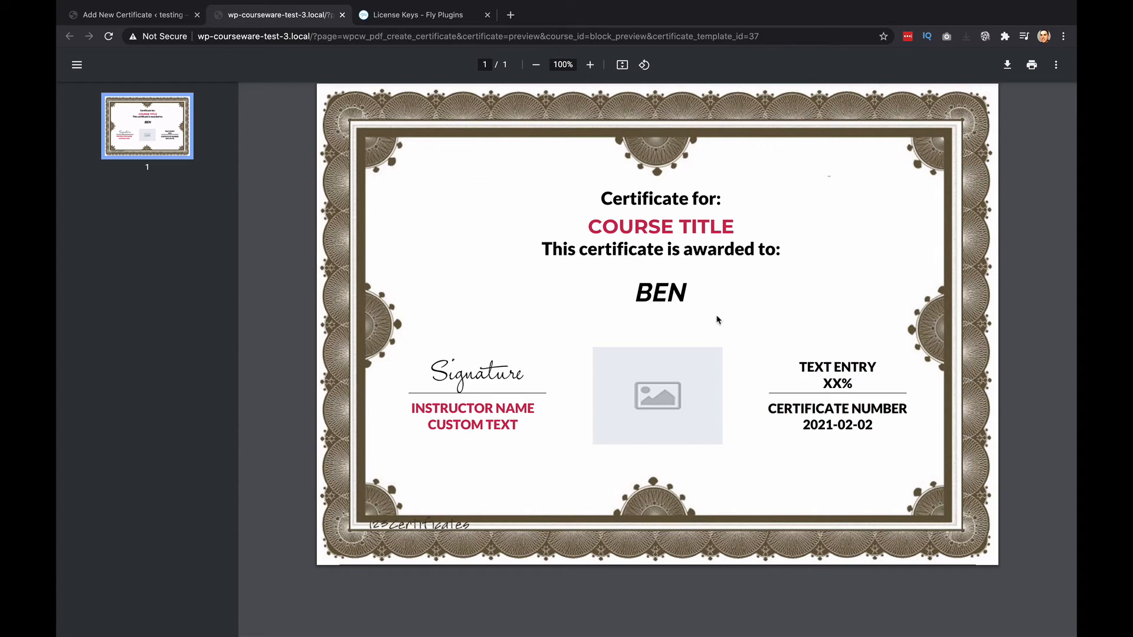
pyautogui.moveTo(616, 384)
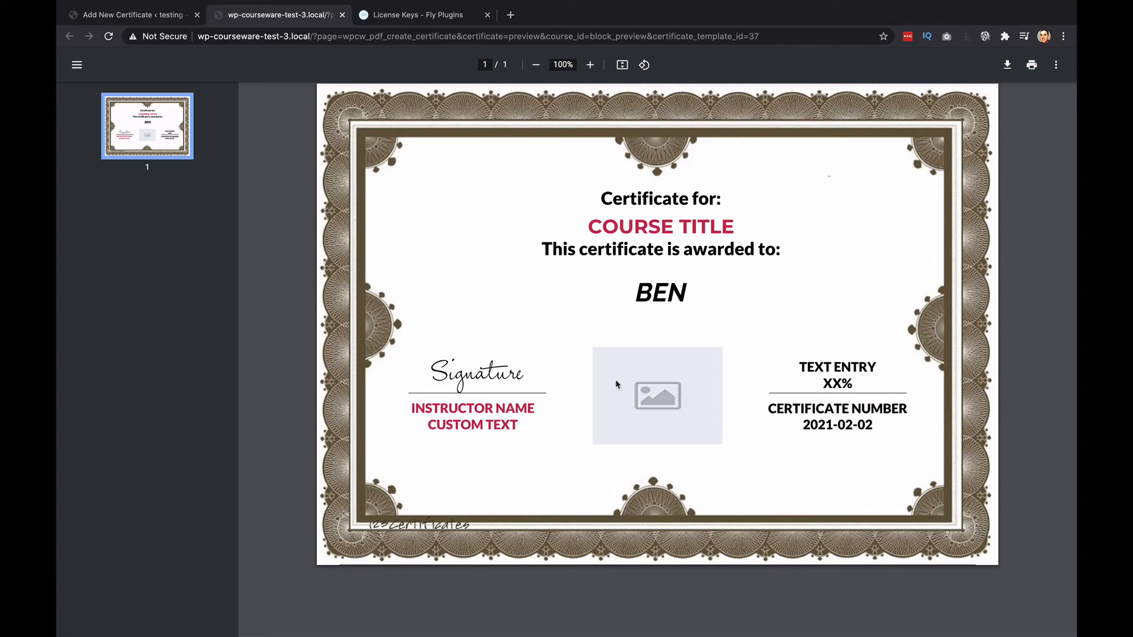
pyautogui.moveTo(638, 408)
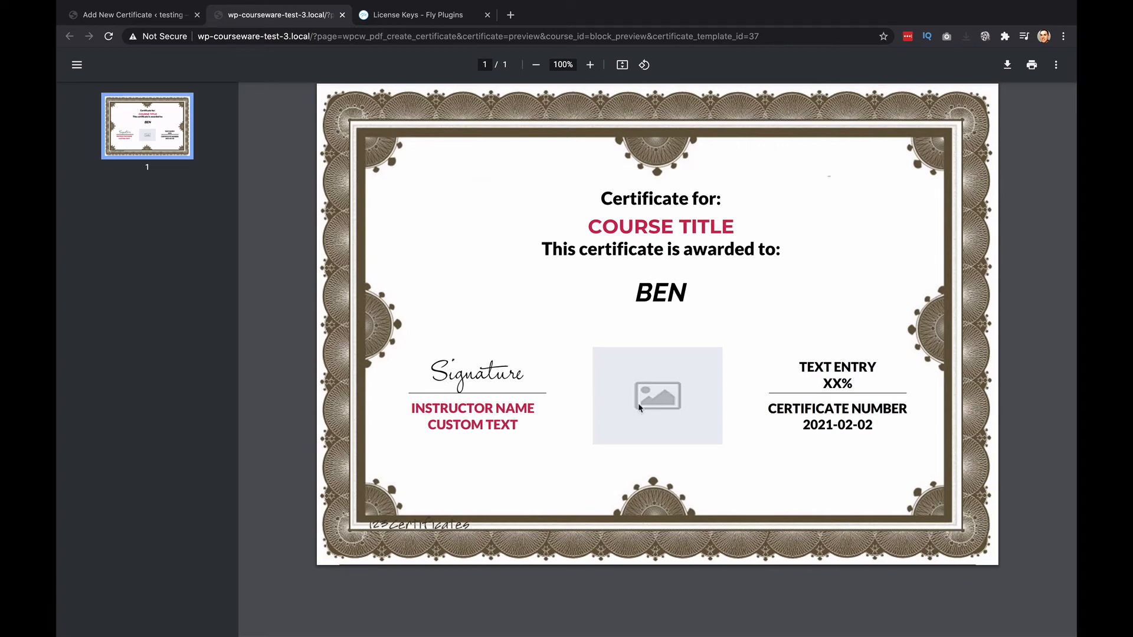
pyautogui.moveTo(815, 478)
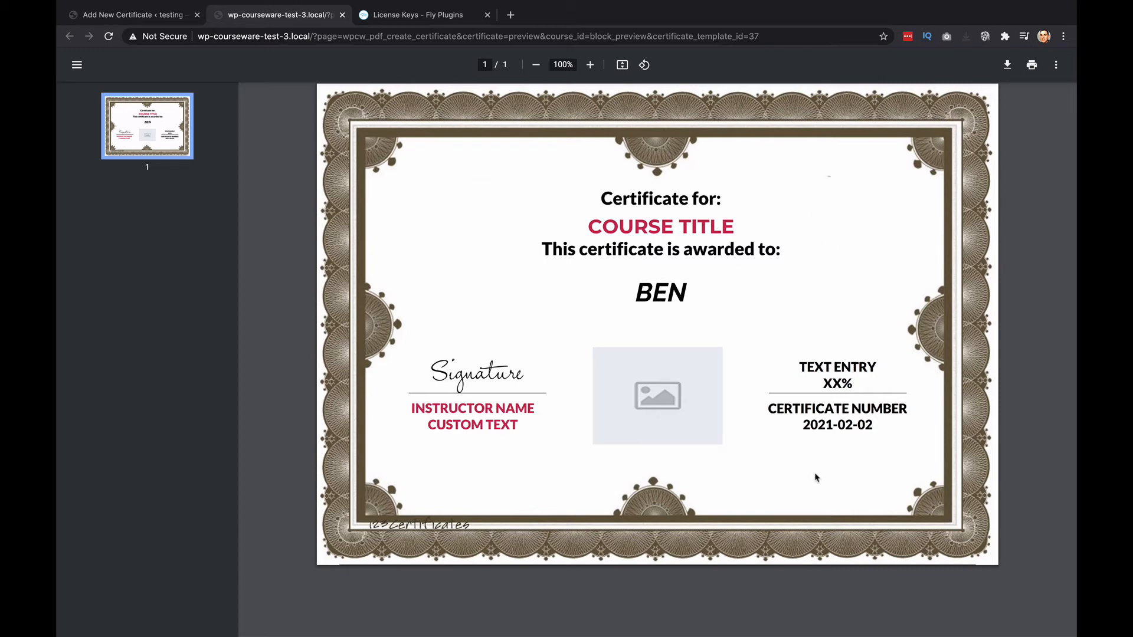
pyautogui.moveTo(367, 170)
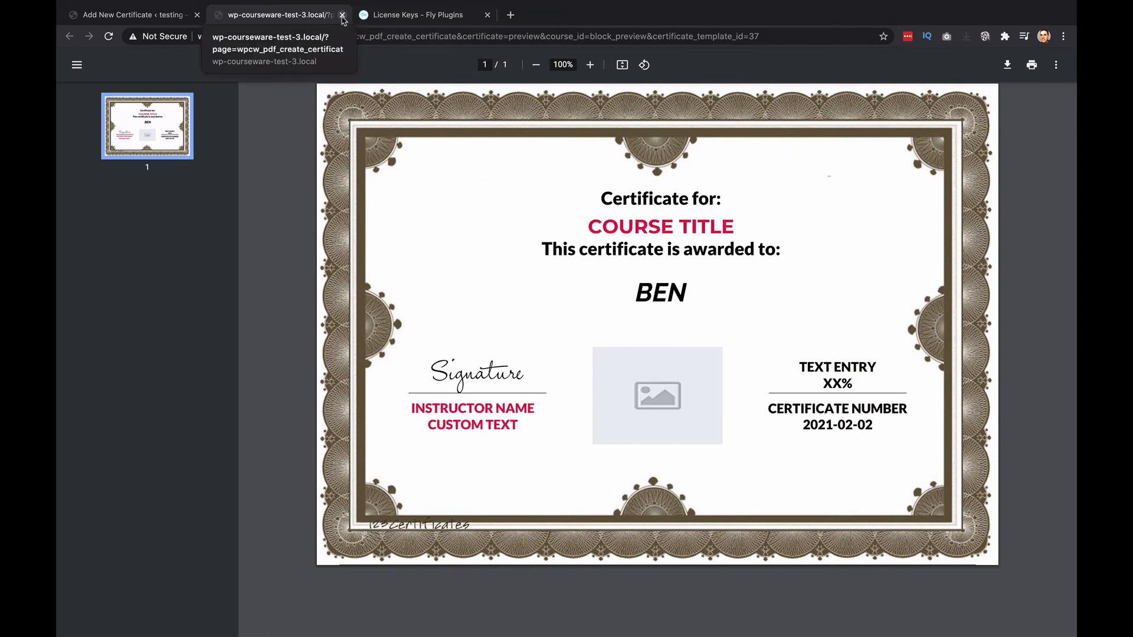
# Step: Close the PDF preview and create a new certificate titled 'Course A - 2'
pyautogui.click(129, 14)
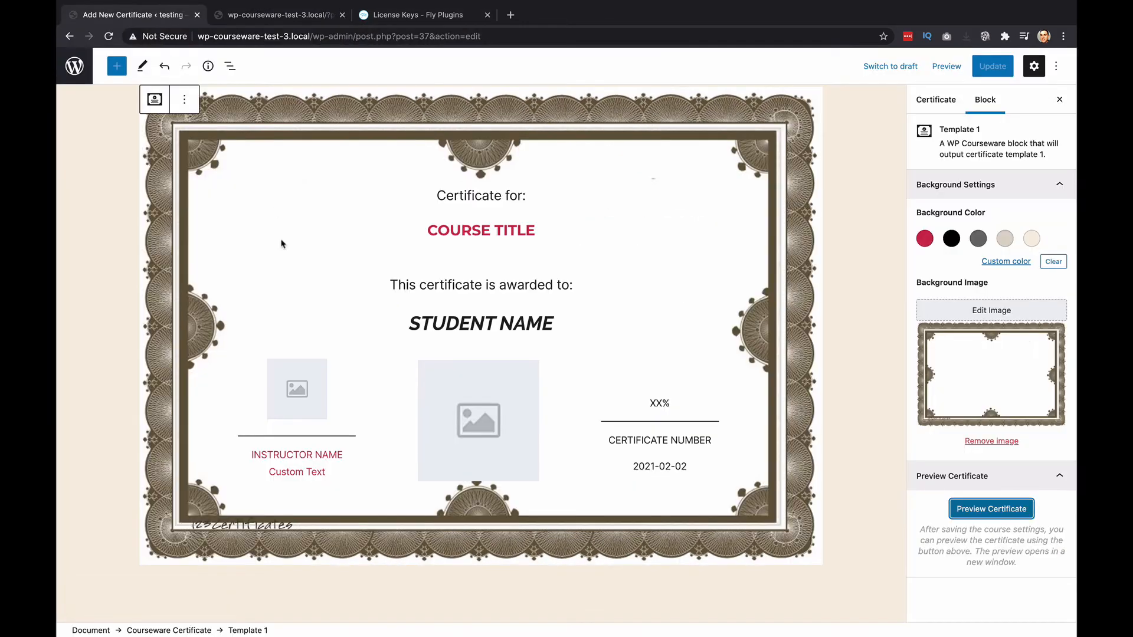
pyautogui.moveTo(75, 66)
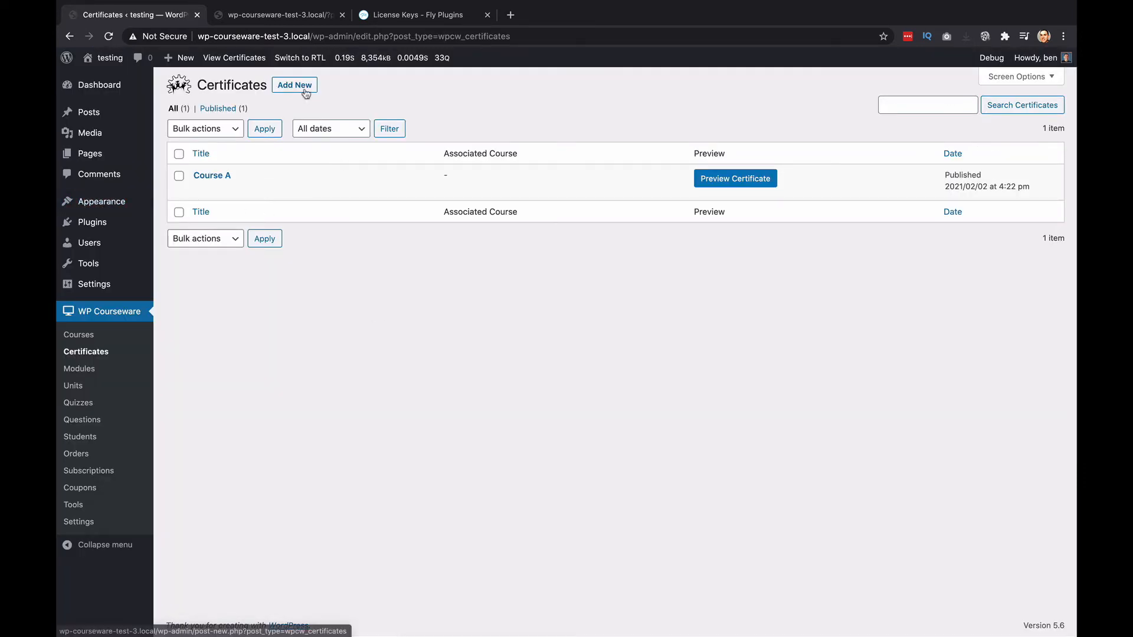
pyautogui.click(294, 85)
pyautogui.write('C')
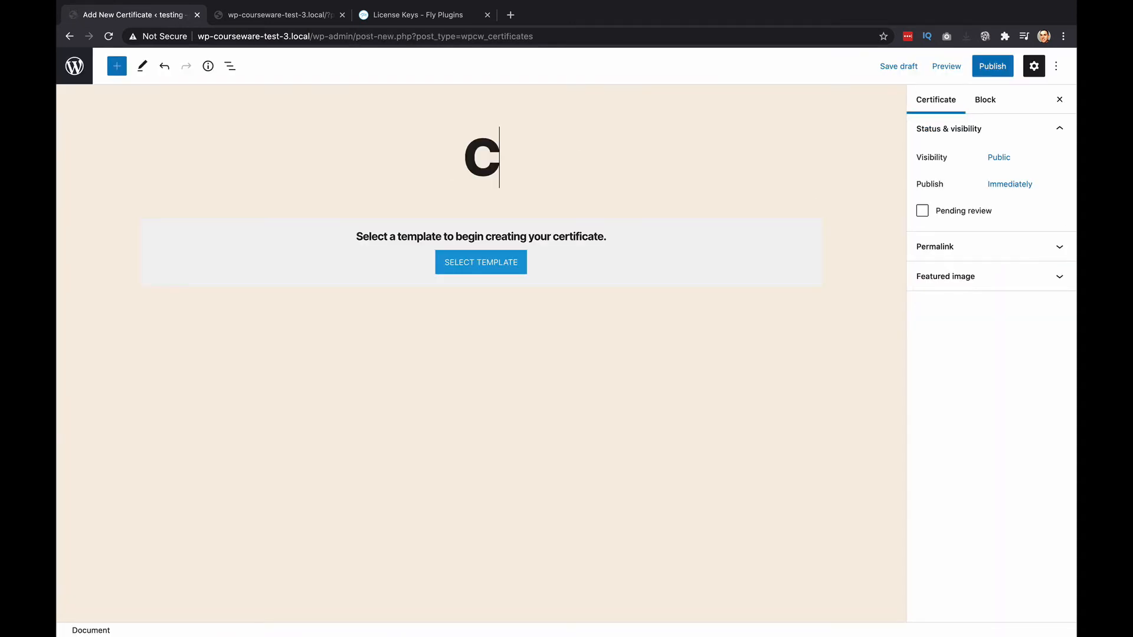
pyautogui.write('ourse A -')
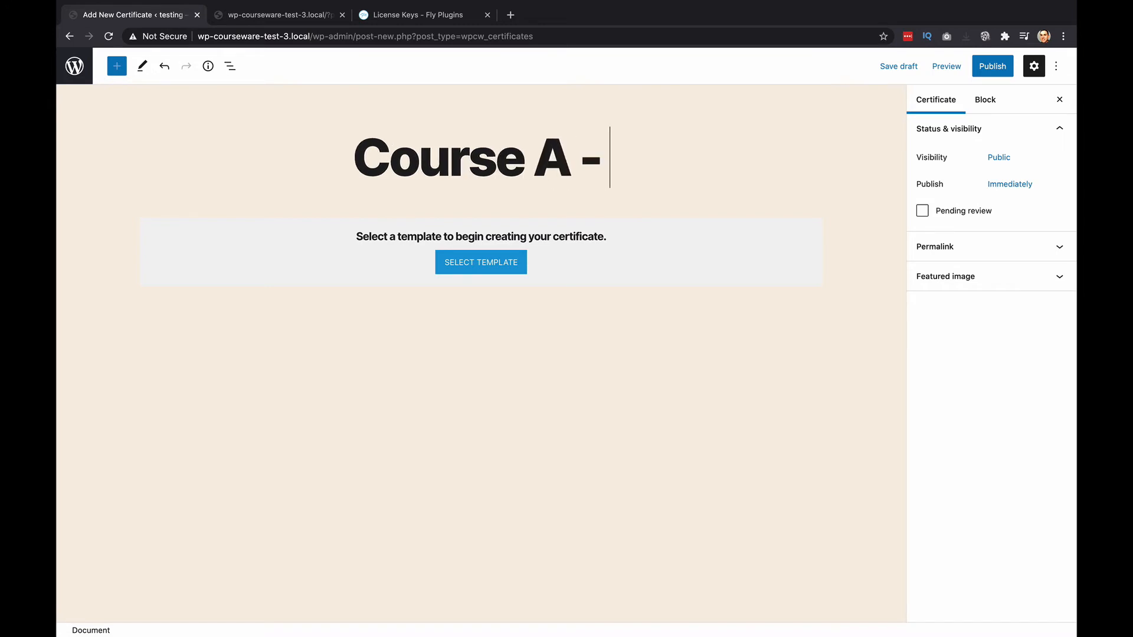
pyautogui.write('2')
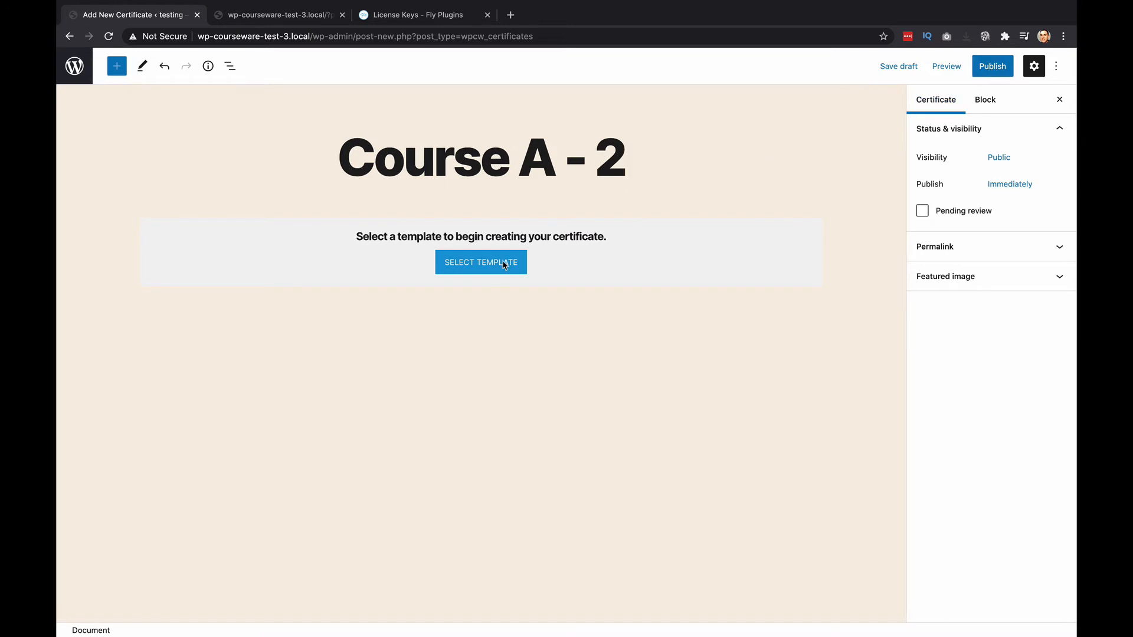
# Step: Bring up the template chooser for the Course A - 2 certificate
pyautogui.click(480, 261)
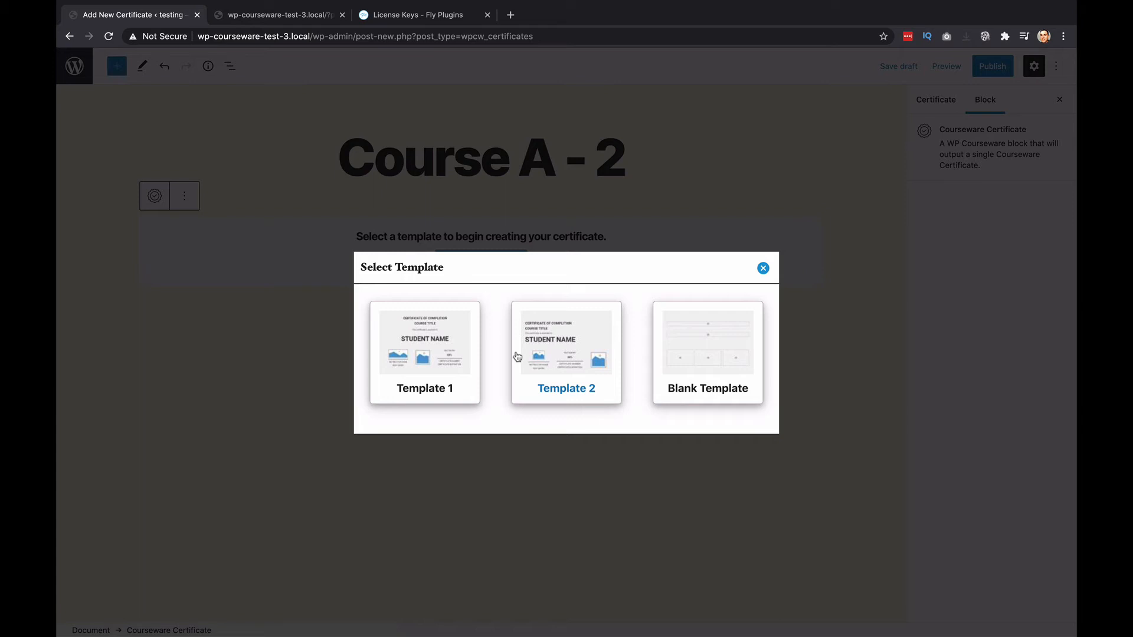
pyautogui.moveTo(555, 405)
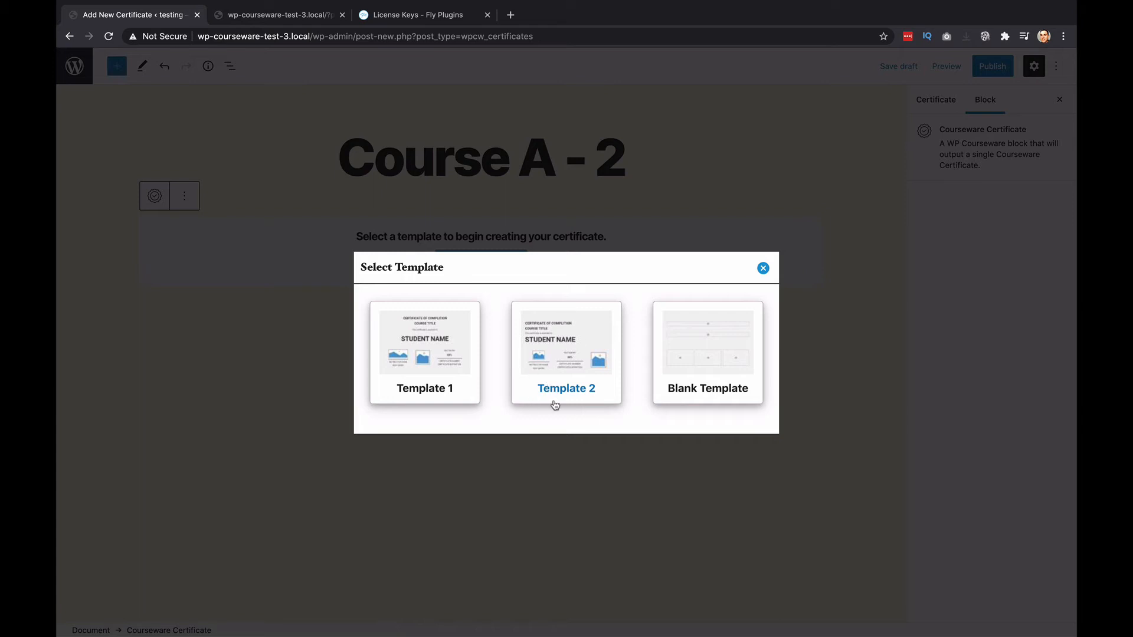
pyautogui.moveTo(566, 398)
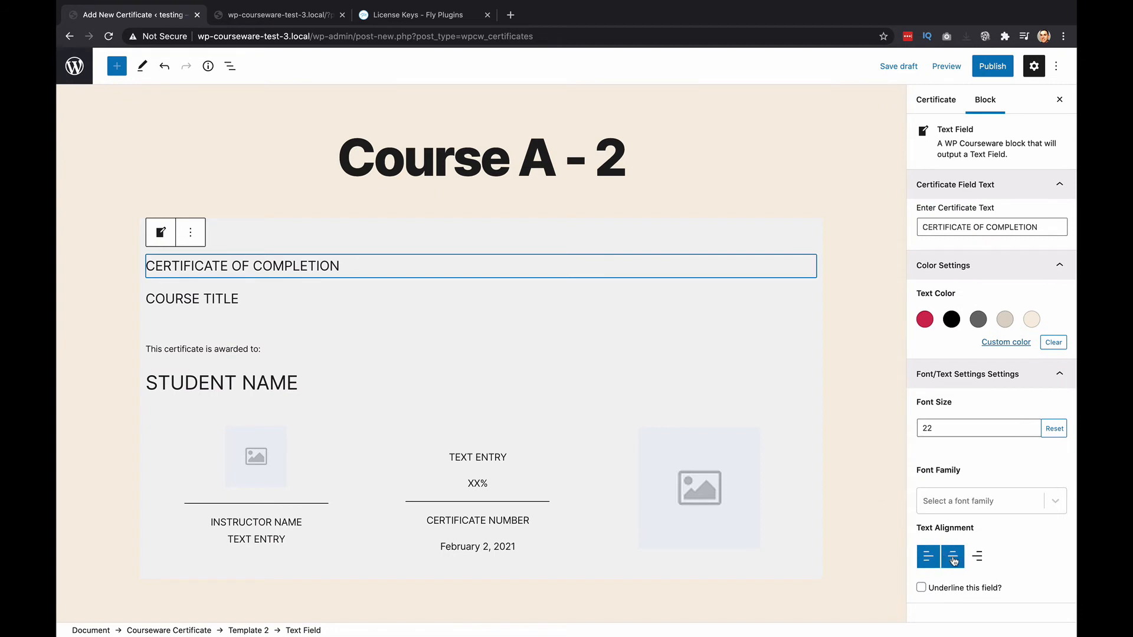
# Step: Center the heading and remove the instructor title text under INSTRUCTOR NAME
pyautogui.click(927, 556)
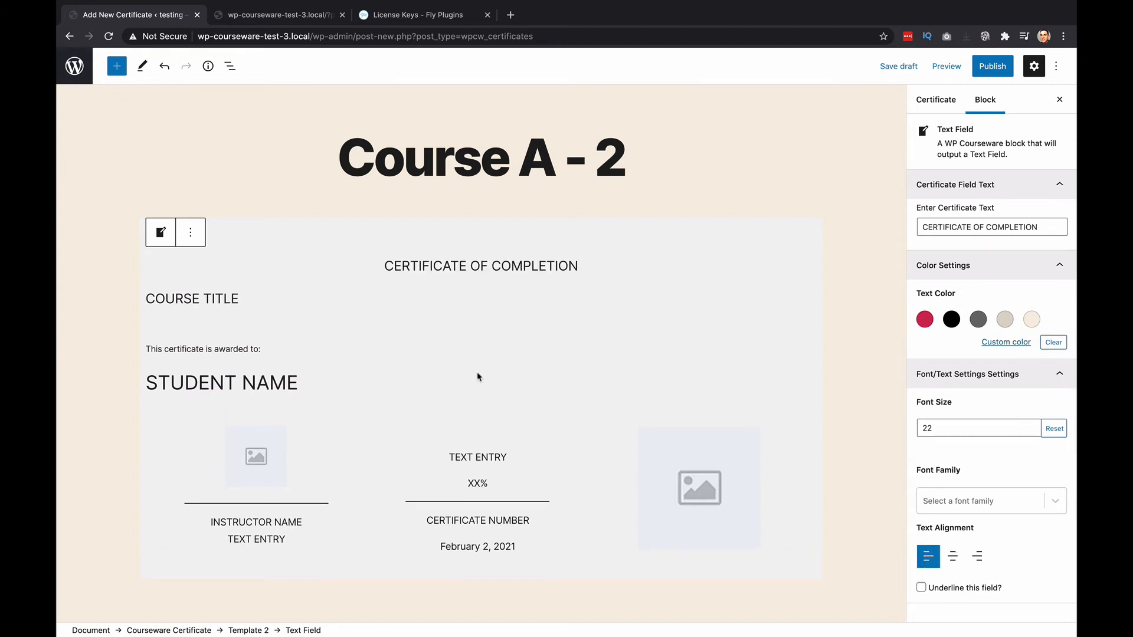
pyautogui.scroll(-3)
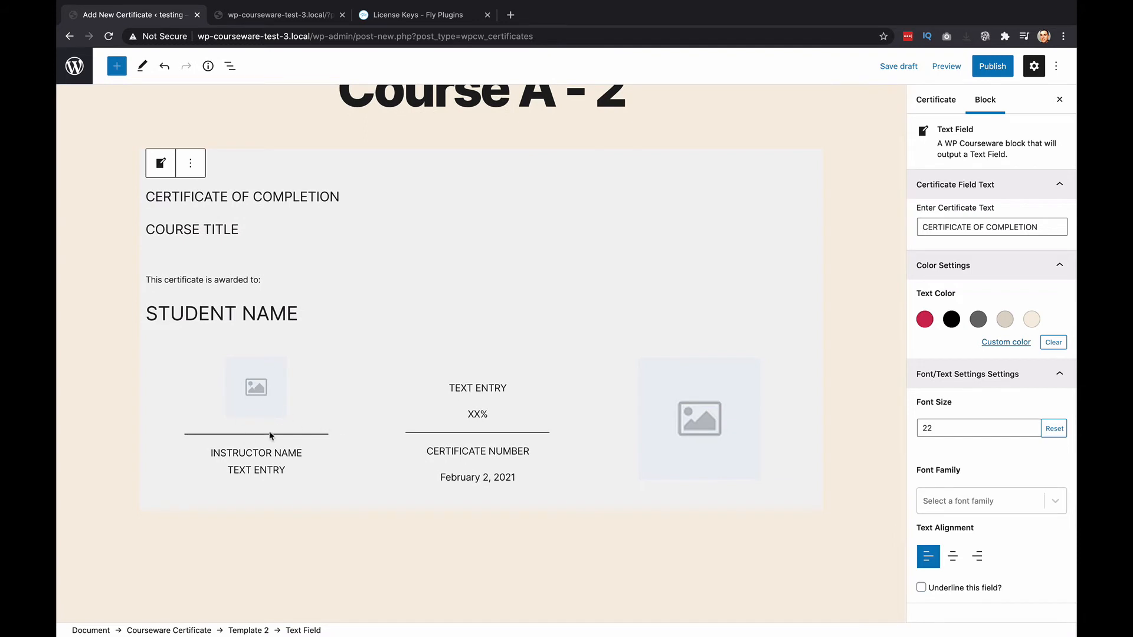
pyautogui.click(697, 423)
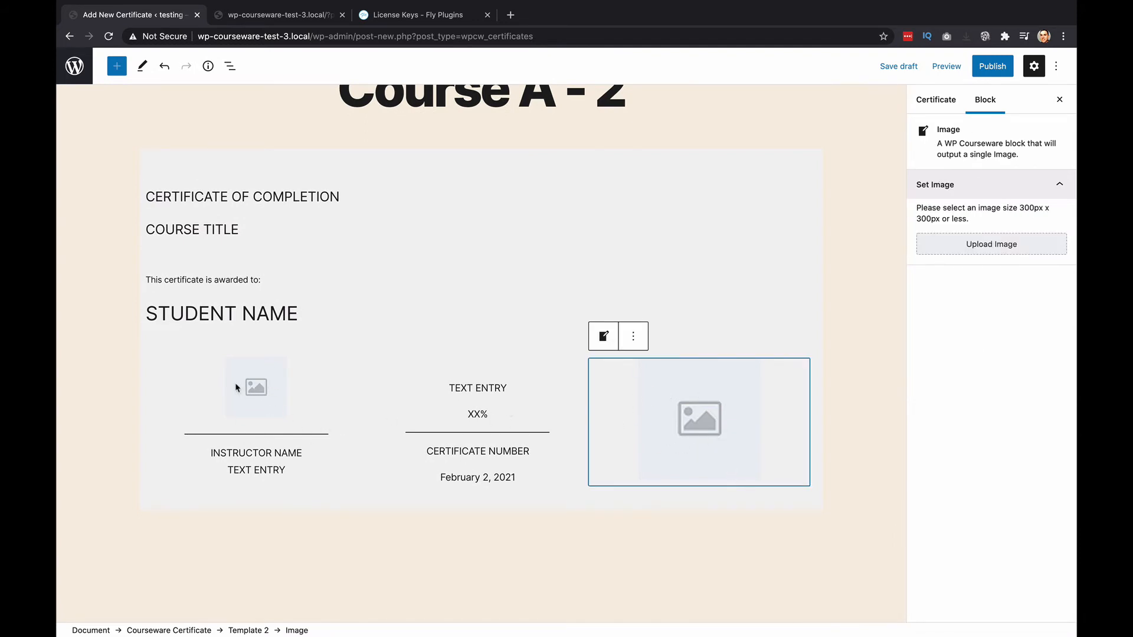
pyautogui.click(256, 461)
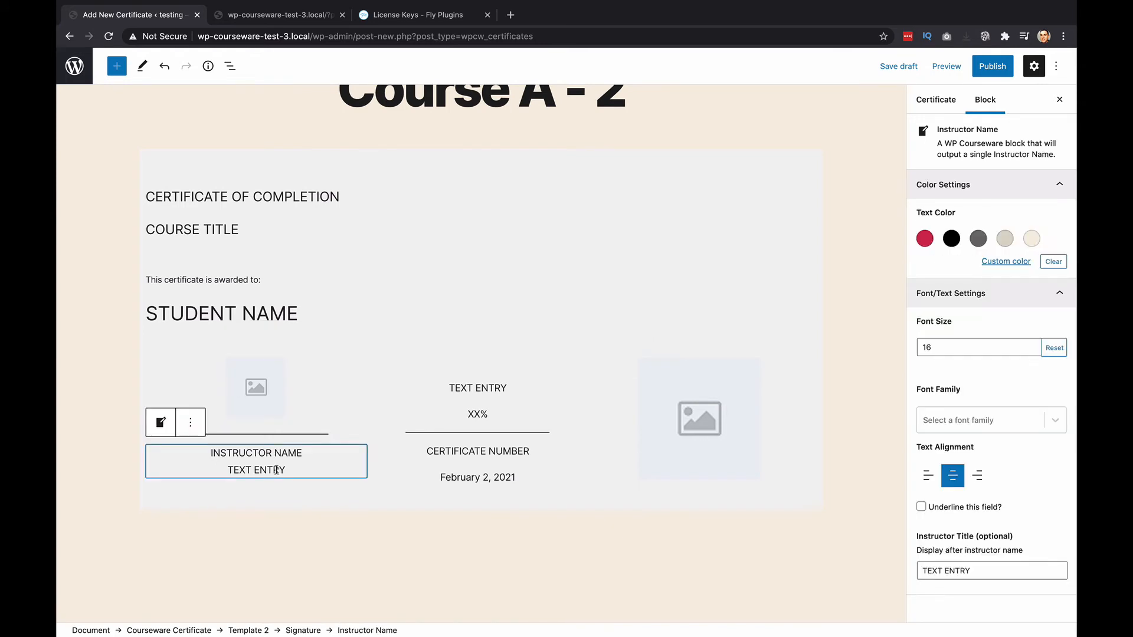
pyautogui.click(990, 570)
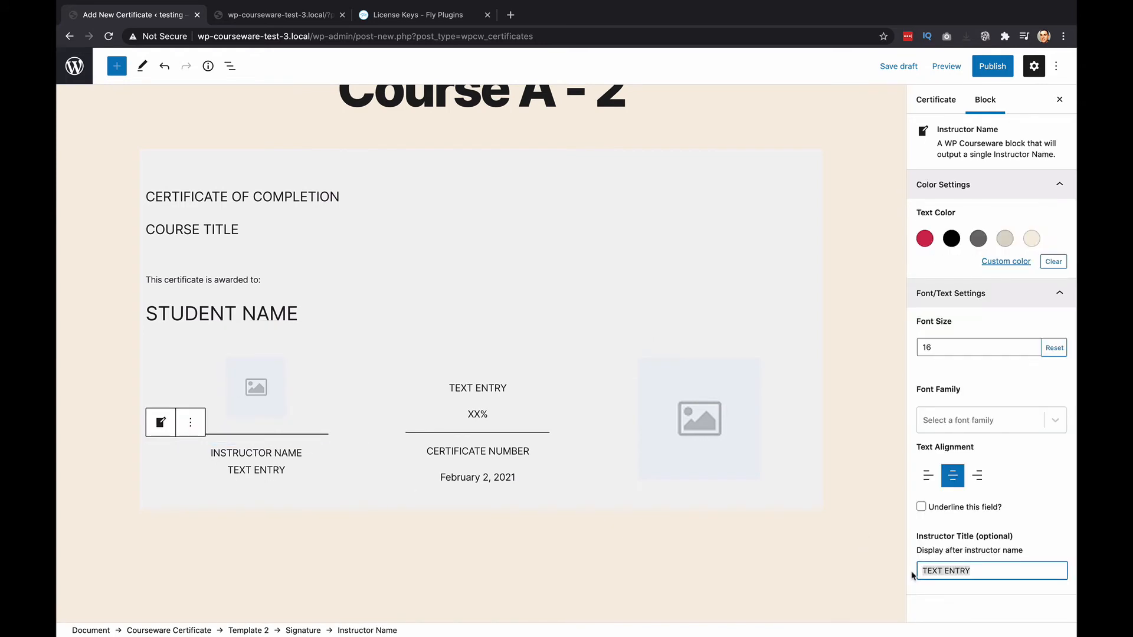
pyautogui.click(990, 572)
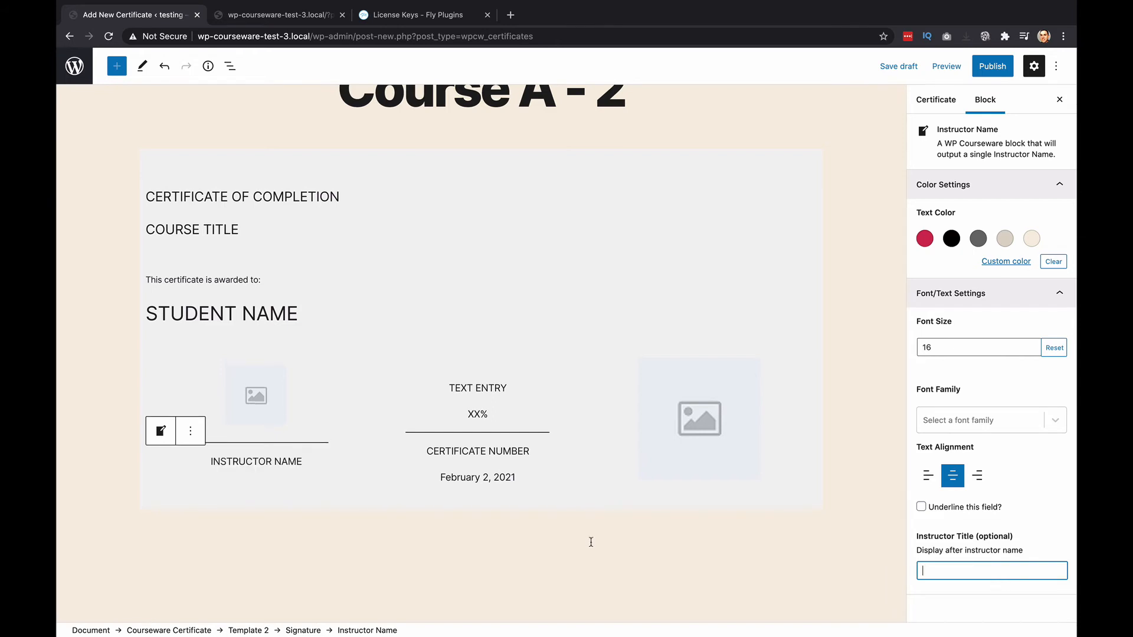
# Step: Inspect the text entry, grade and date fields and save the draft
pyautogui.click(477, 414)
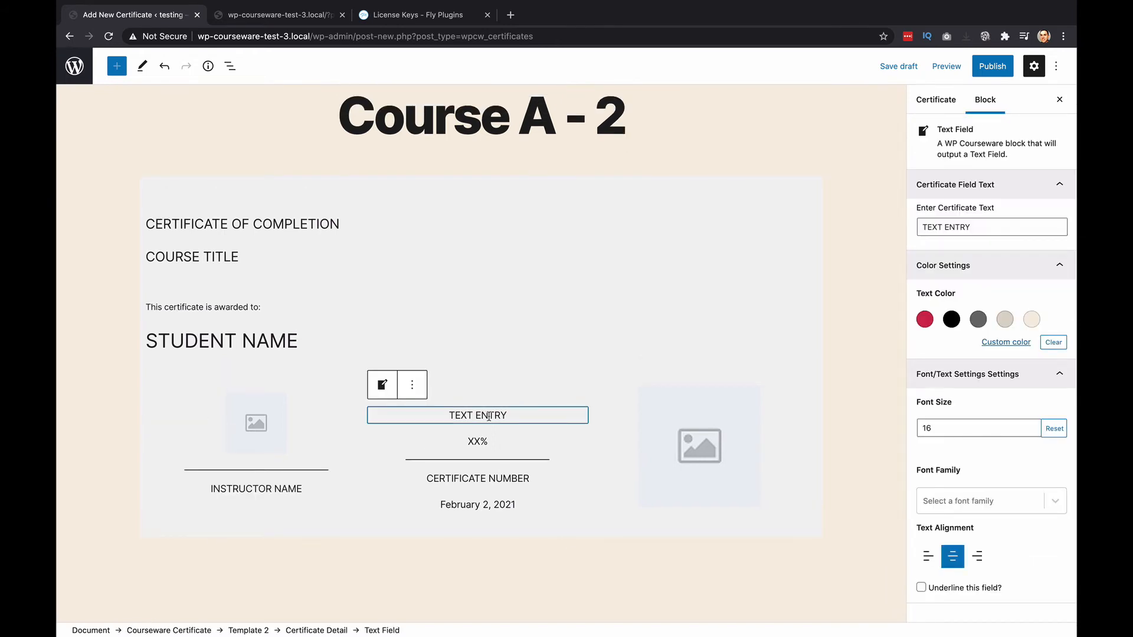
pyautogui.click(477, 442)
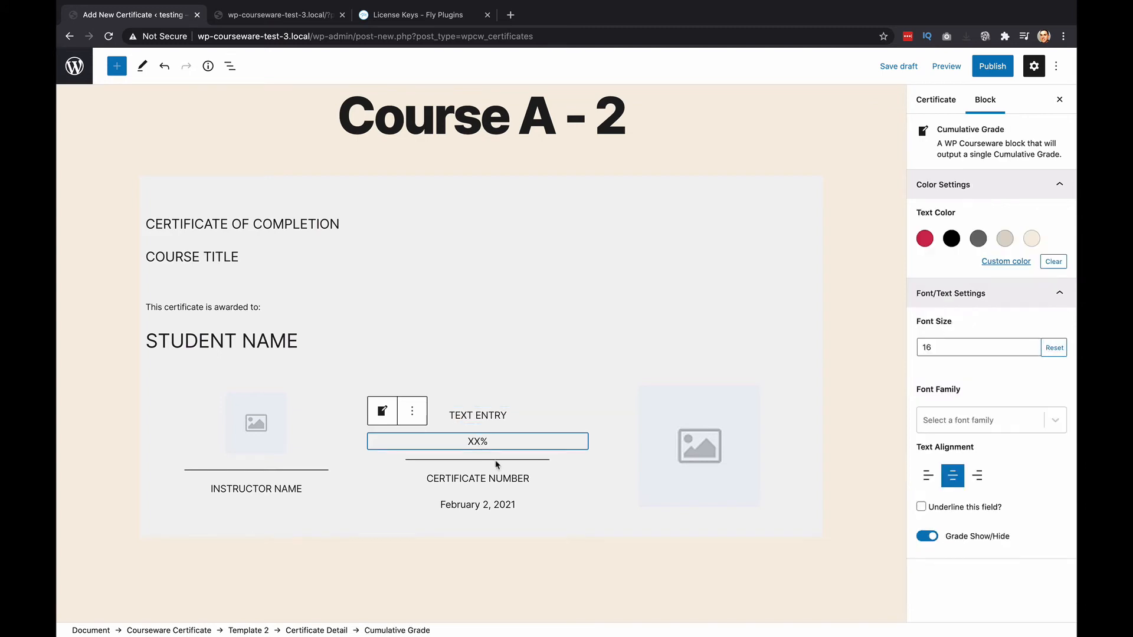
pyautogui.click(898, 66)
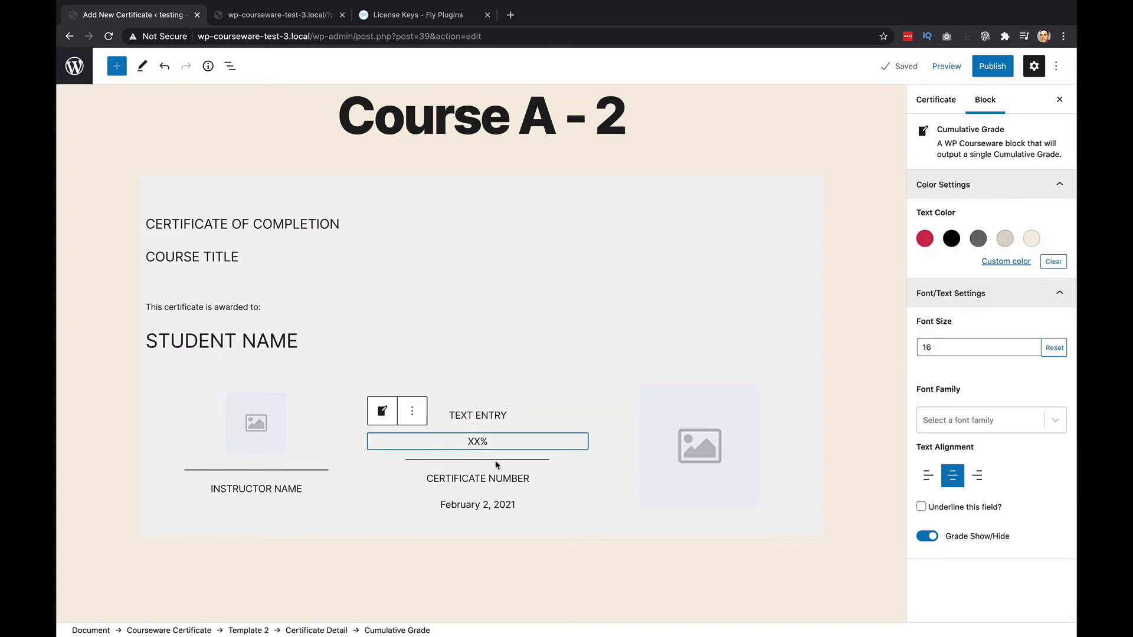
pyautogui.click(478, 477)
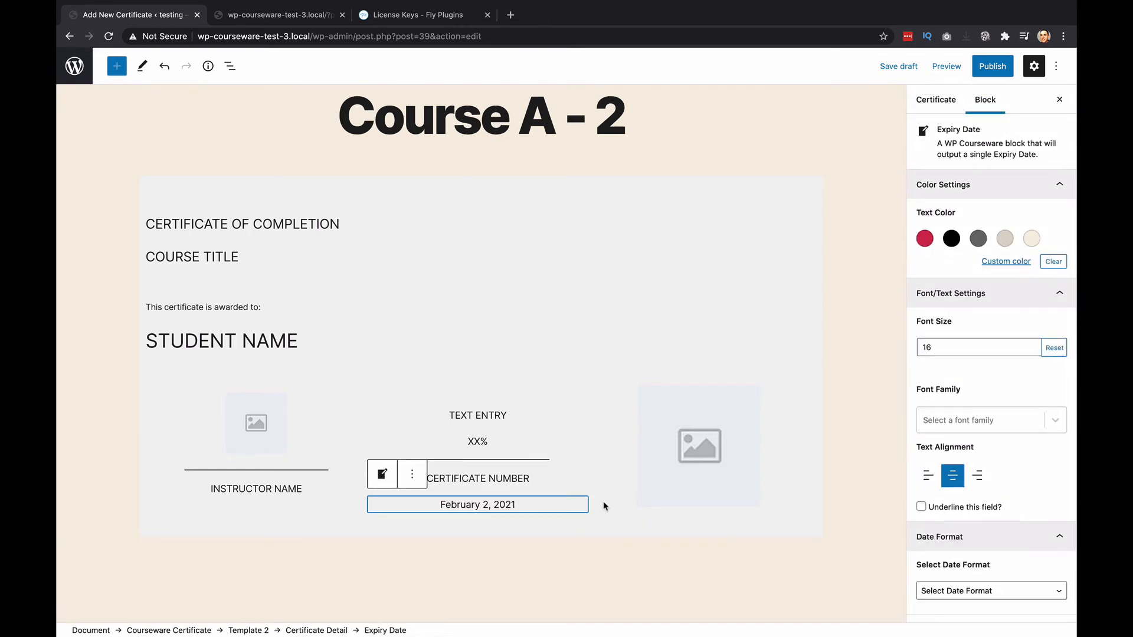
pyautogui.moveTo(889, 175)
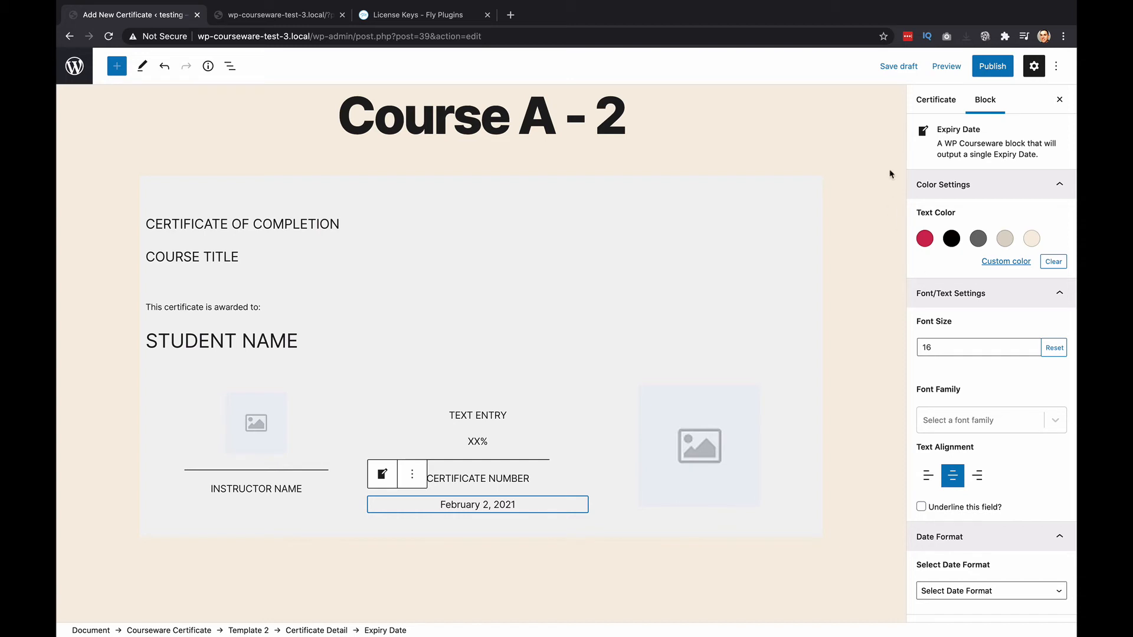
# Step: Publish Course A - 2 and start another new certificate
pyautogui.click(992, 66)
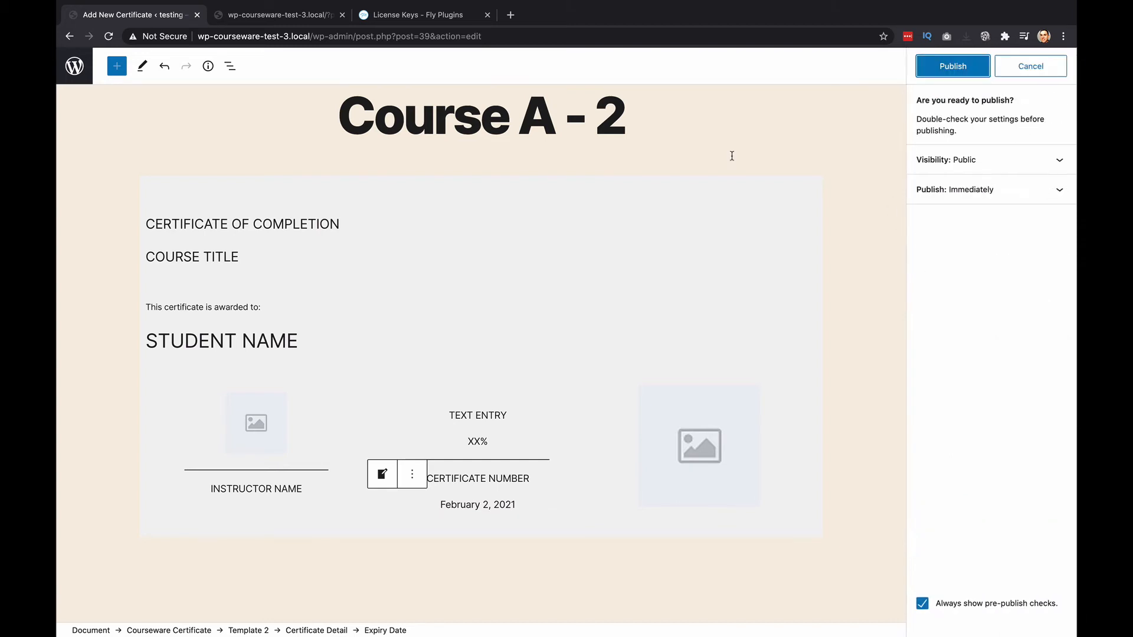
pyautogui.click(950, 66)
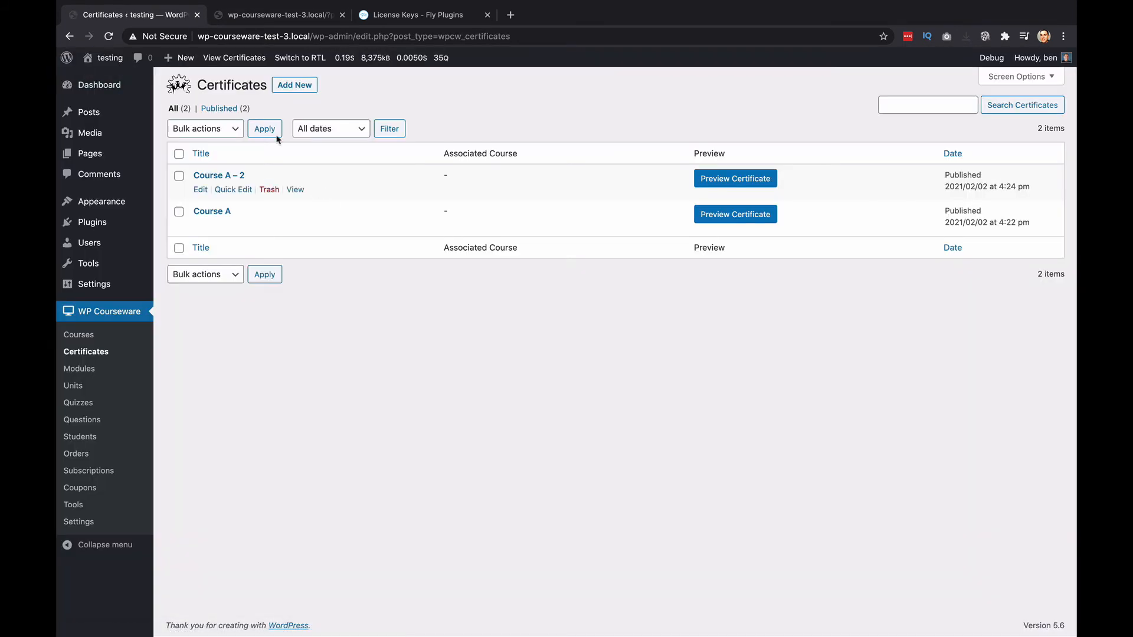
pyautogui.click(294, 85)
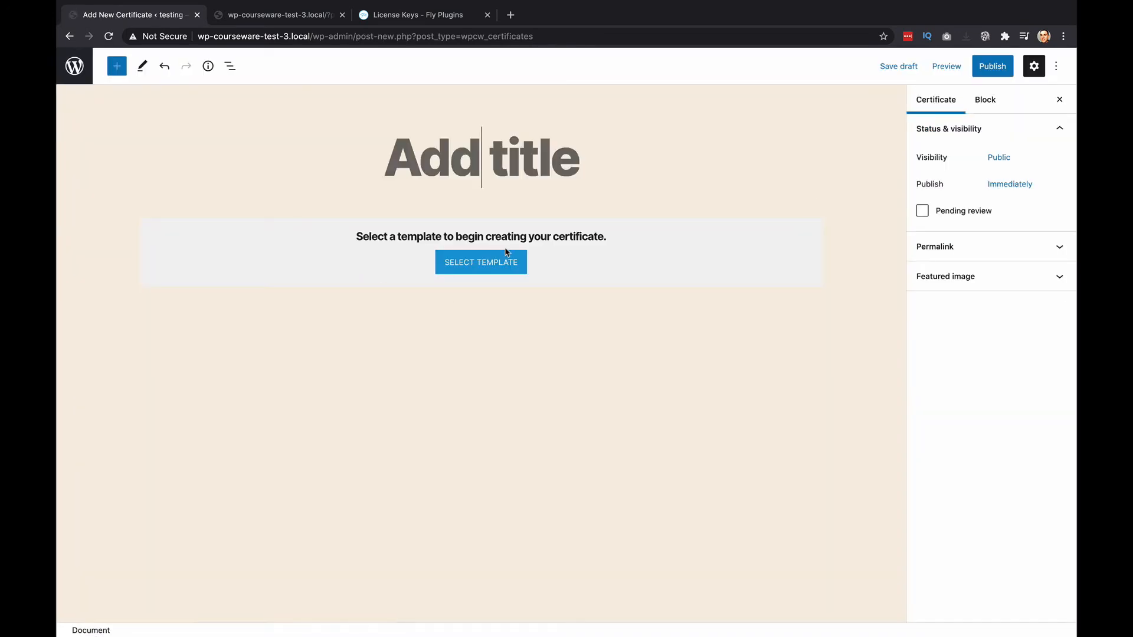
# Step: Title the certificate 'Course A Custom' and bring up the template choices
pyautogui.write('Course A Custom')
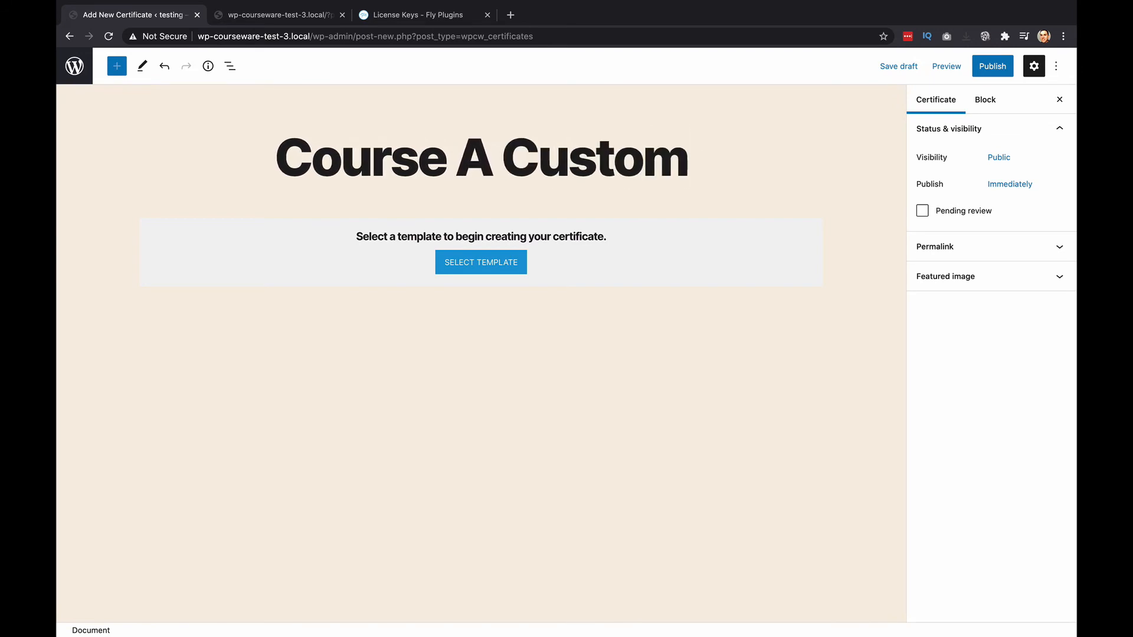
pyautogui.click(480, 262)
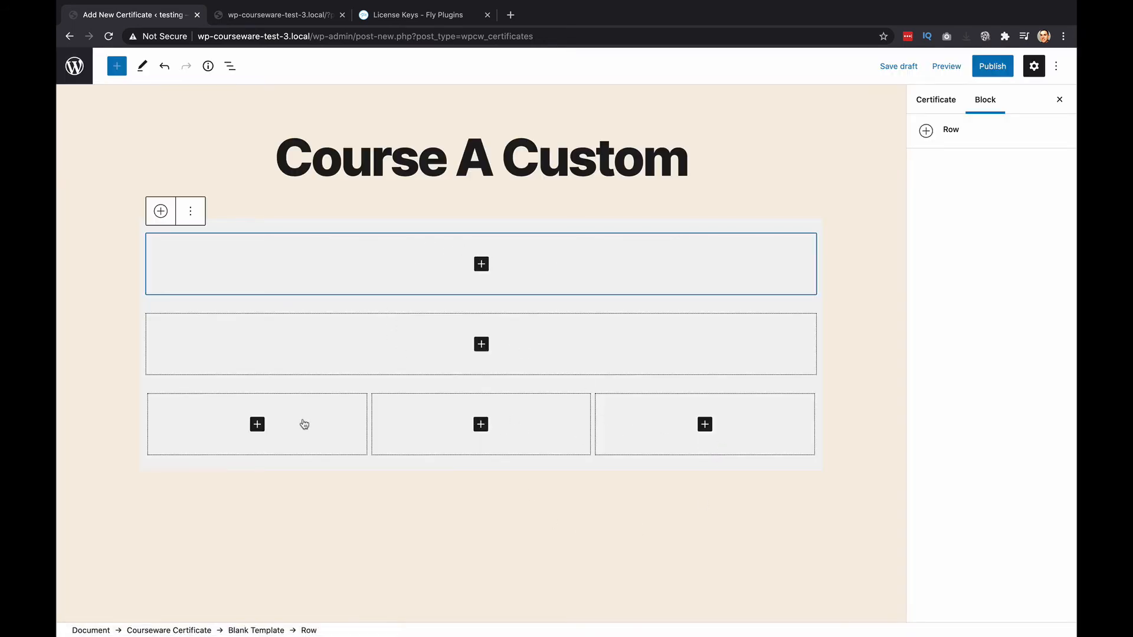
pyautogui.moveTo(684, 312)
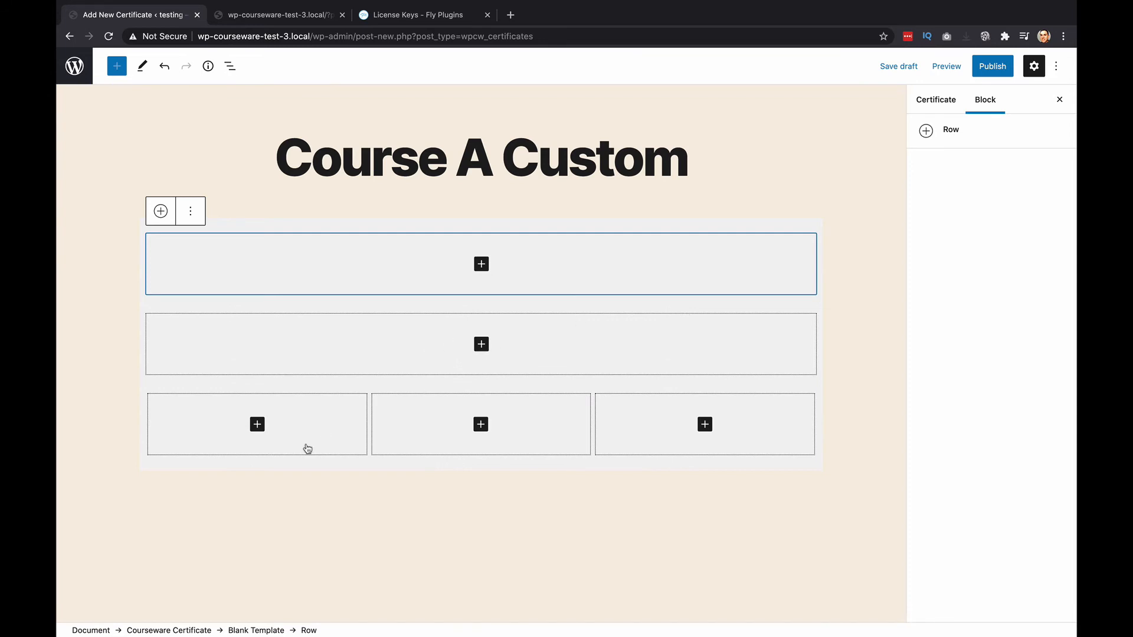
pyautogui.moveTo(460, 240)
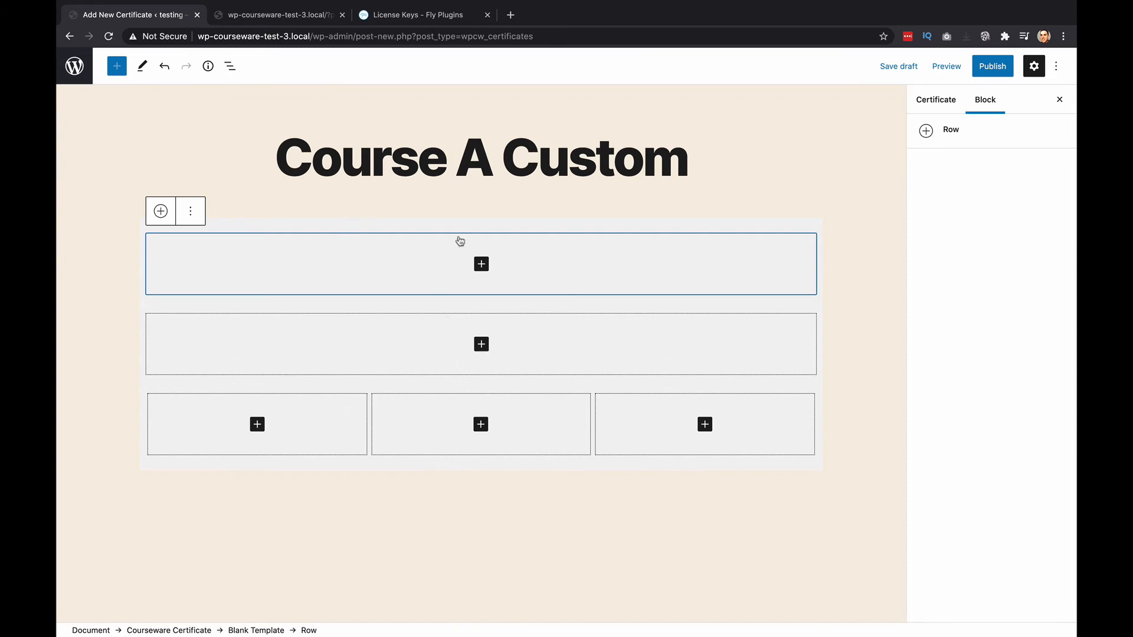
pyautogui.moveTo(786, 414)
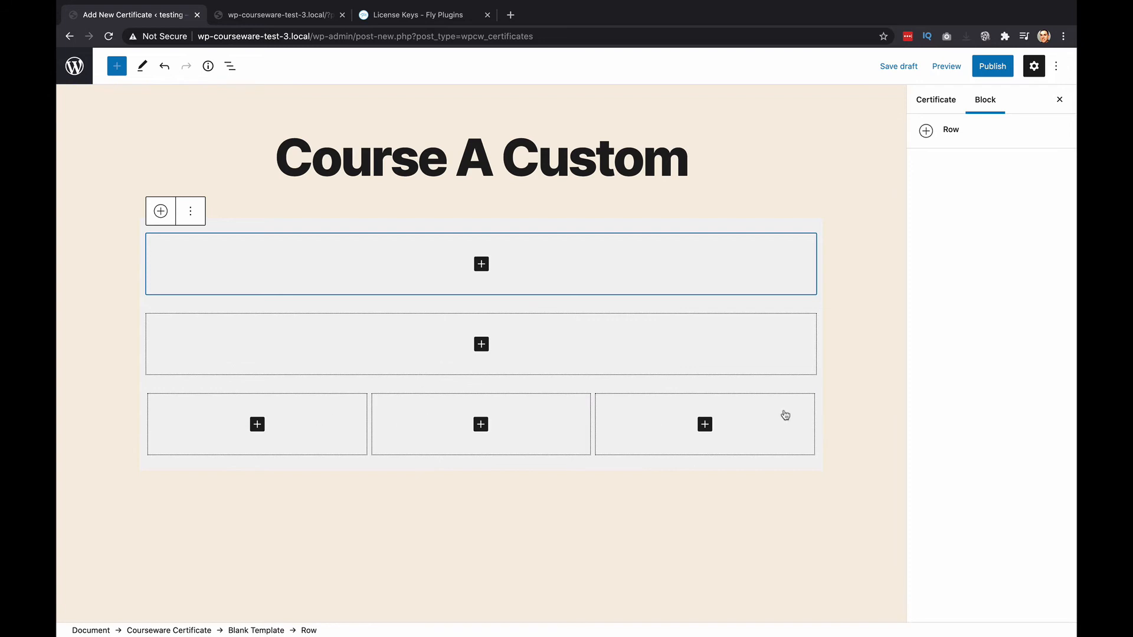
pyautogui.moveTo(570, 316)
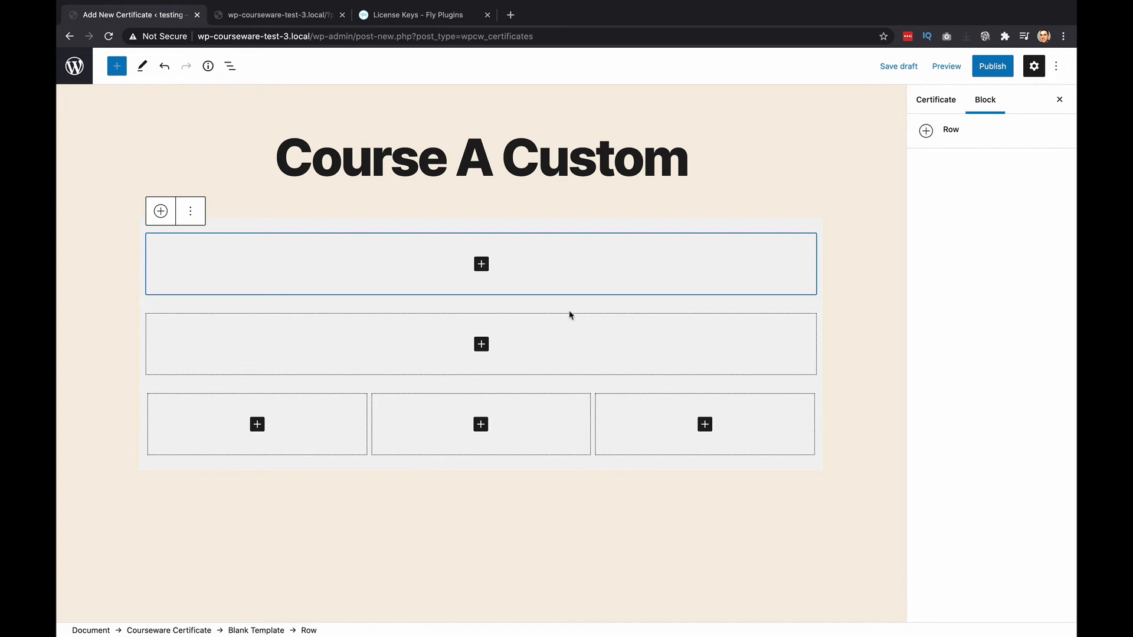
# Step: Place Course Title and Student Name blocks in the two full-width rows
pyautogui.click(480, 263)
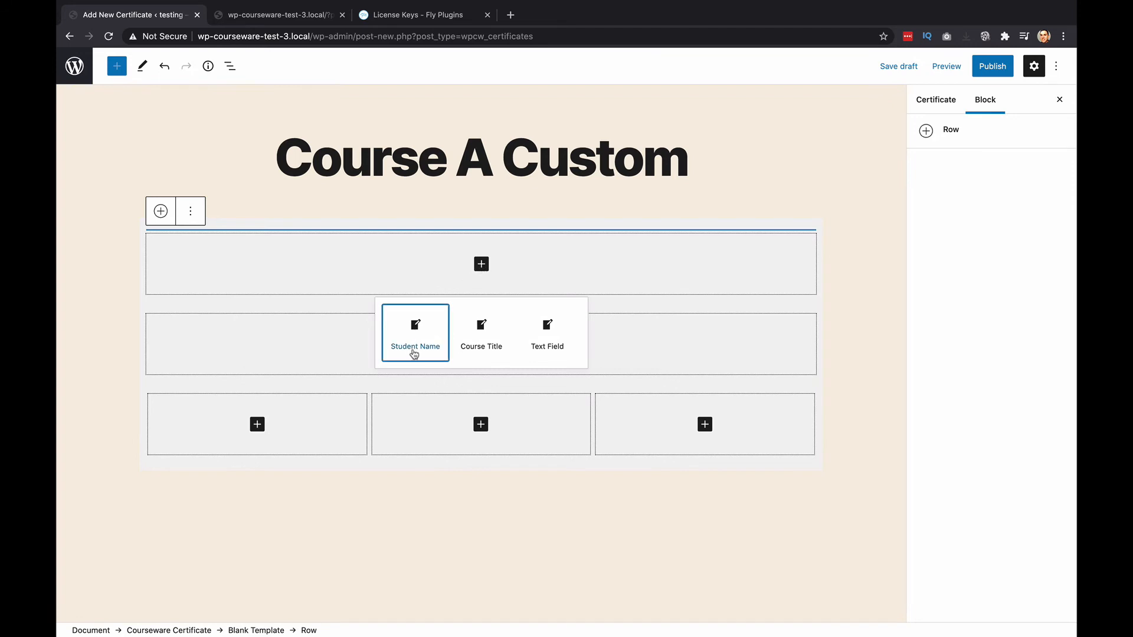
pyautogui.moveTo(481, 333)
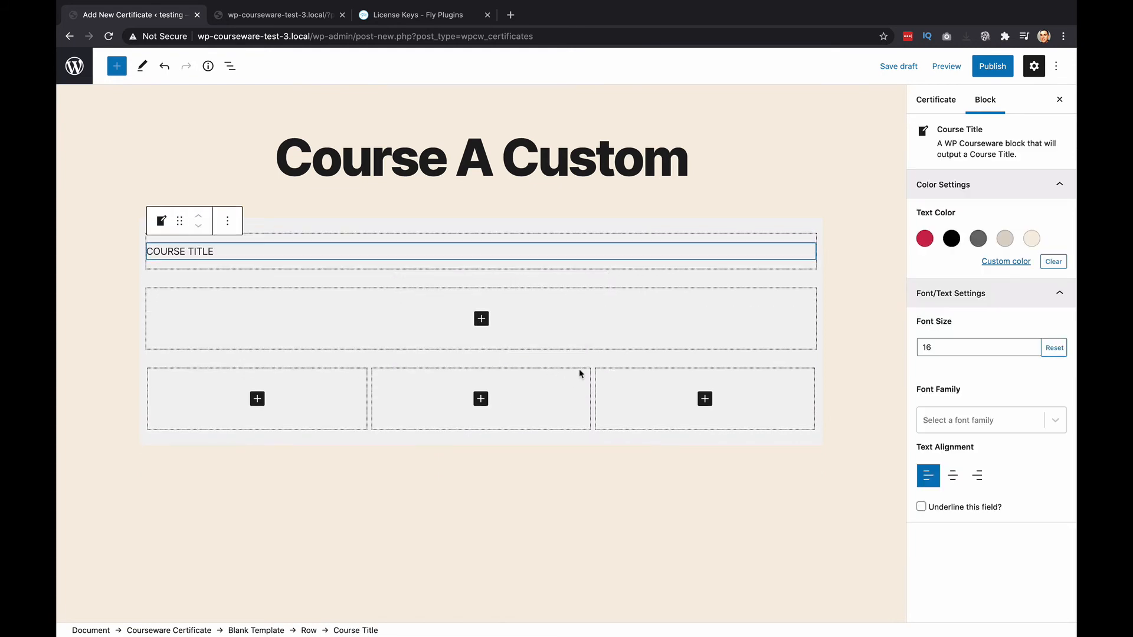
pyautogui.click(481, 319)
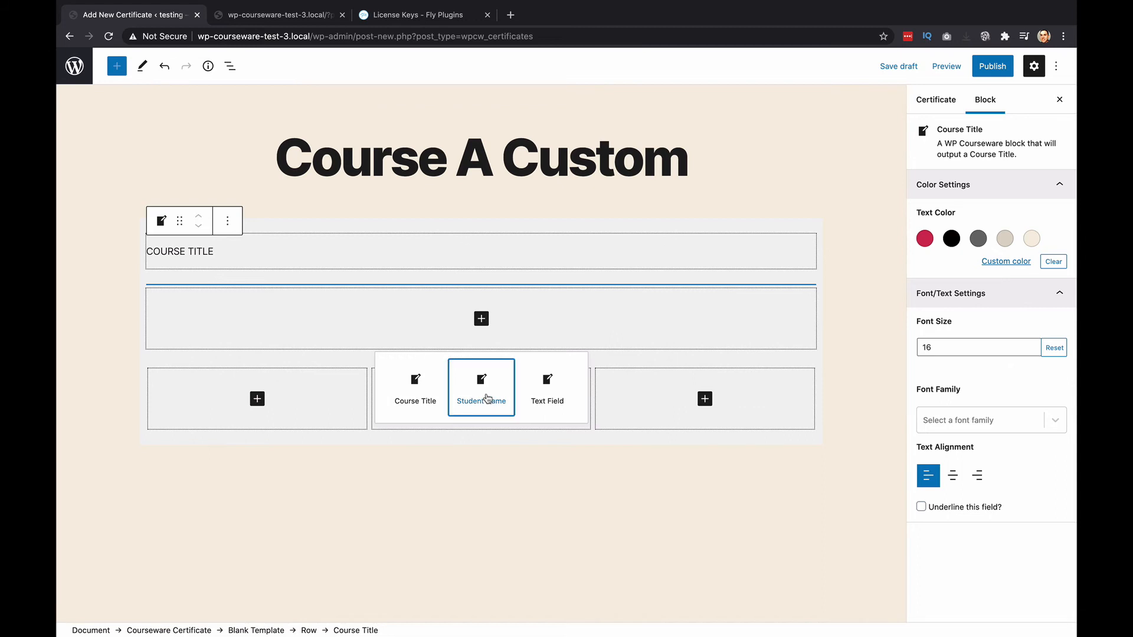
pyautogui.click(481, 382)
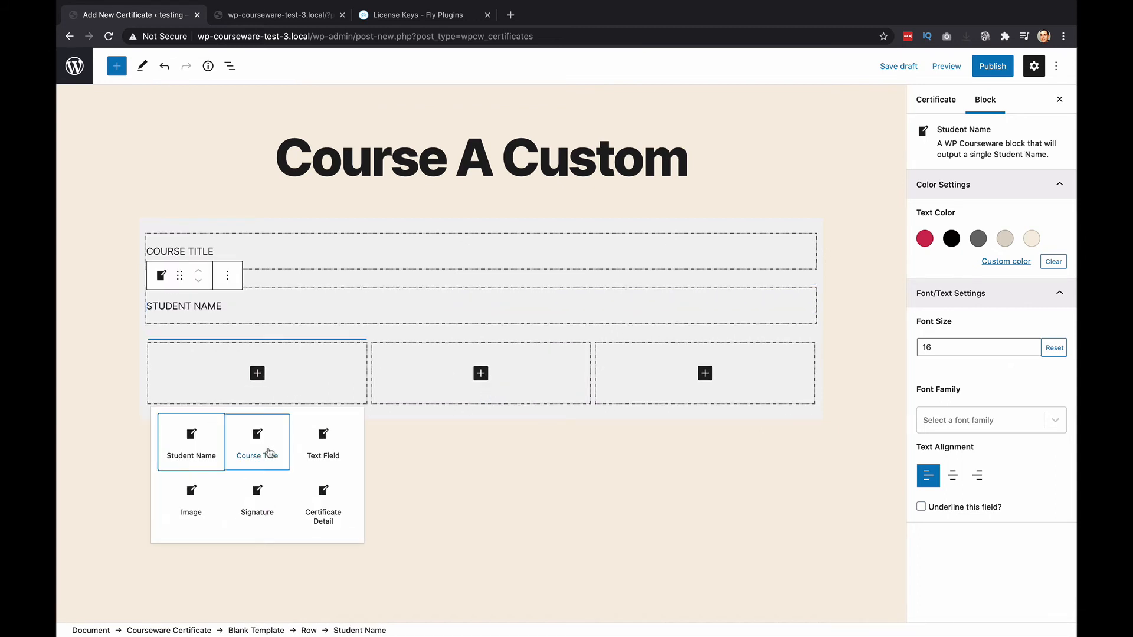
# Step: Fill the three columns with Signature, Image and Certificate Detail blocks
pyautogui.click(191, 494)
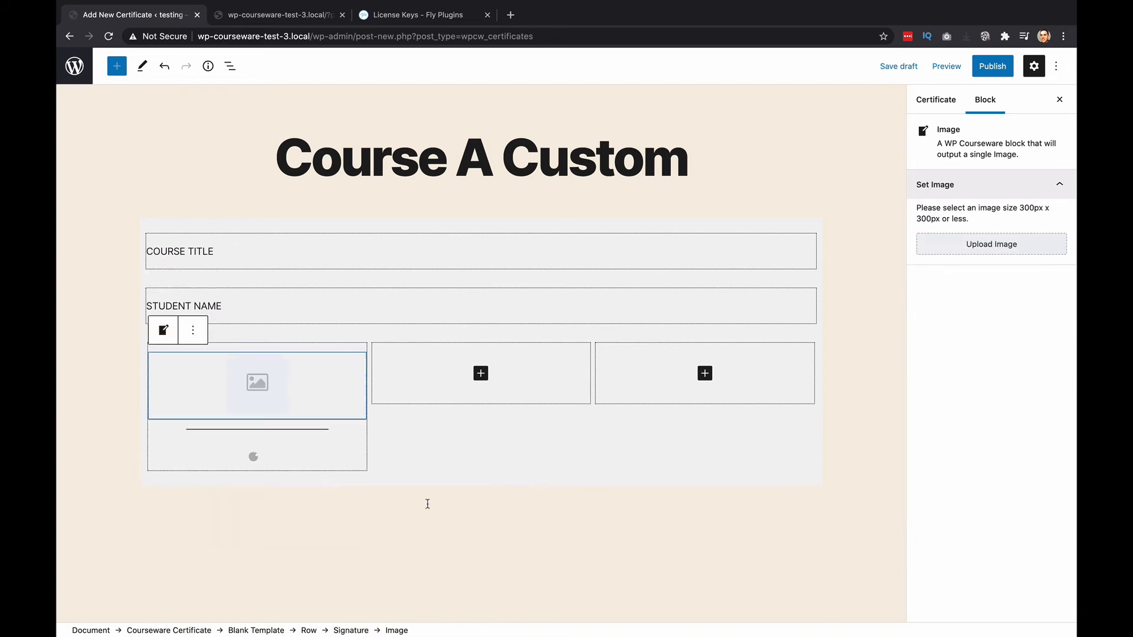
pyautogui.click(480, 373)
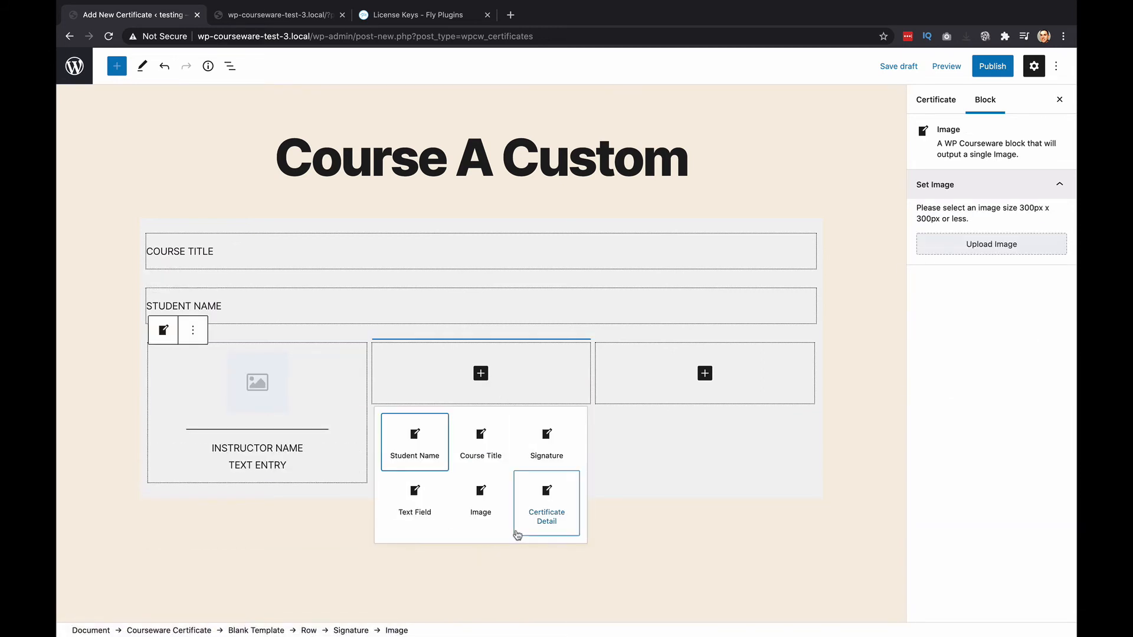
pyautogui.moveTo(480, 498)
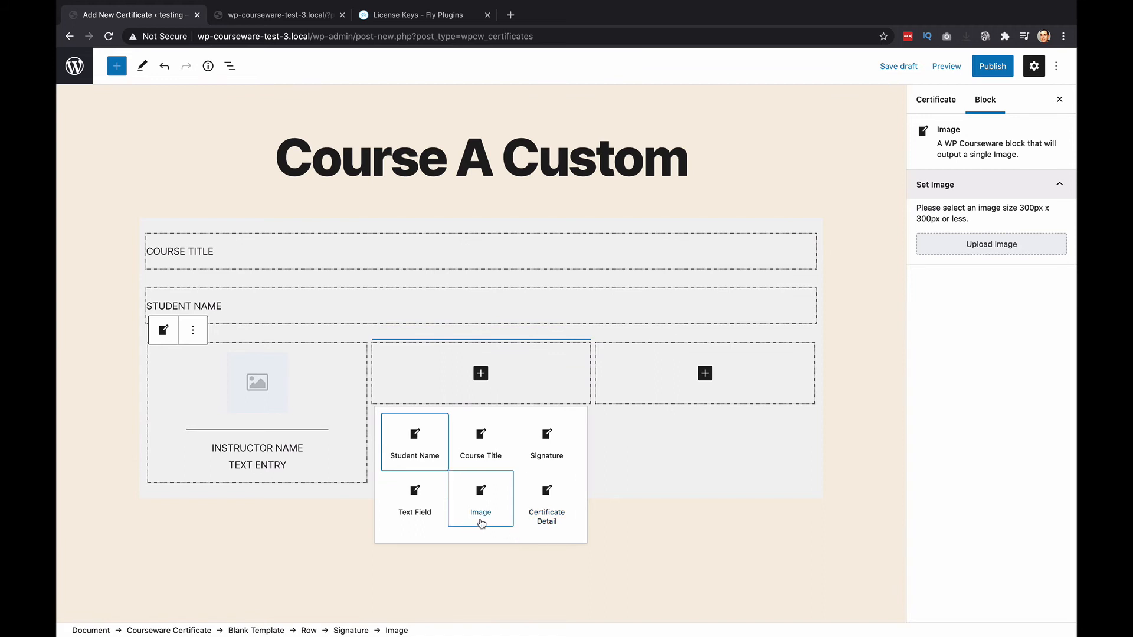
pyautogui.click(481, 497)
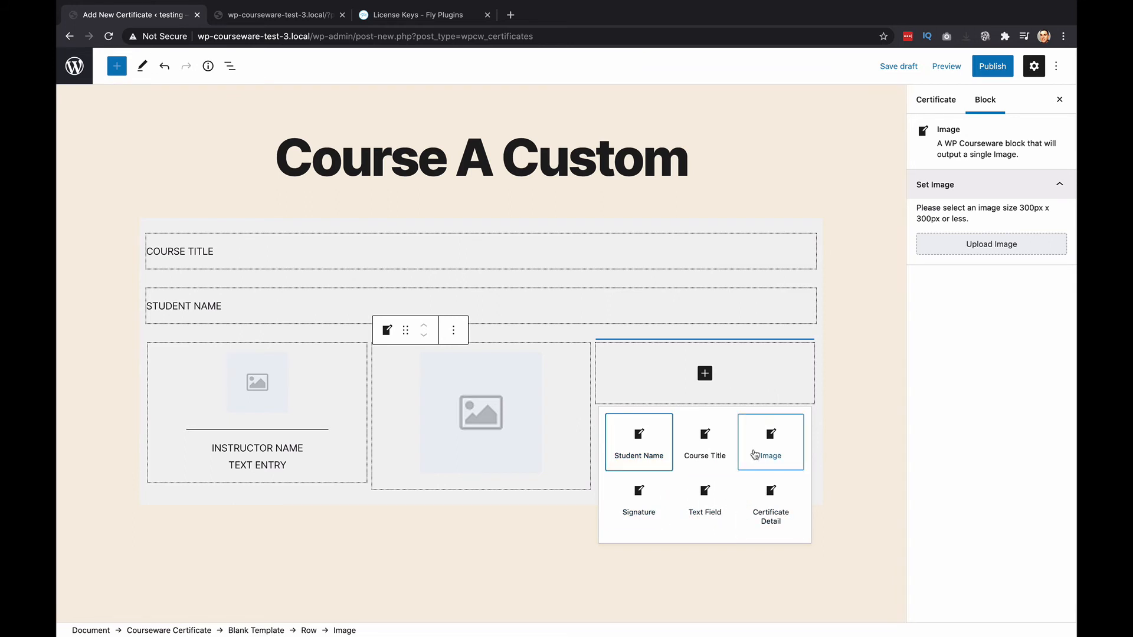
pyautogui.click(703, 497)
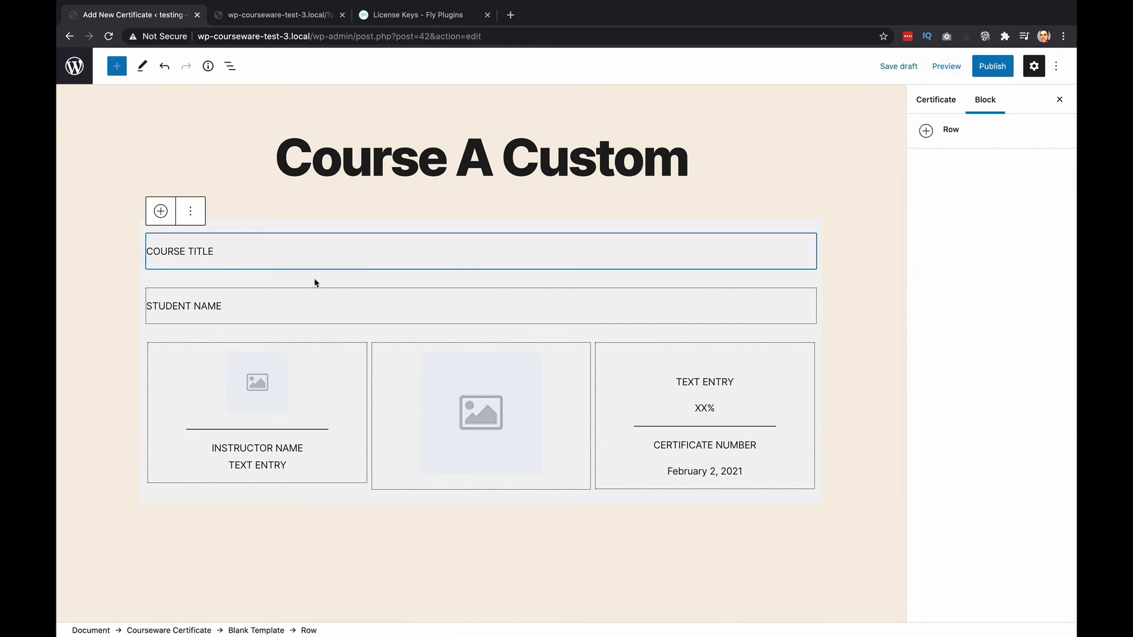
pyautogui.moveTo(342, 295)
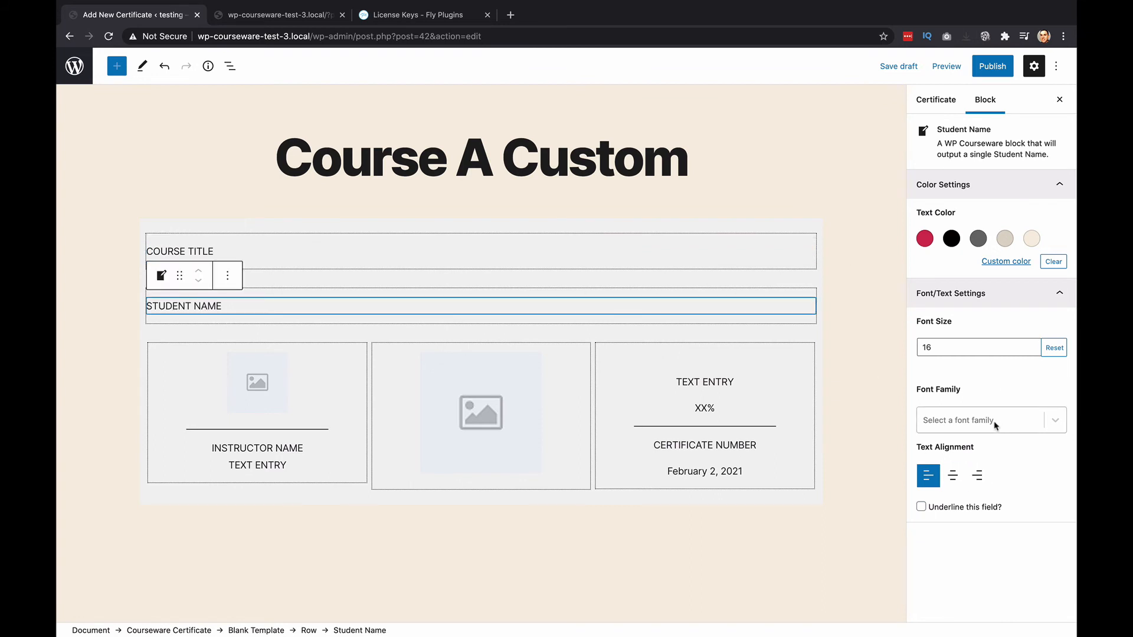
pyautogui.click(952, 476)
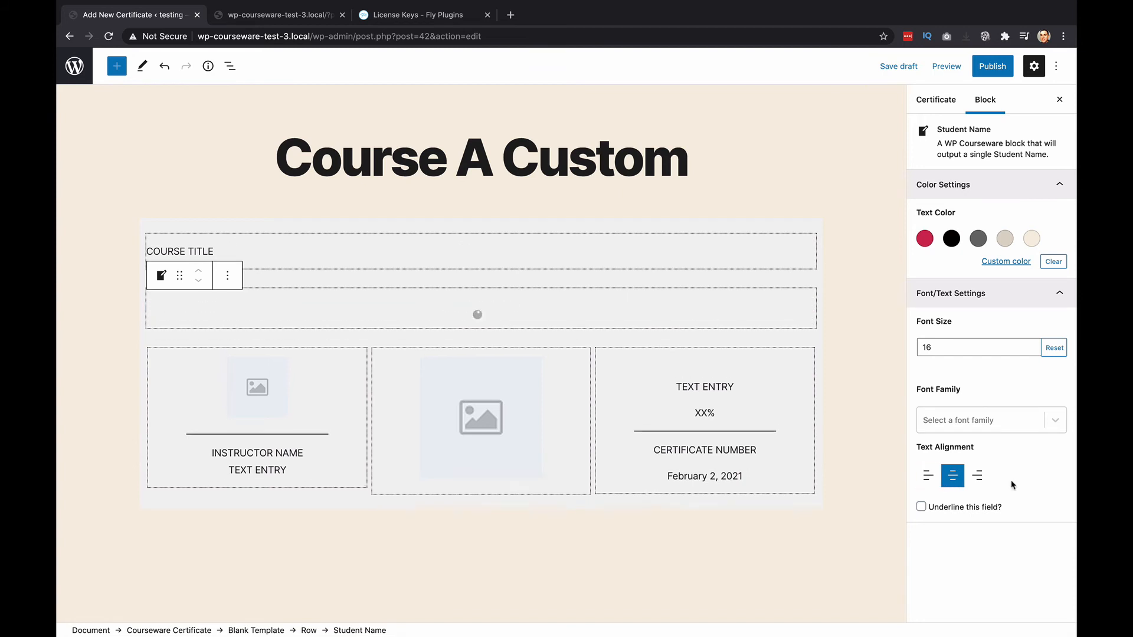
pyautogui.click(928, 475)
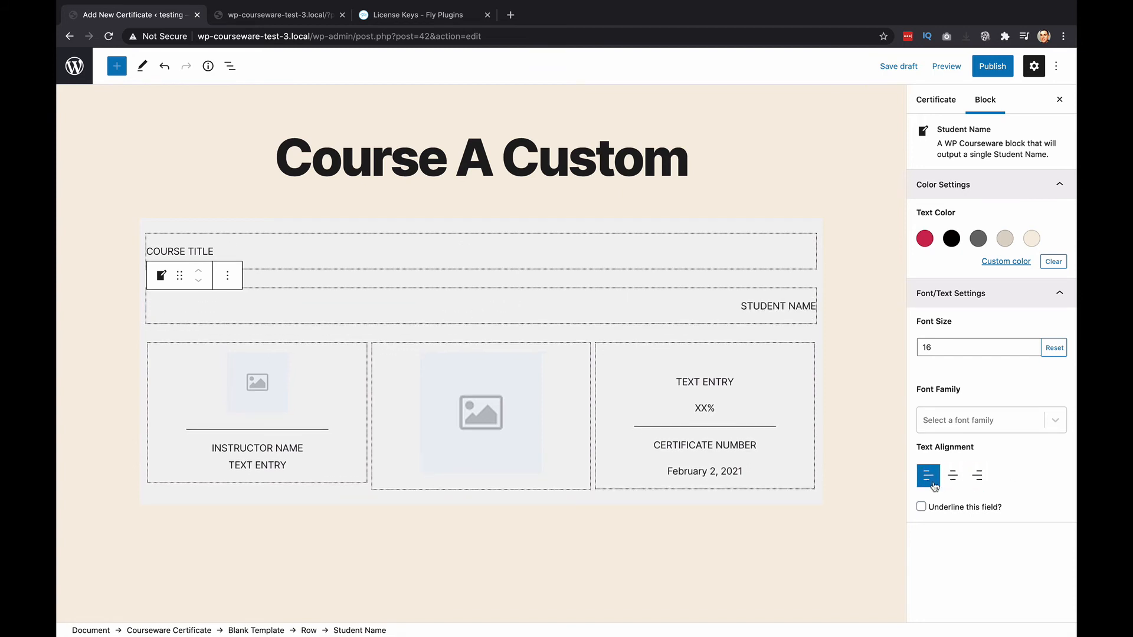
pyautogui.click(927, 476)
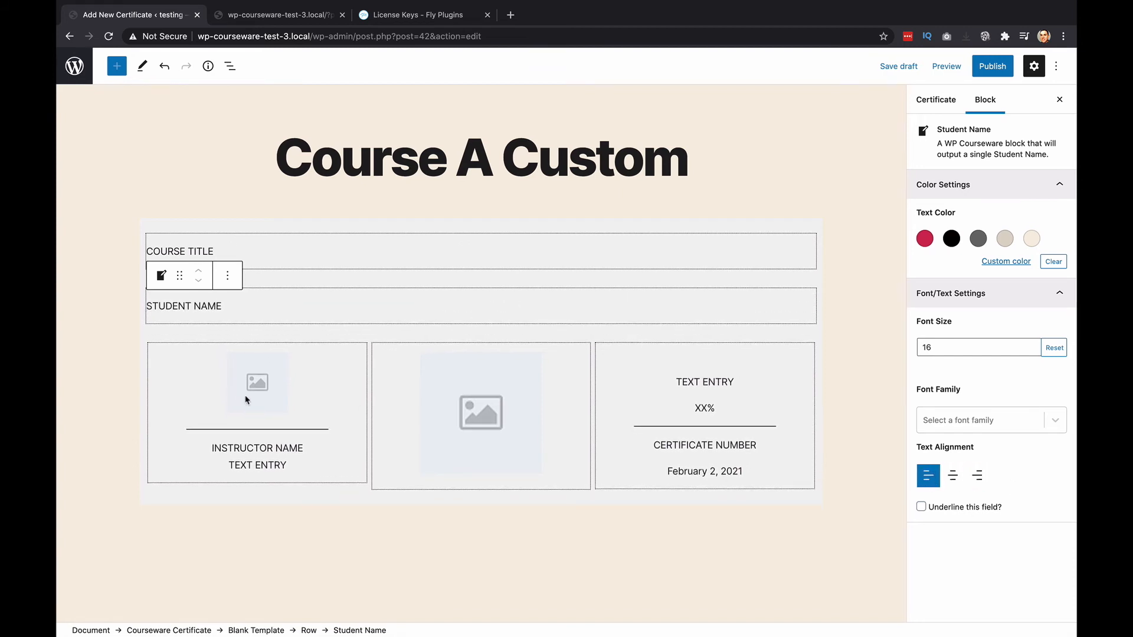
pyautogui.click(256, 382)
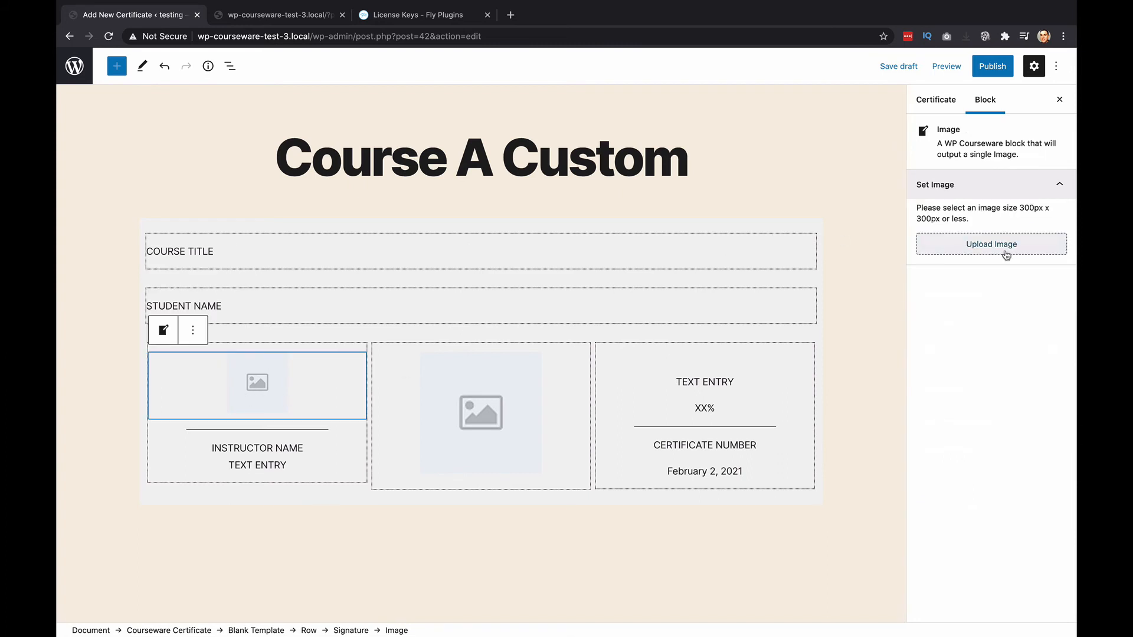
# Step: Set sig.png as the signature image in the first column
pyautogui.click(990, 244)
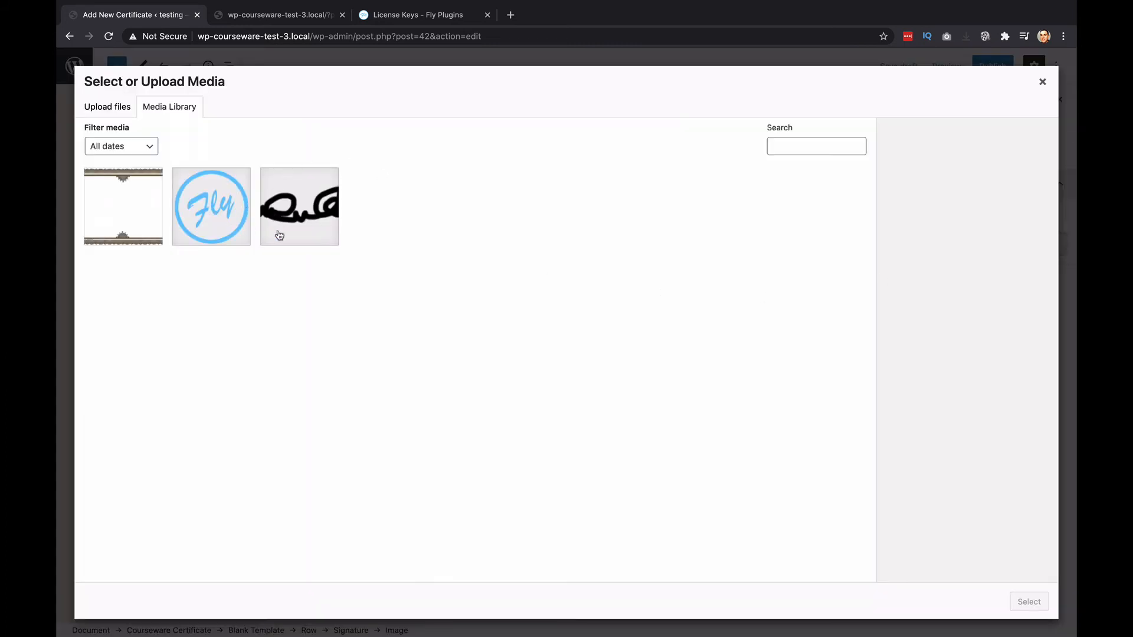
pyautogui.click(298, 206)
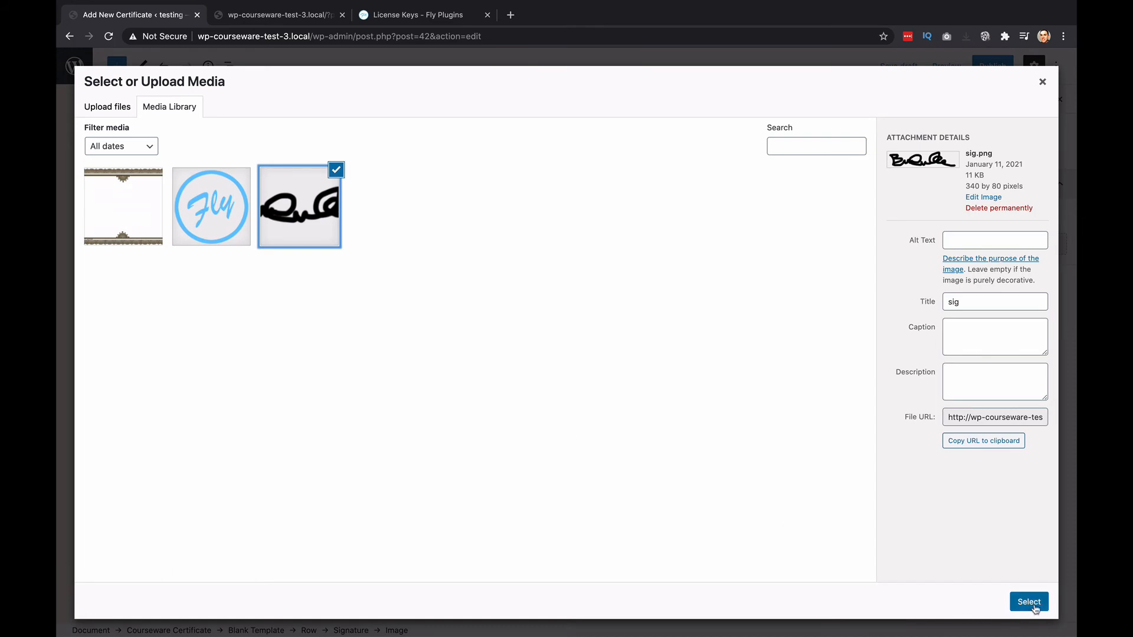
pyautogui.click(1028, 602)
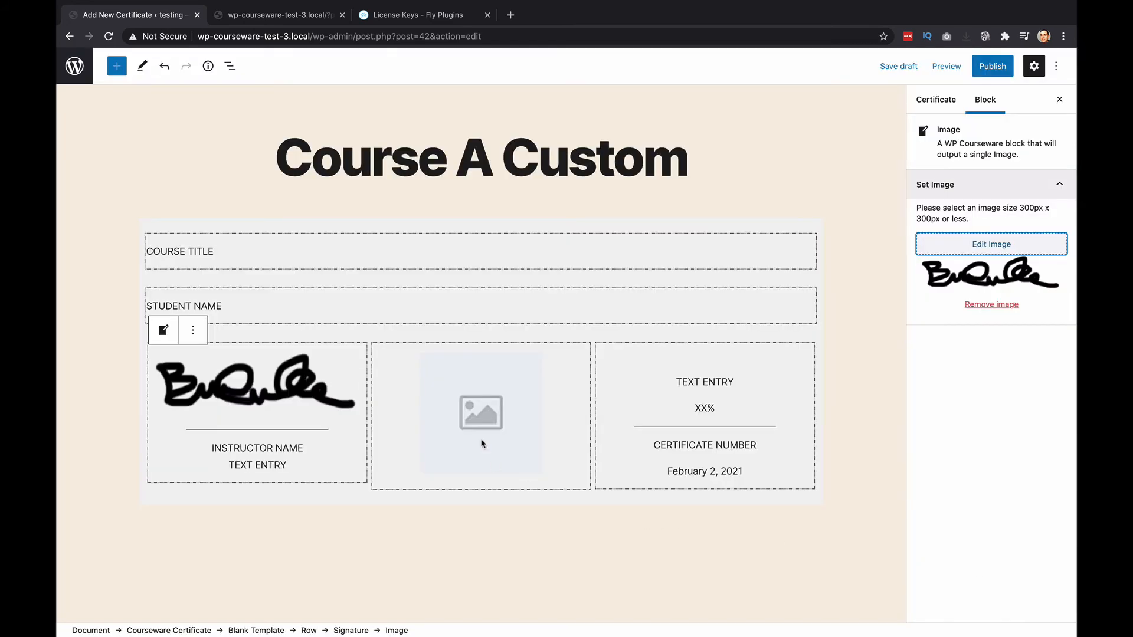
# Step: Set the Fly logo as the middle column image and select the grade block
pyautogui.click(990, 243)
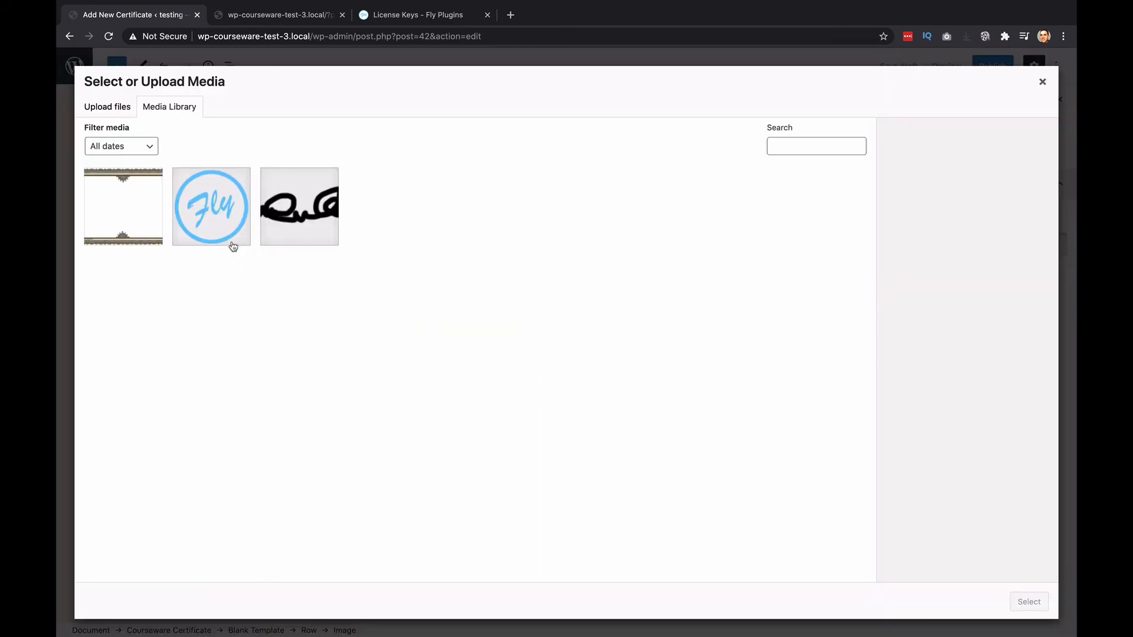
pyautogui.click(1027, 600)
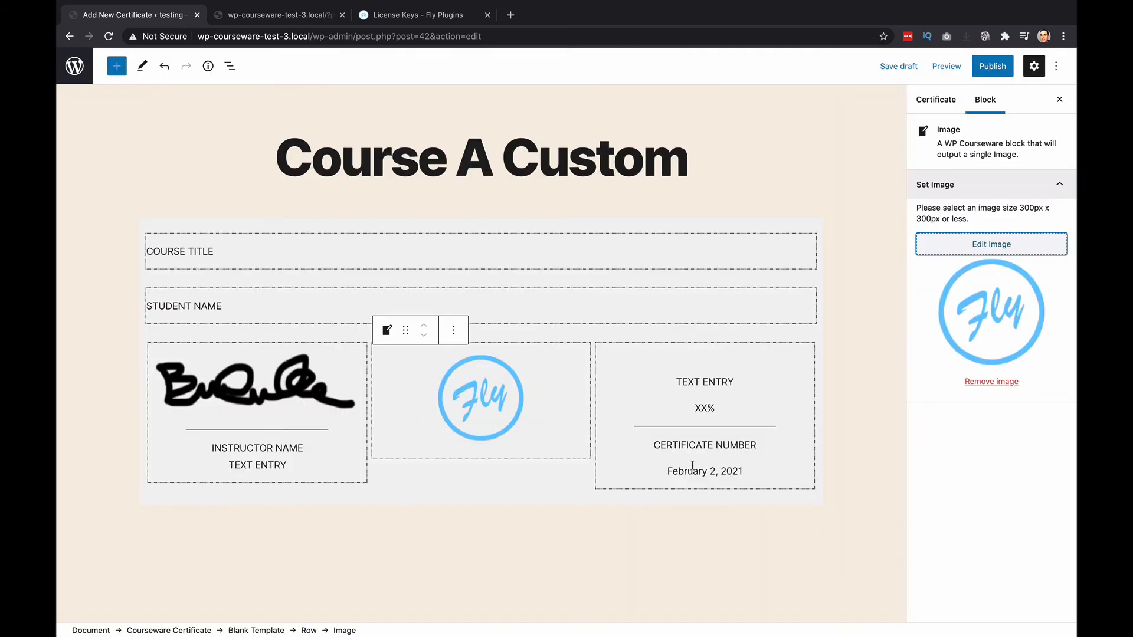
pyautogui.click(703, 407)
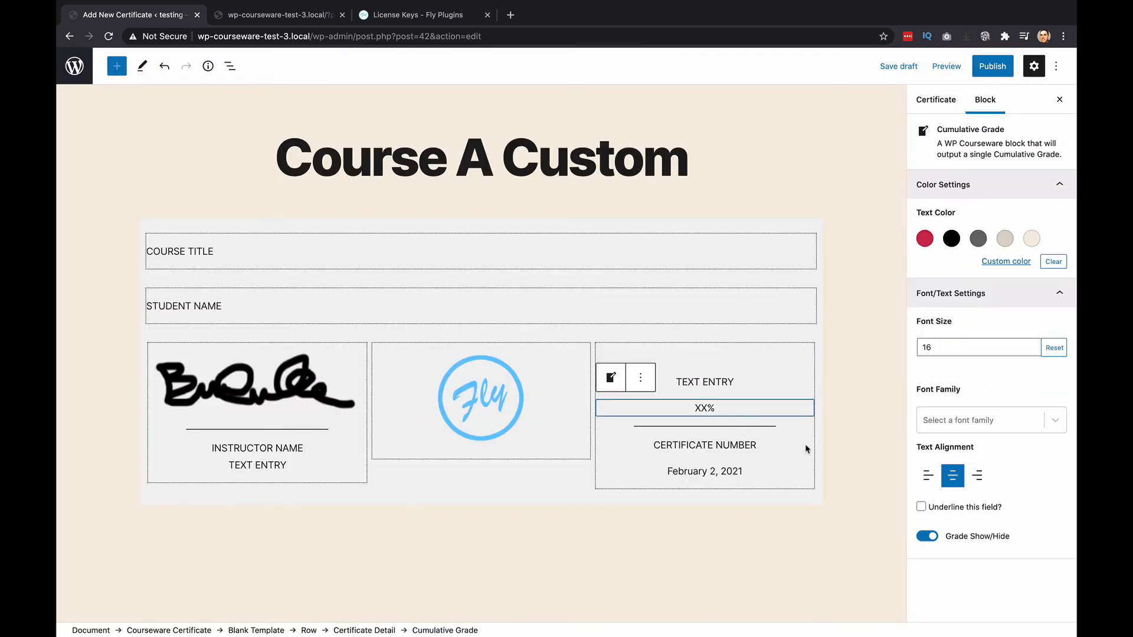
# Step: Hide the grade, clear the instructor title and remove the third column's text entry
pyautogui.click(926, 536)
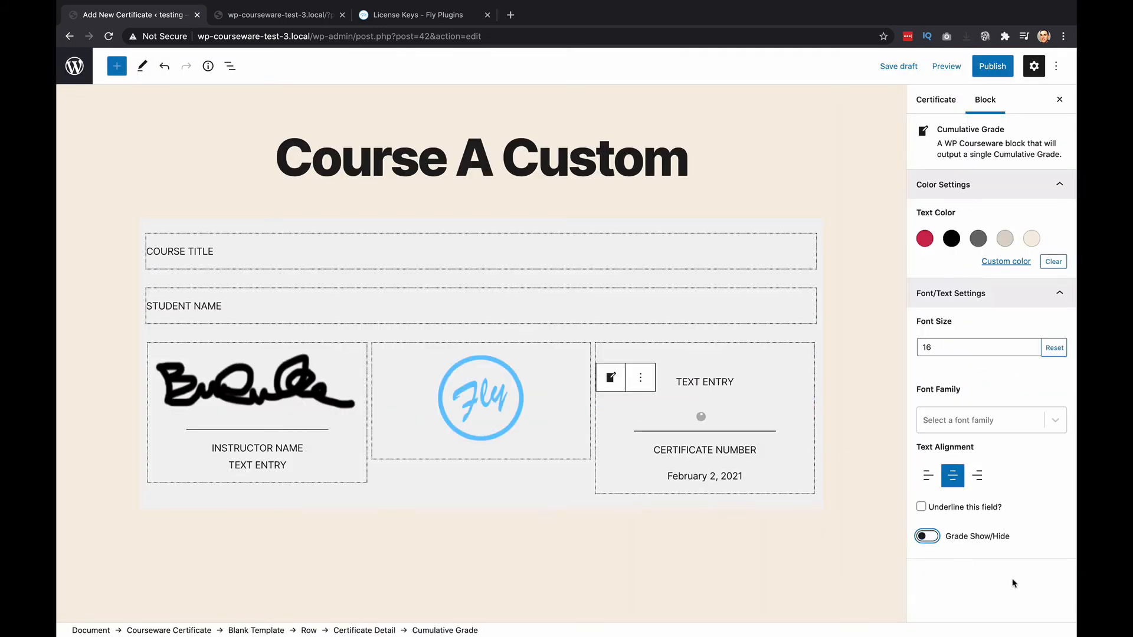
pyautogui.click(256, 456)
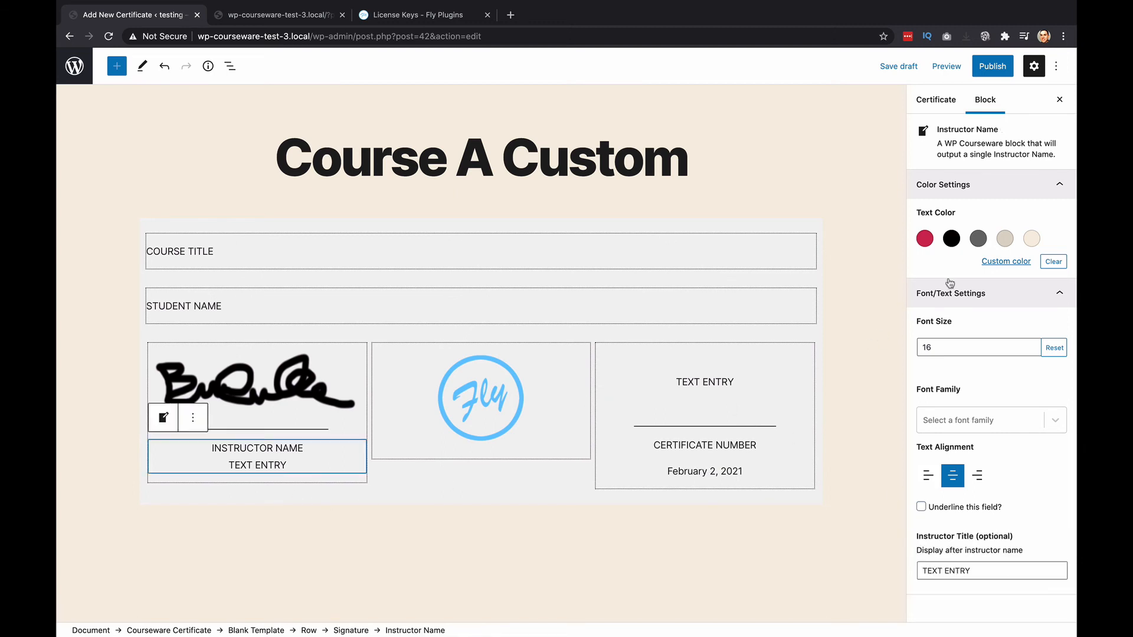
pyautogui.click(990, 570)
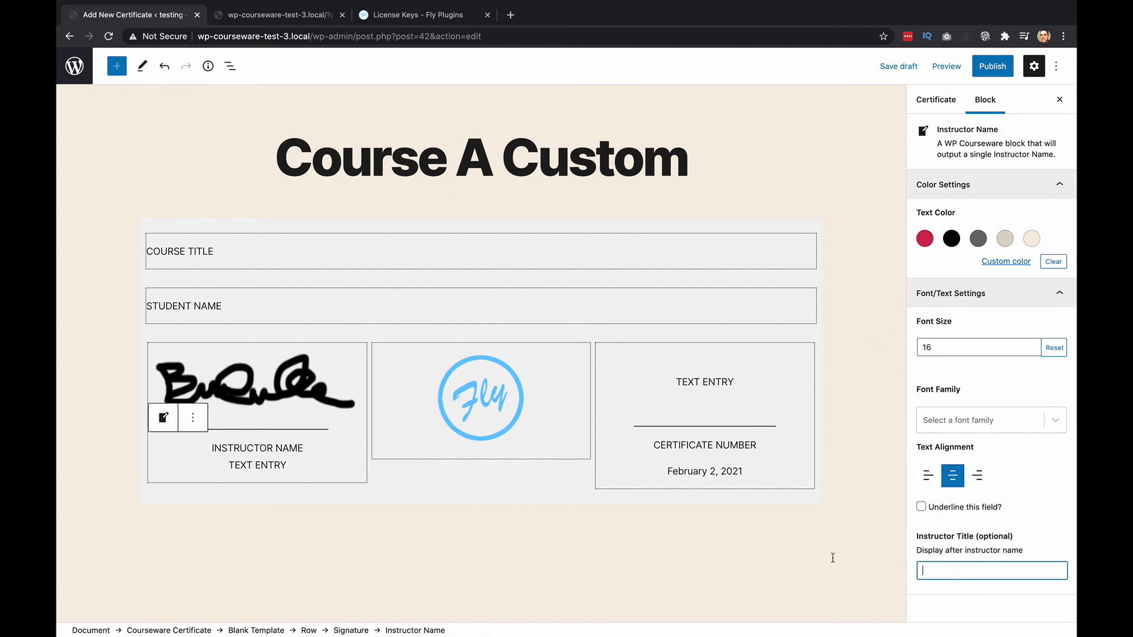
pyautogui.click(705, 381)
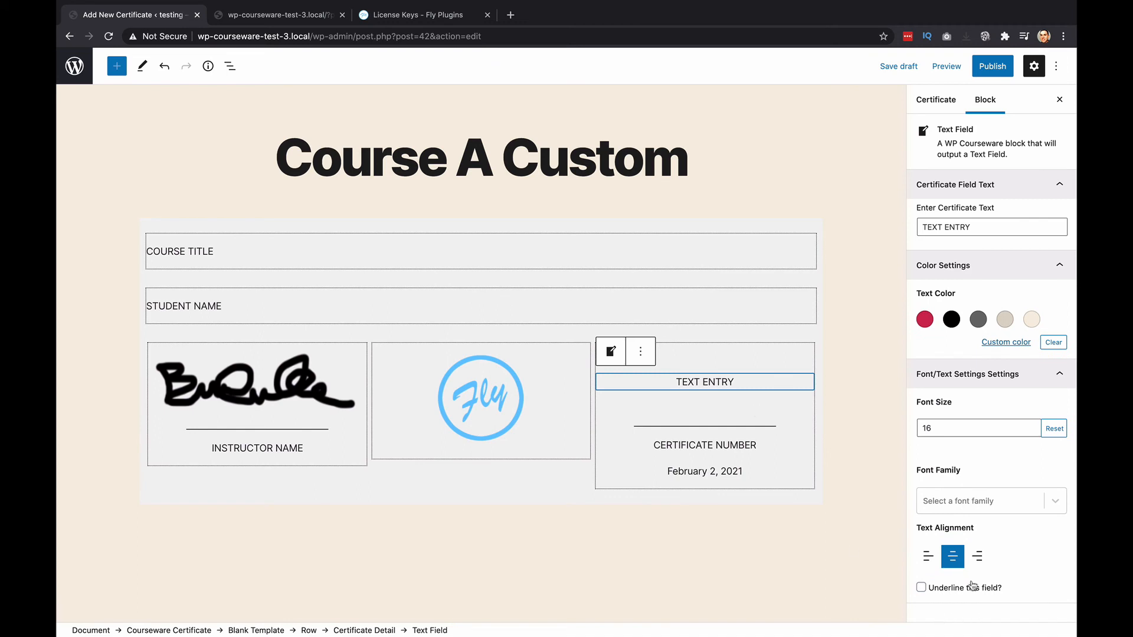
pyautogui.click(990, 227)
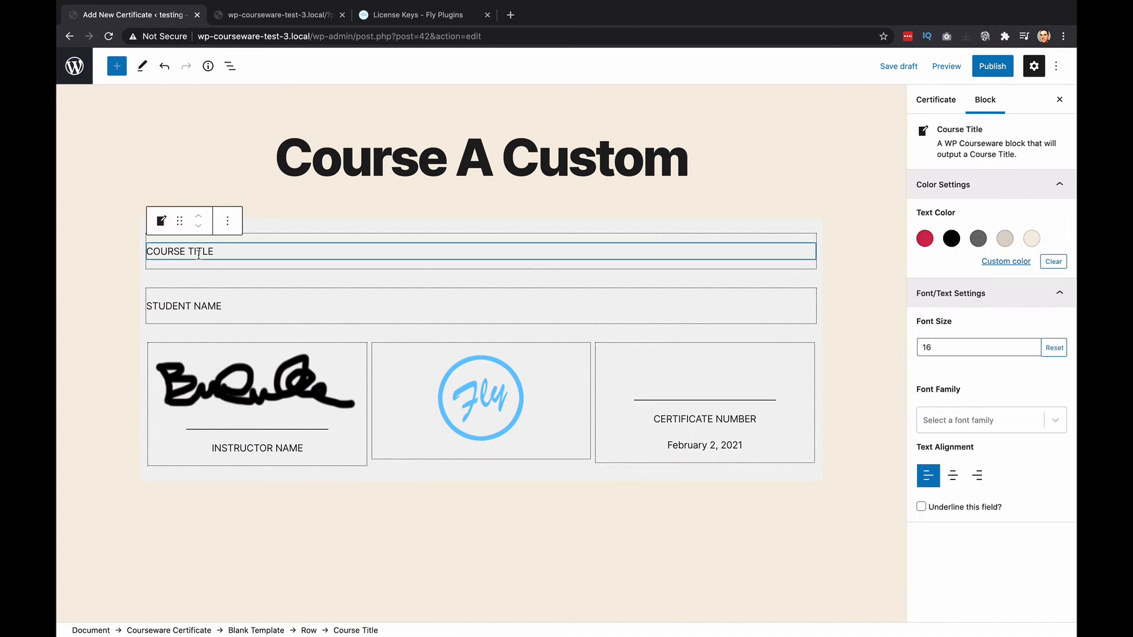
# Step: Make the course title red at font size 25
pyautogui.click(923, 238)
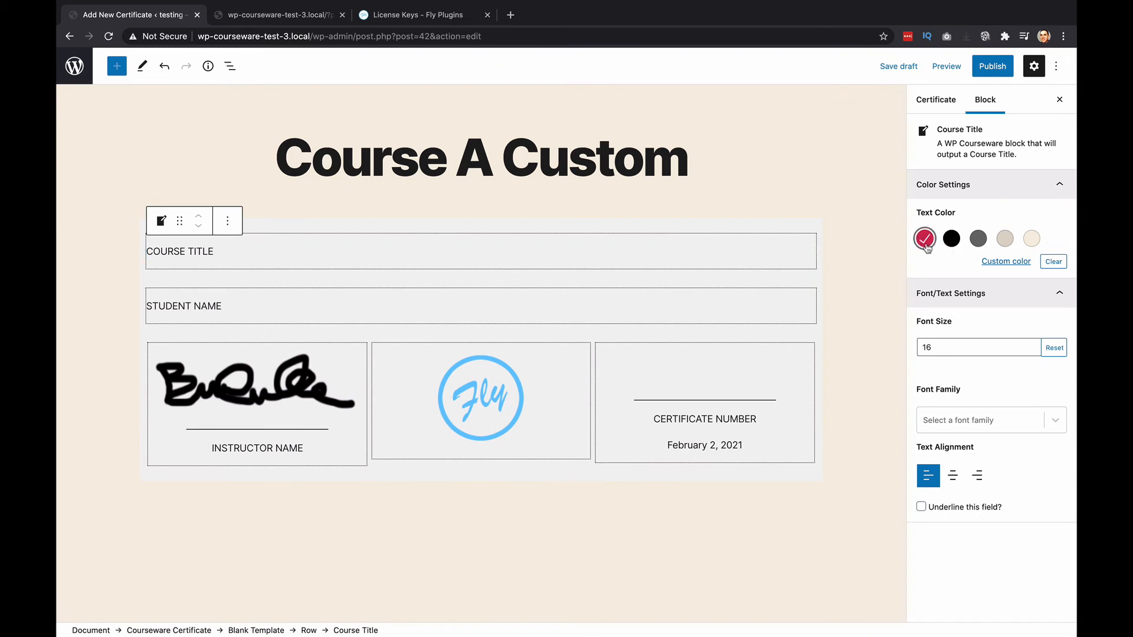
pyautogui.write('22')
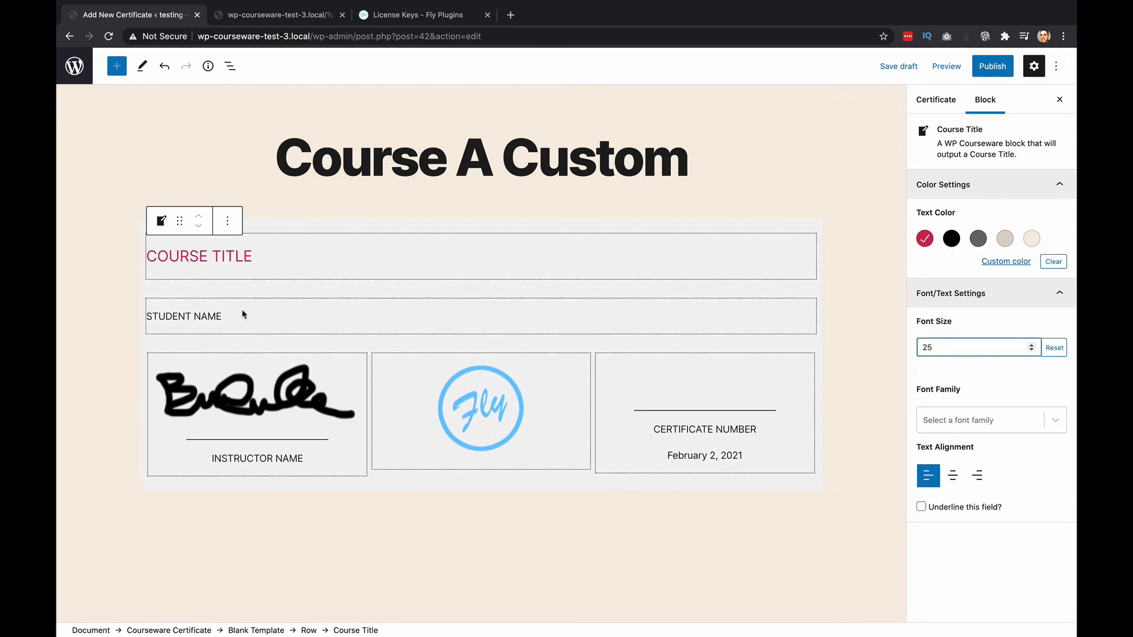
# Step: Enlarge the student name to size 25 and choose a new font for it
pyautogui.click(184, 317)
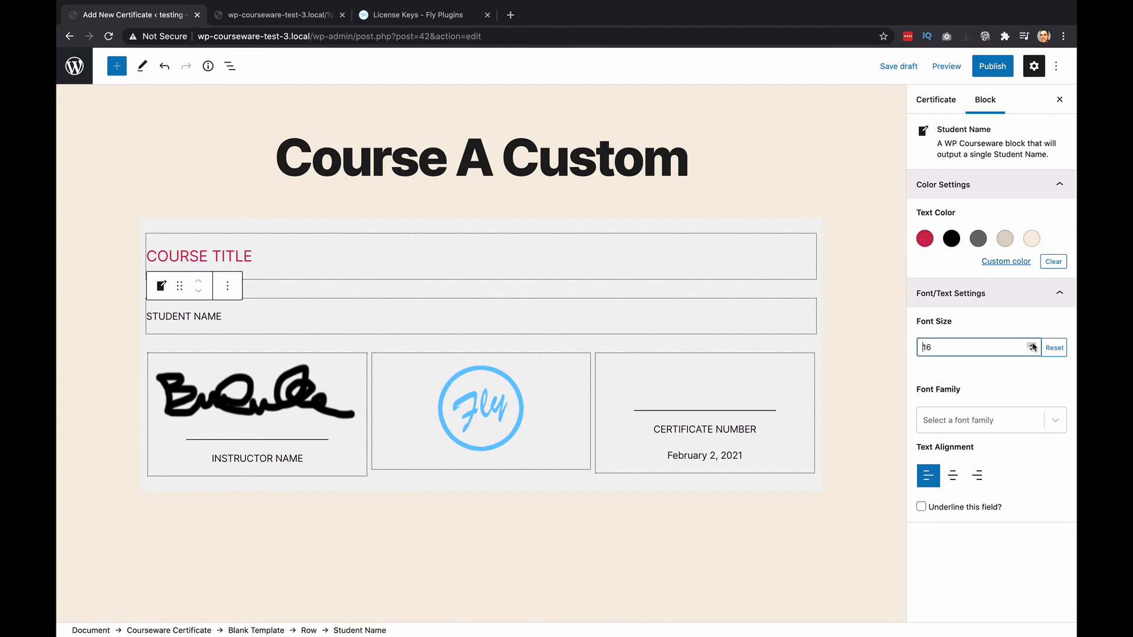
pyautogui.write('22')
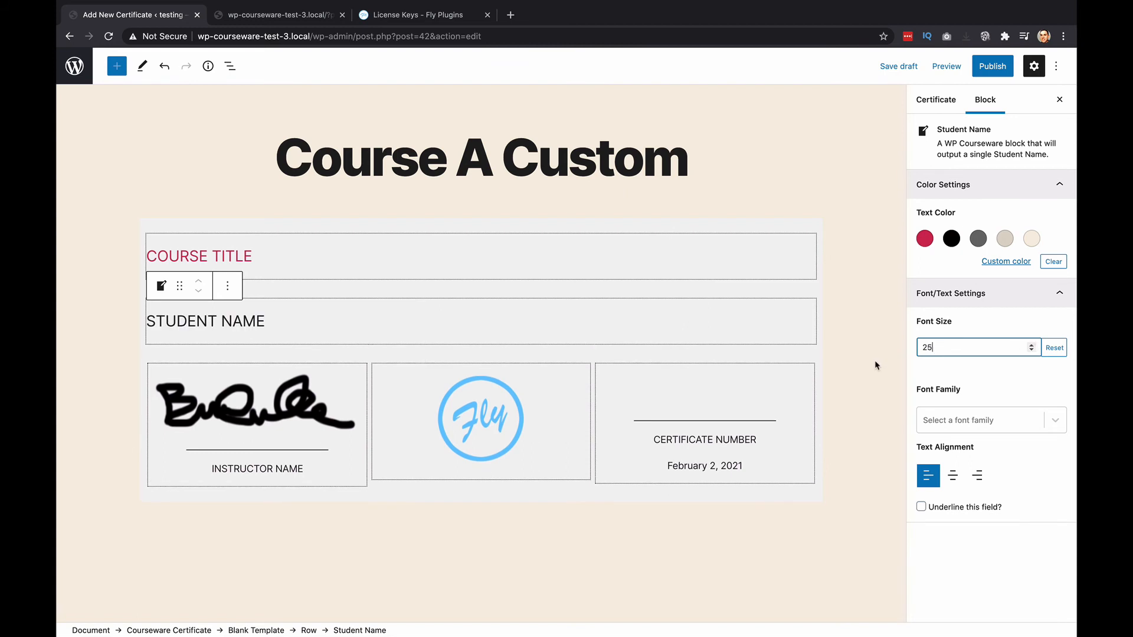
pyautogui.click(983, 420)
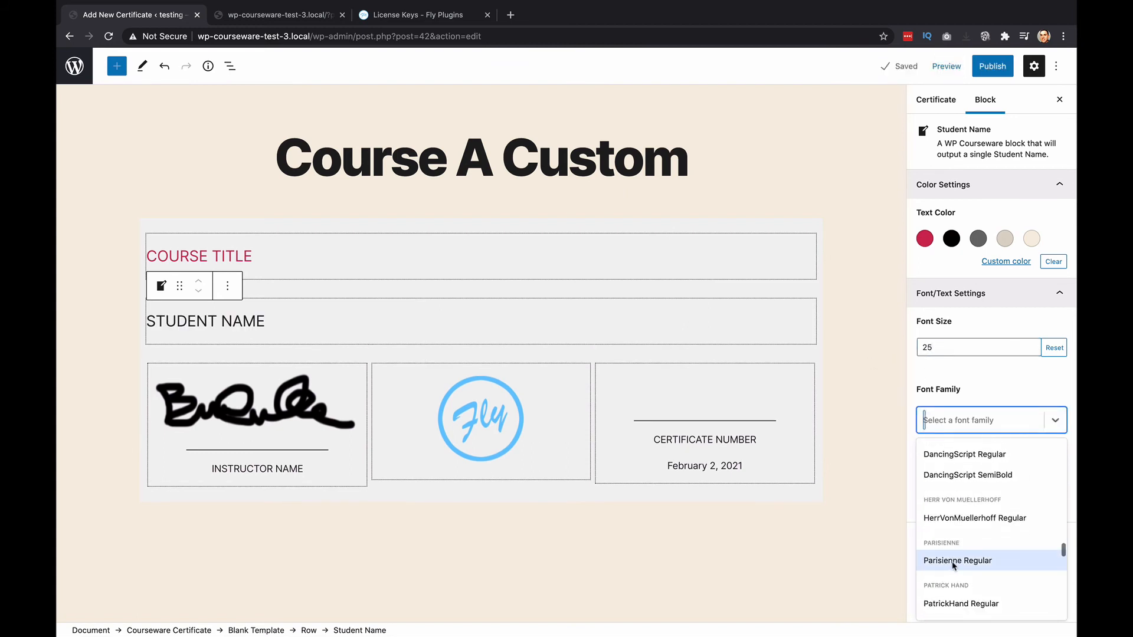
pyautogui.click(957, 560)
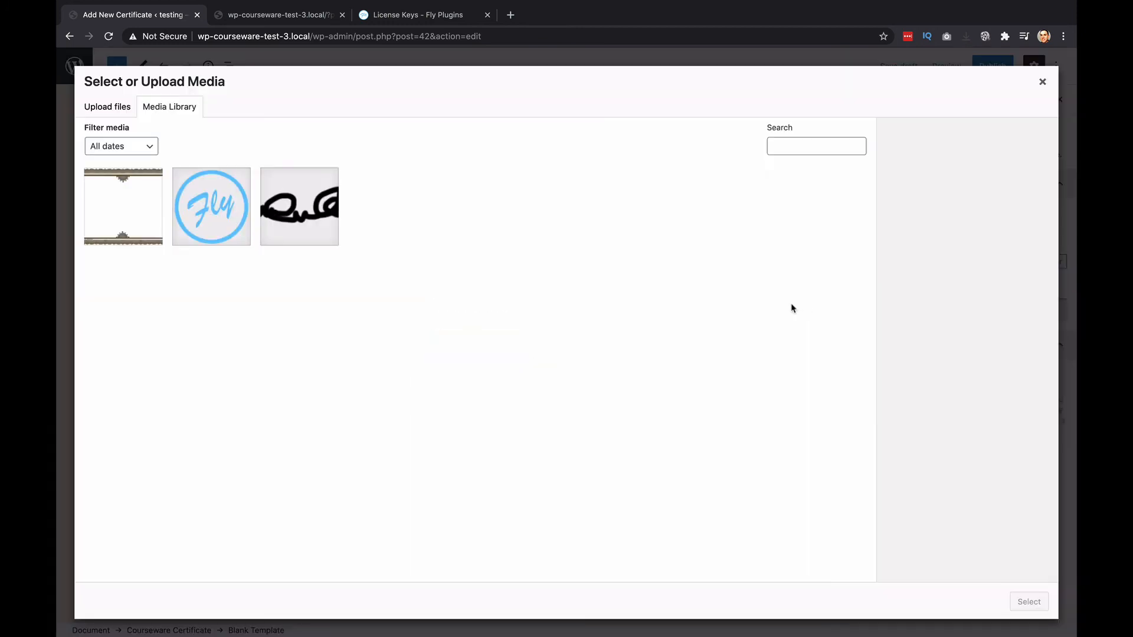
# Step: Use the ornate border image as the background and publish the Course A Custom certificate
pyautogui.click(1028, 601)
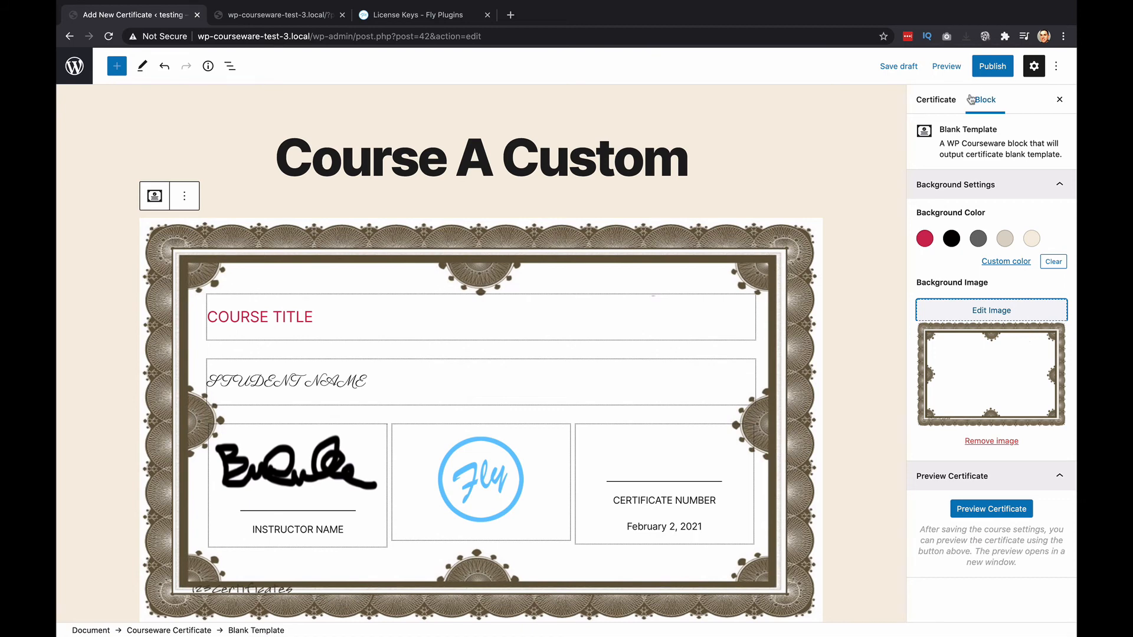
pyautogui.click(992, 66)
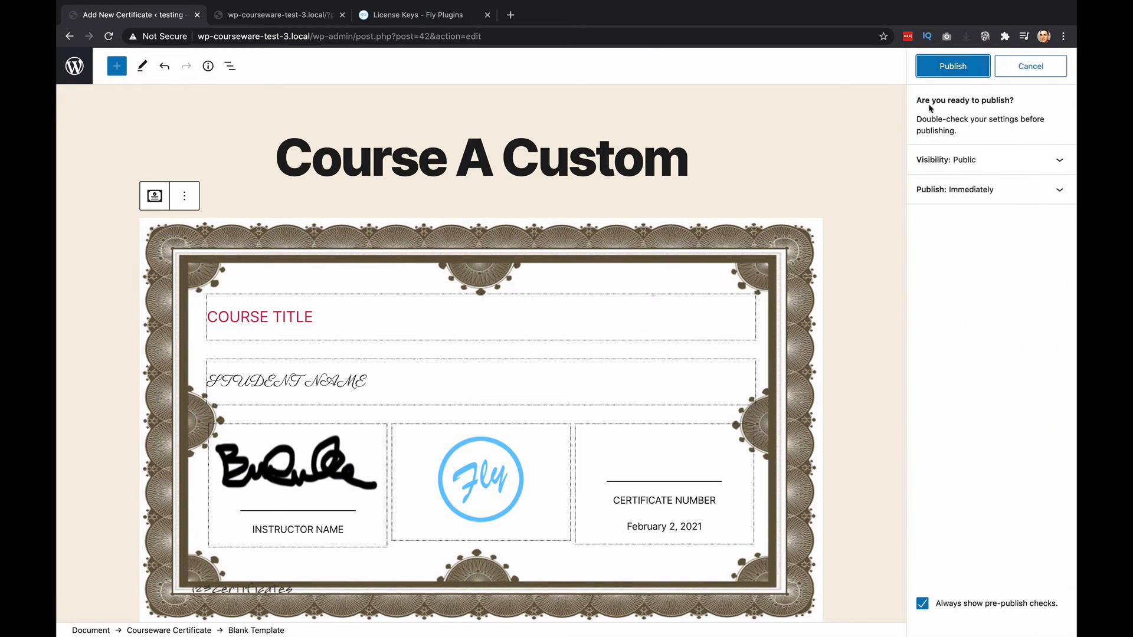
pyautogui.click(951, 66)
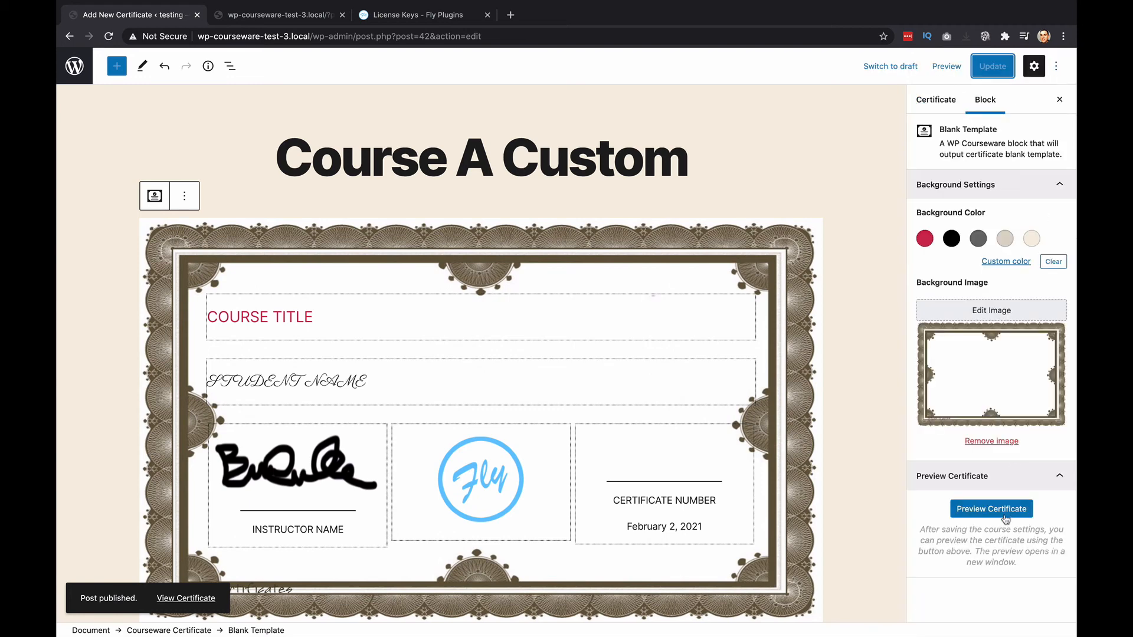
# Step: Preview Course A Custom as a PDF, then return to its editor
pyautogui.click(990, 509)
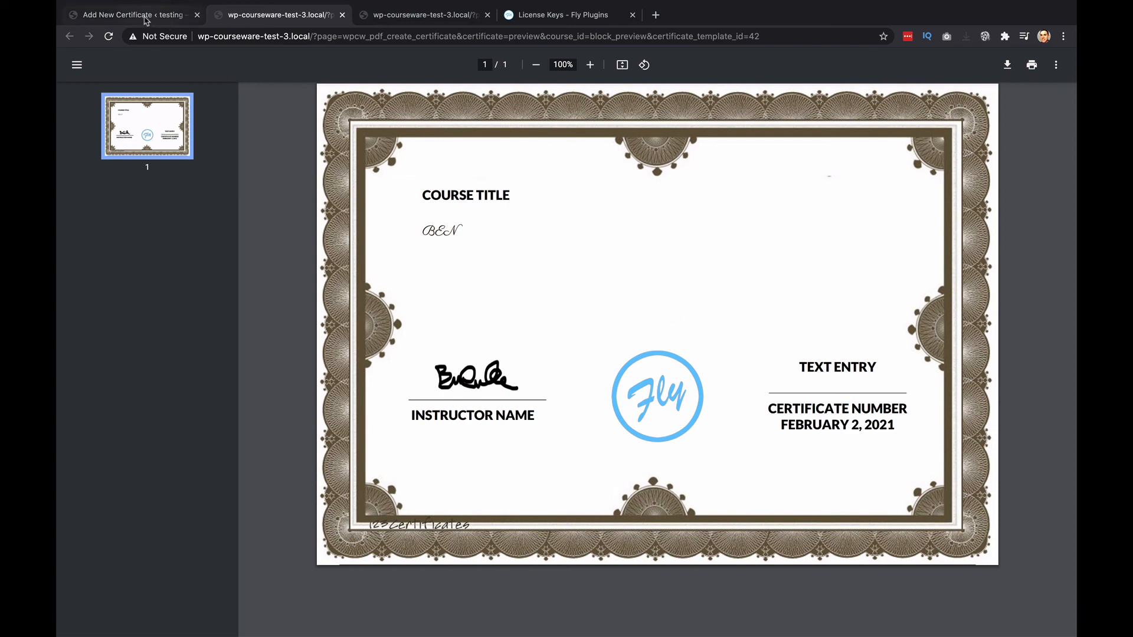
pyautogui.moveTo(129, 14)
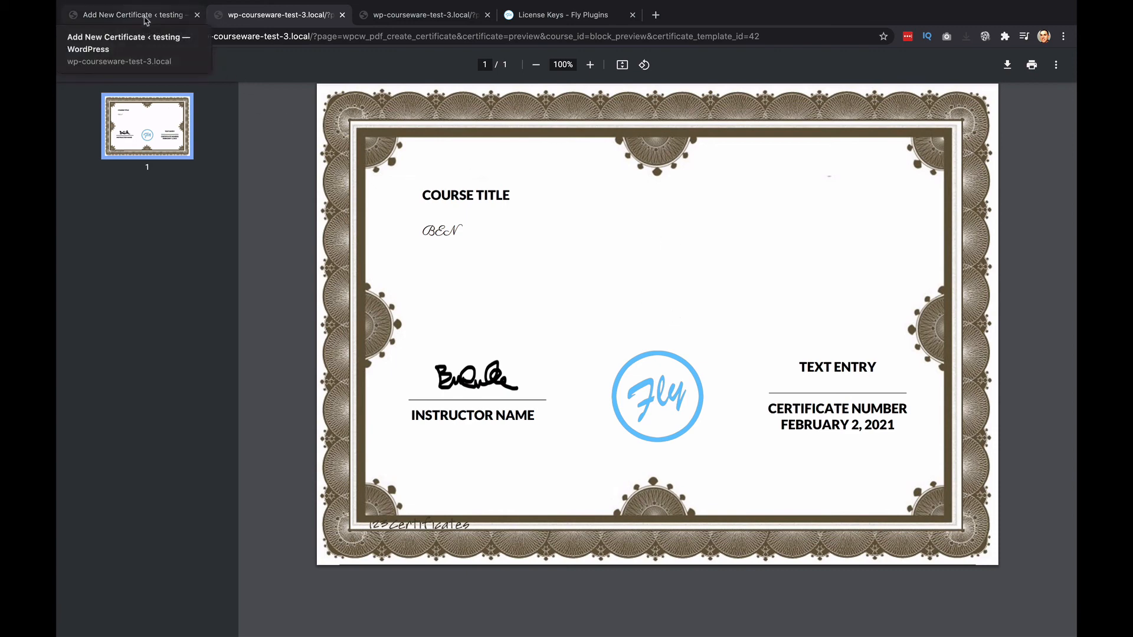
pyautogui.click(130, 14)
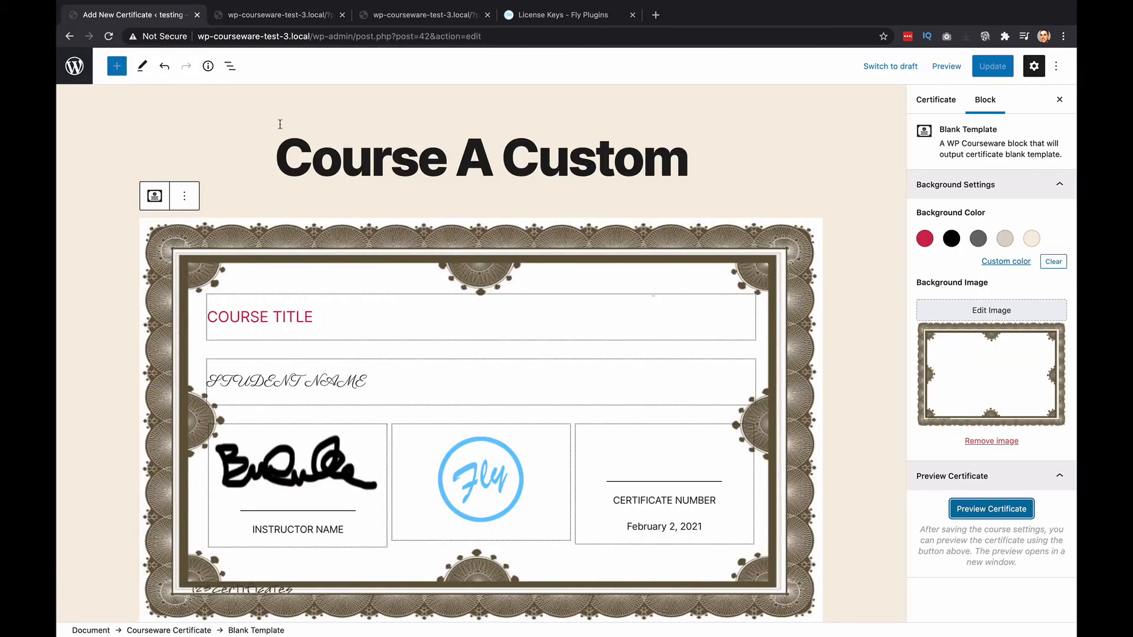
pyautogui.moveTo(434, 407)
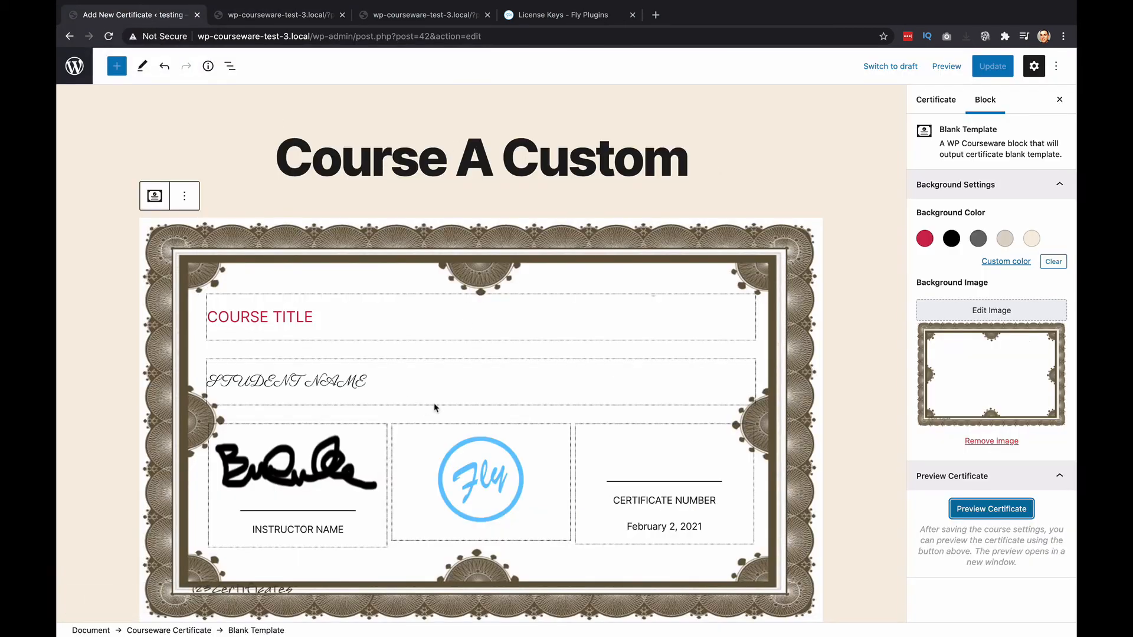
pyautogui.moveTo(437, 345)
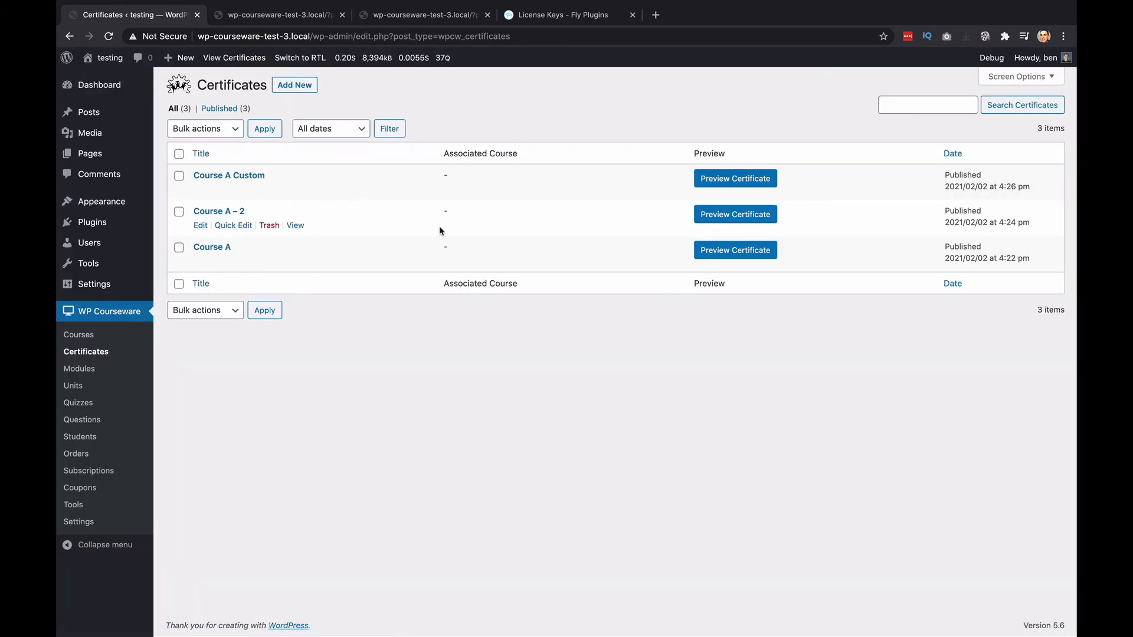
pyautogui.moveTo(518, 276)
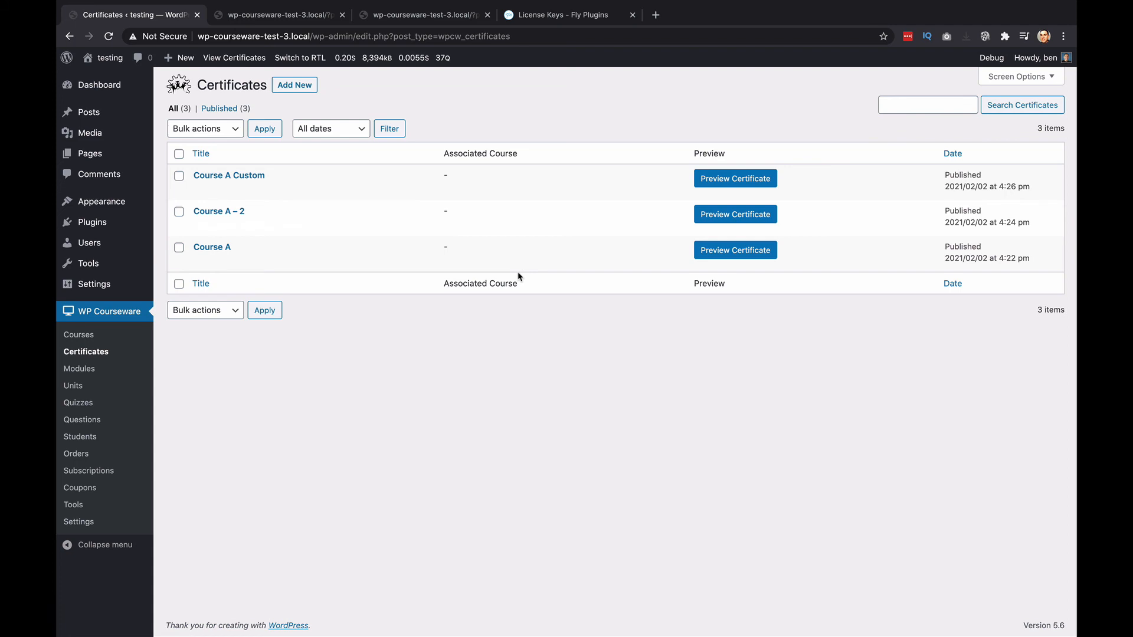
pyautogui.moveTo(78, 334)
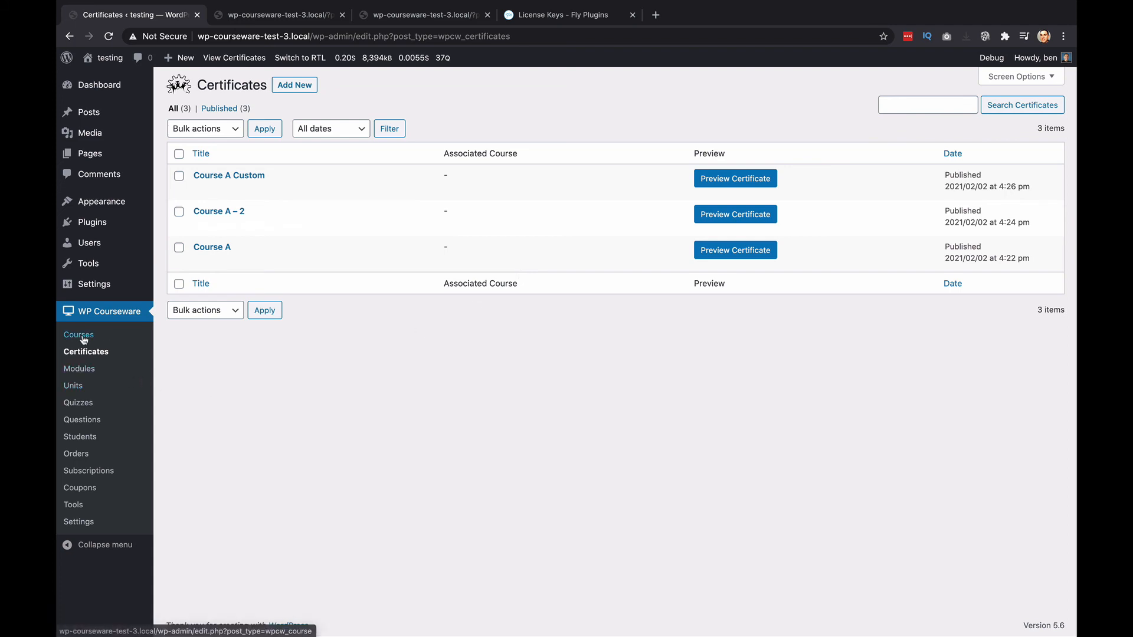
# Step: Go to the Courses list and open Course A for editing
pyautogui.click(77, 334)
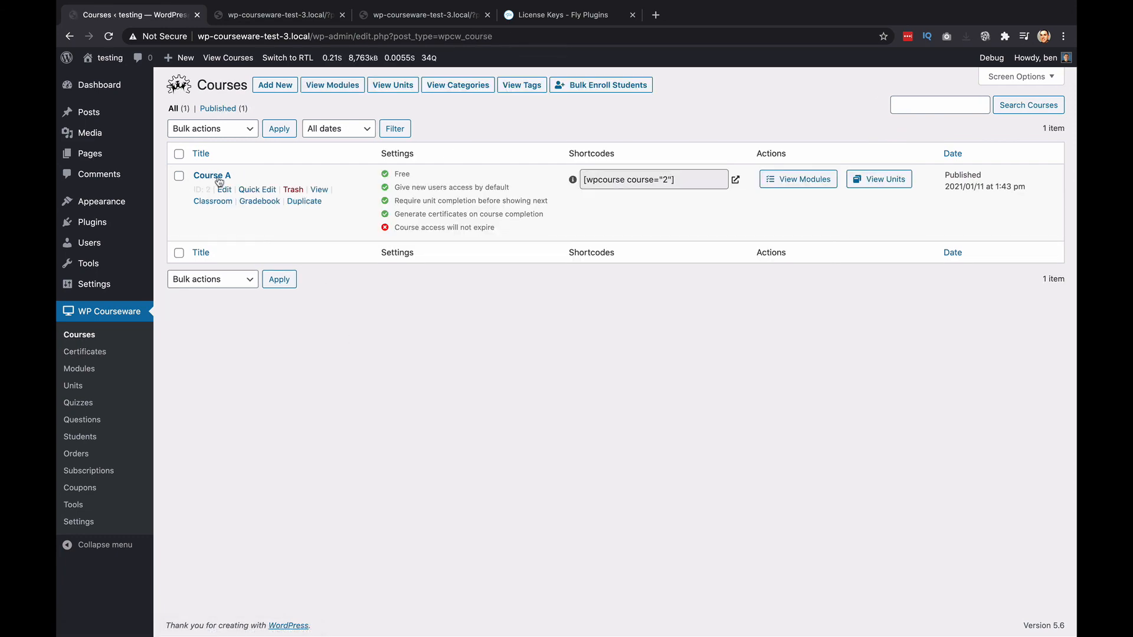
pyautogui.click(211, 175)
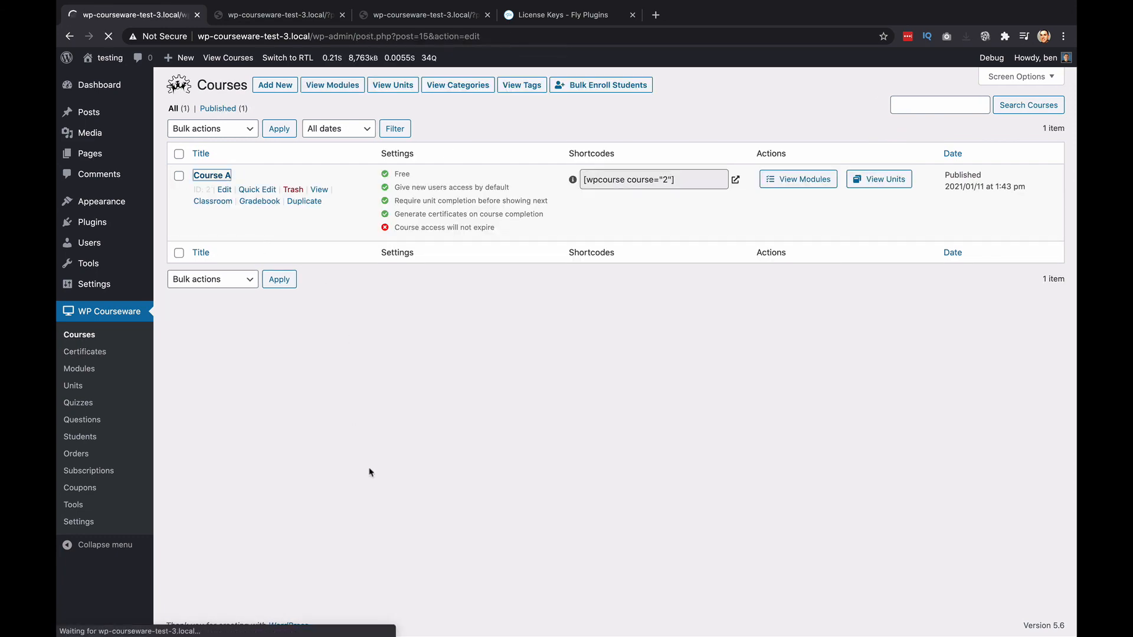
pyautogui.click(211, 174)
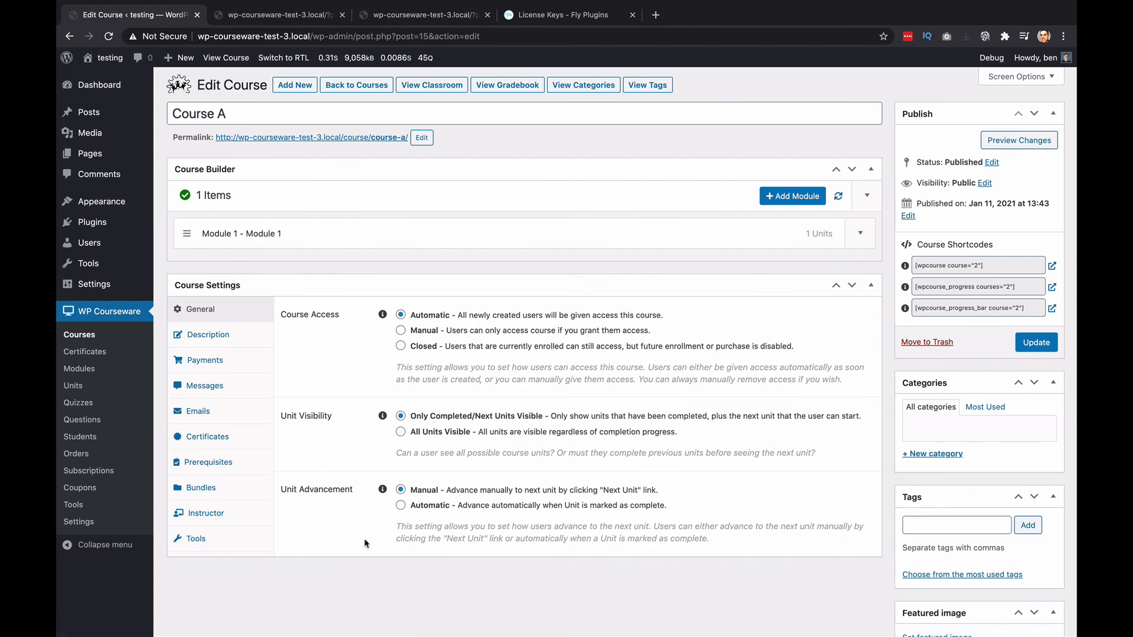
# Step: In Course A's Certificates settings, select the Course A certificate instead of Legacy Certificate and update the course
pyautogui.click(210, 436)
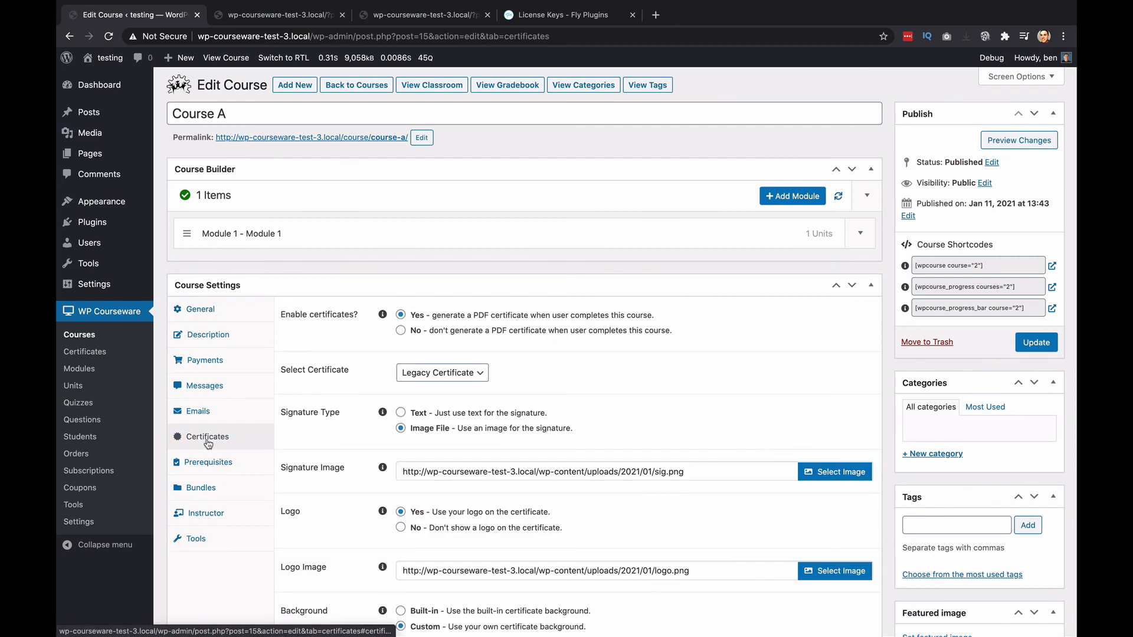
pyautogui.scroll(-3)
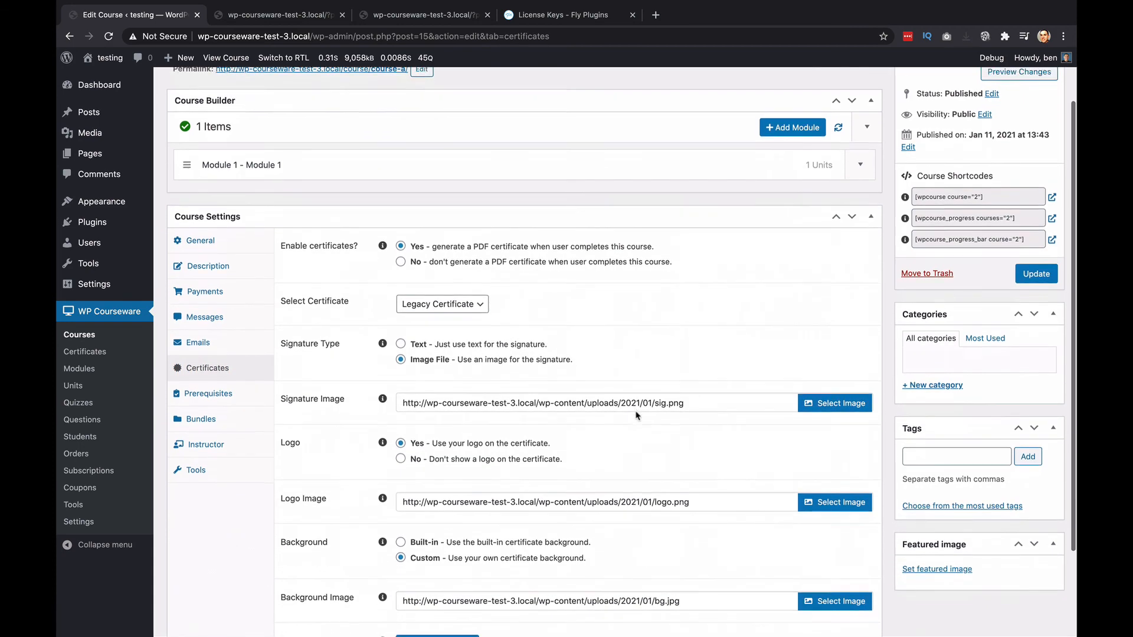
pyautogui.scroll(-3)
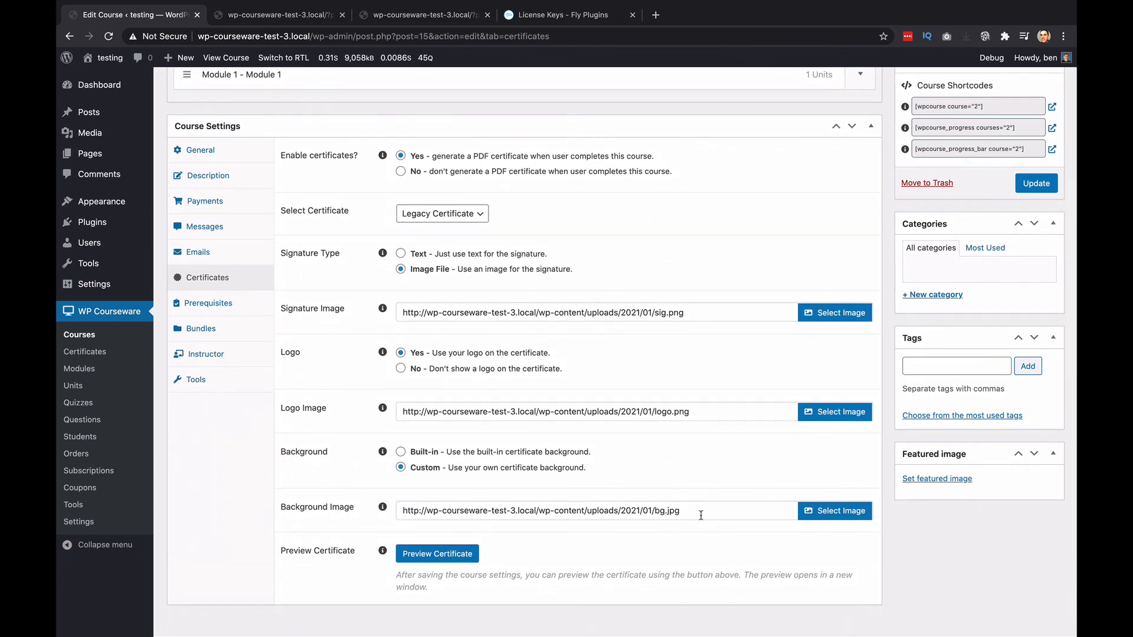
pyautogui.moveTo(700, 511)
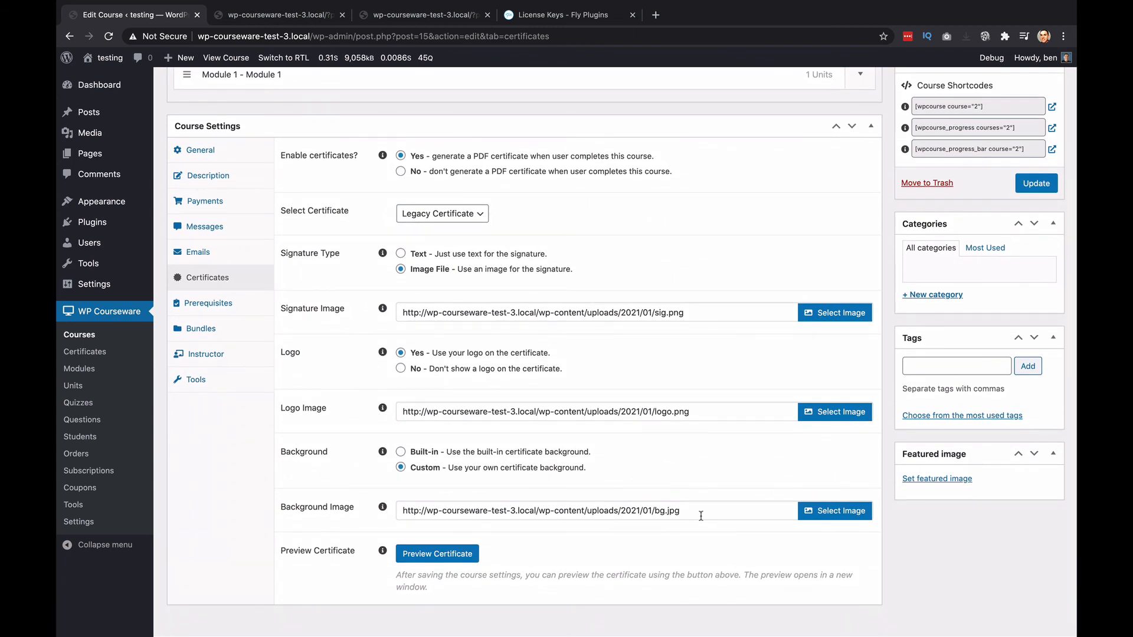
pyautogui.moveTo(623, 292)
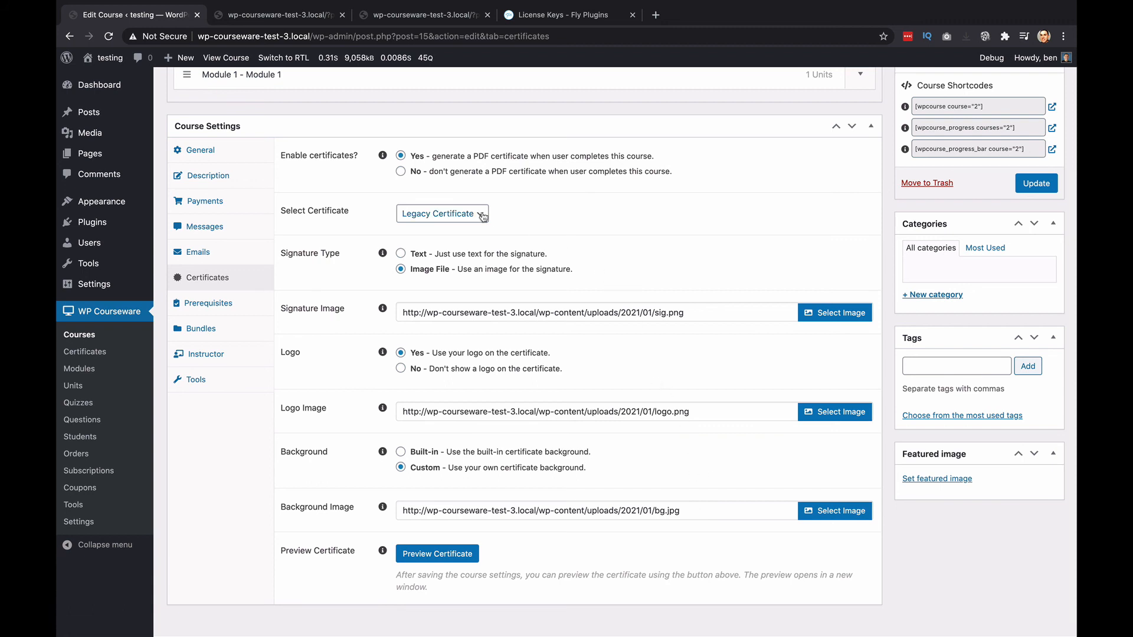
pyautogui.click(441, 214)
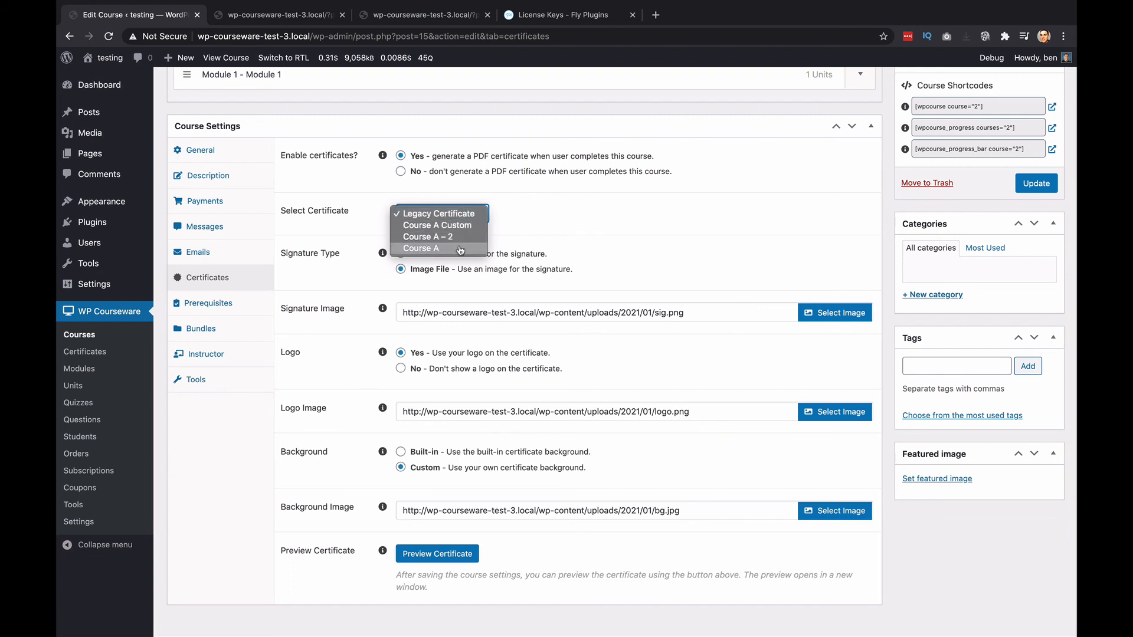
pyautogui.moveTo(435, 250)
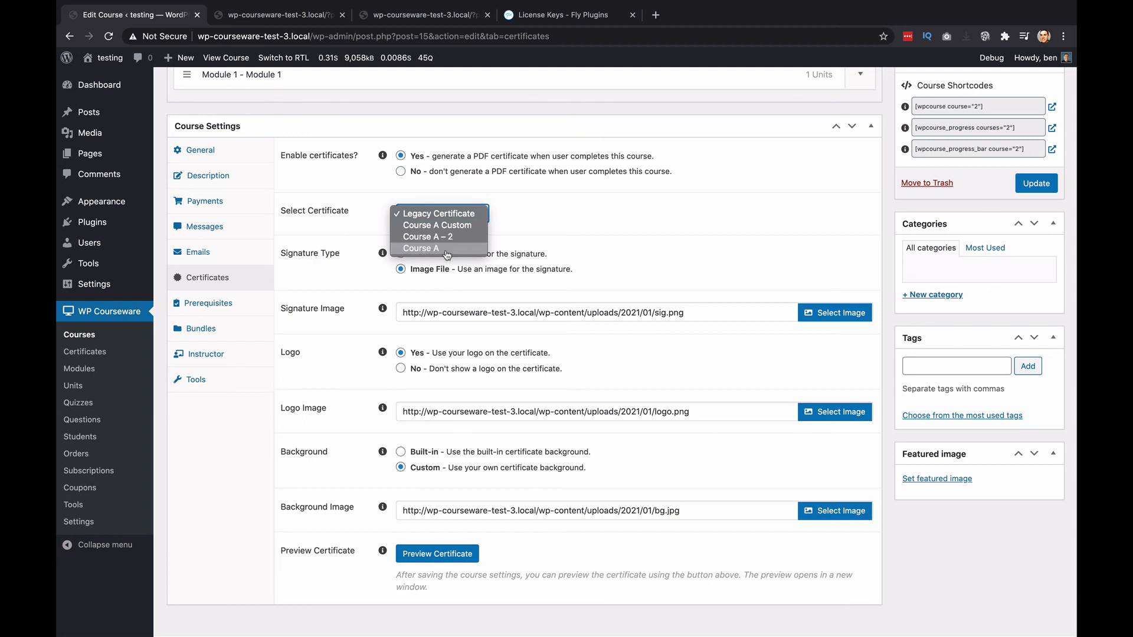
pyautogui.moveTo(420, 251)
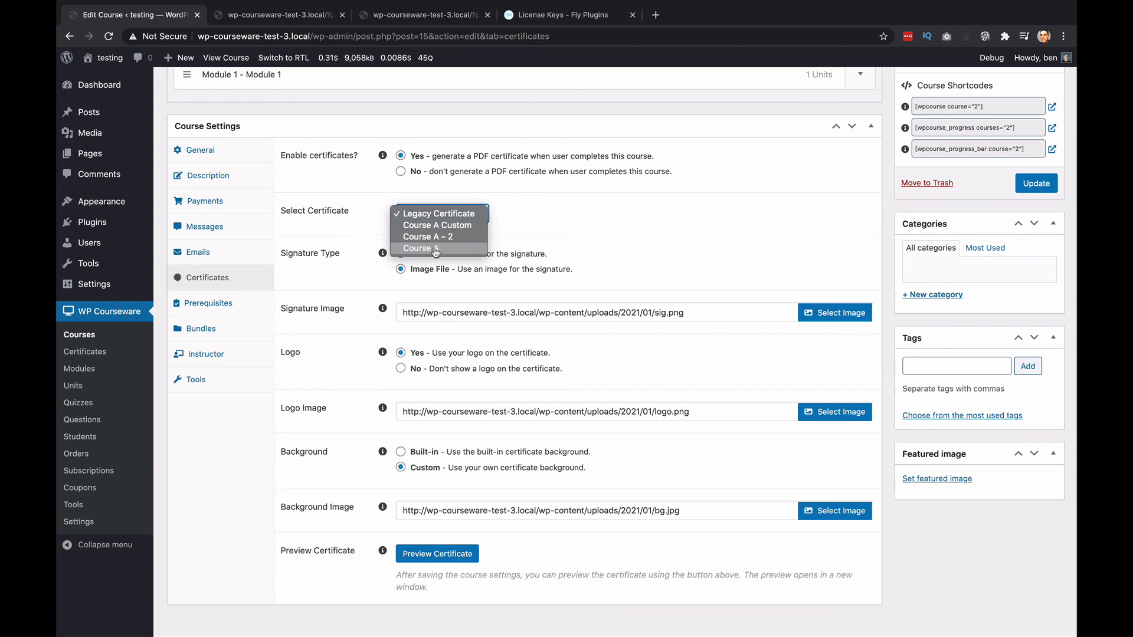
pyautogui.moveTo(446, 249)
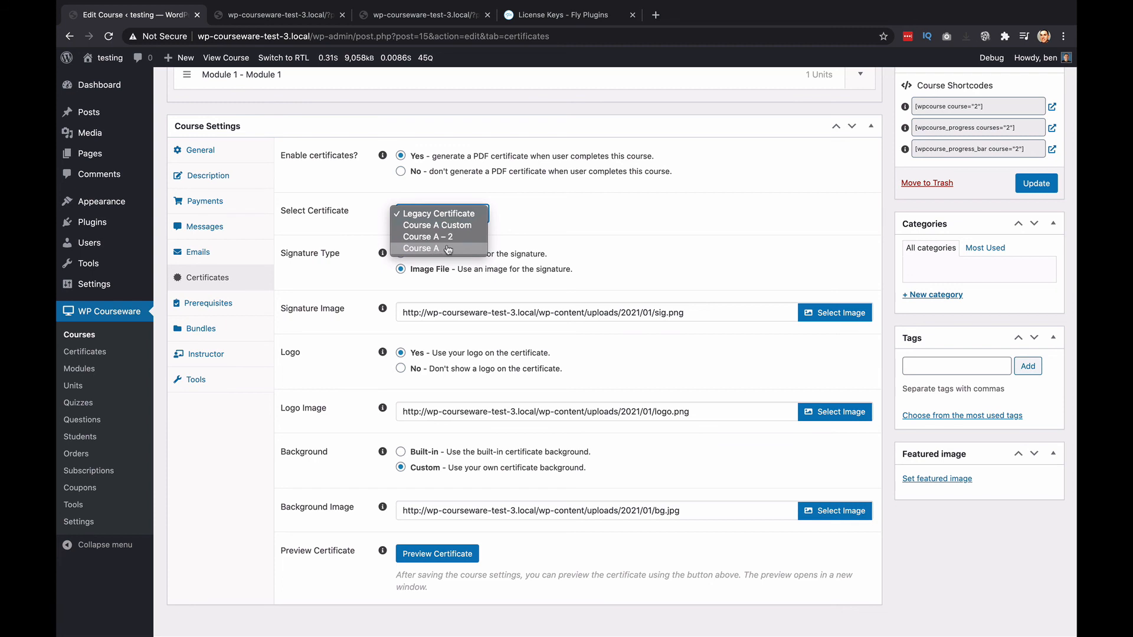
pyautogui.click(422, 247)
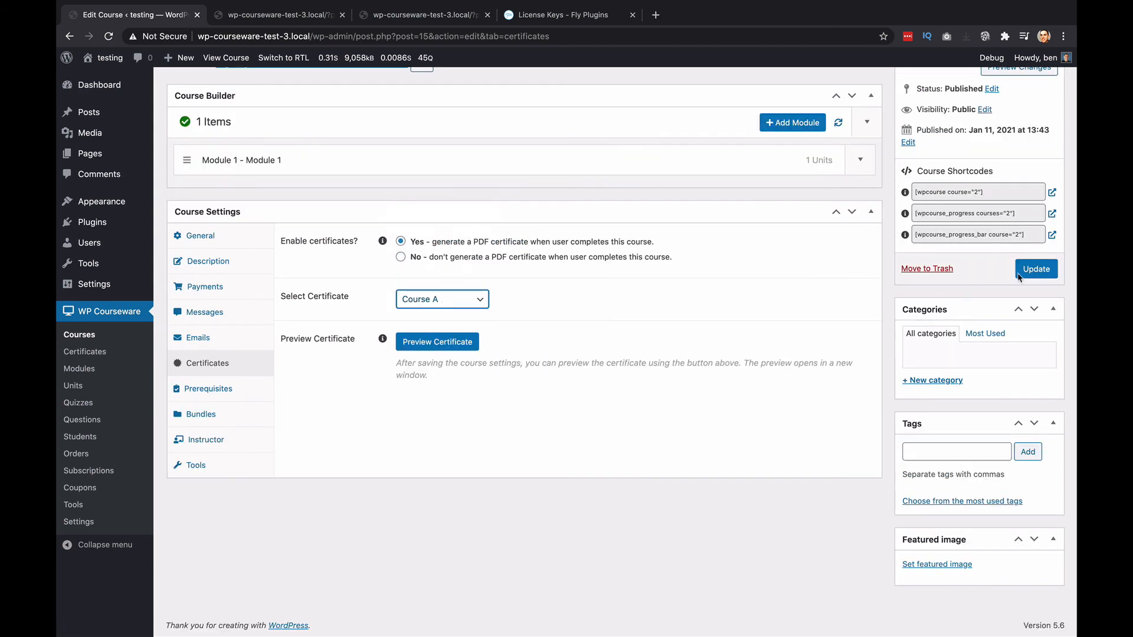
pyautogui.click(1034, 268)
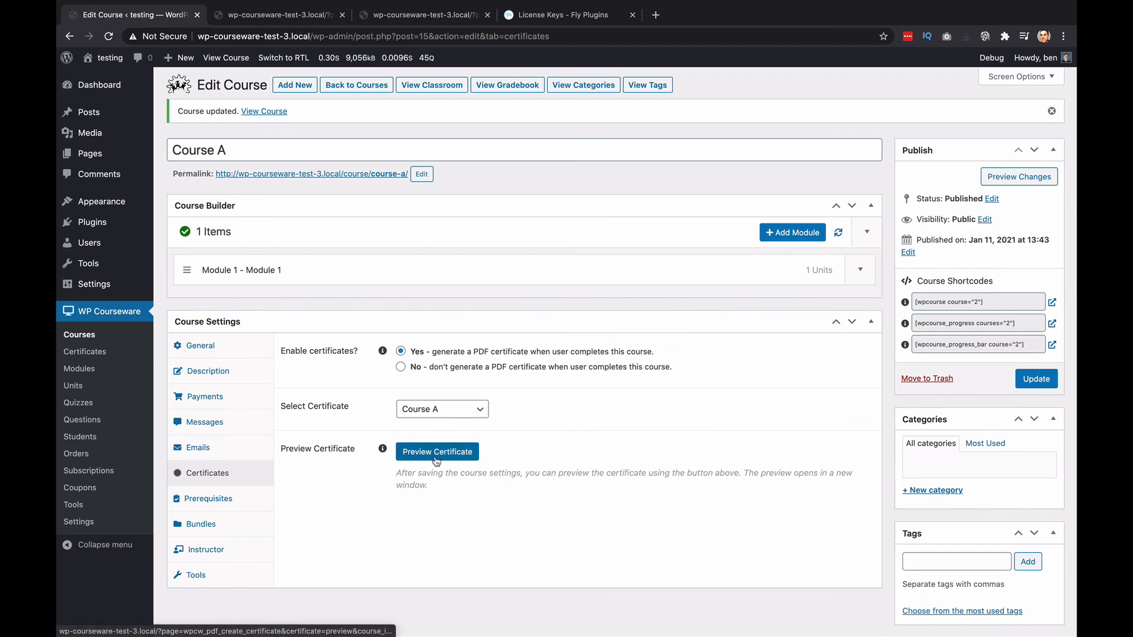
# Step: Preview Course A's certificate as a PDF, then return to the Edit Course page
pyautogui.click(436, 451)
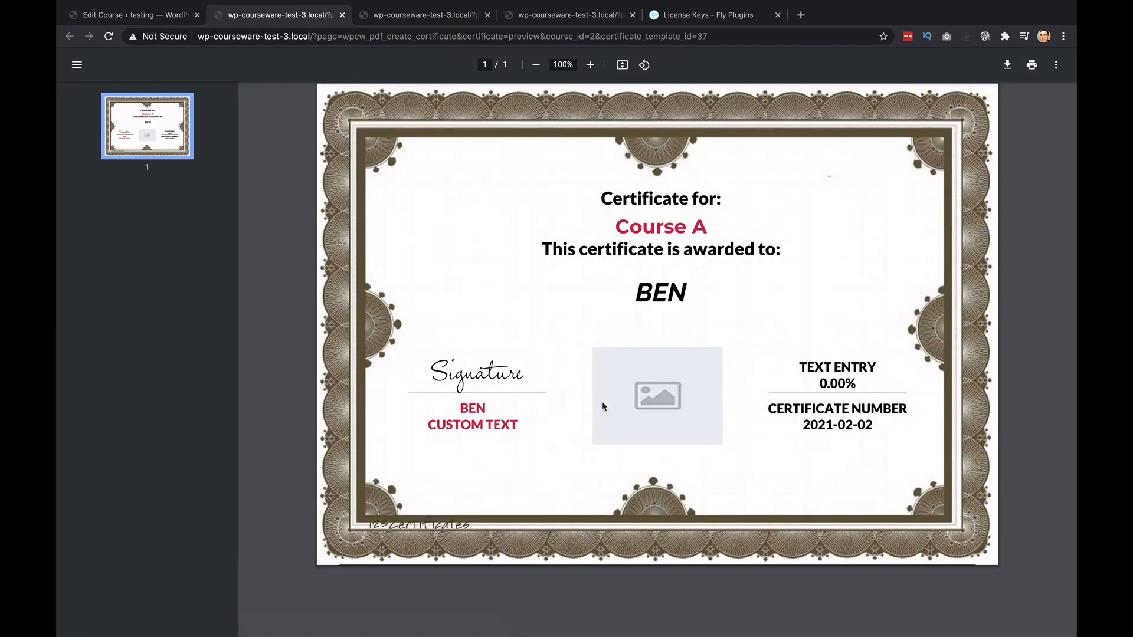
pyautogui.moveTo(708, 440)
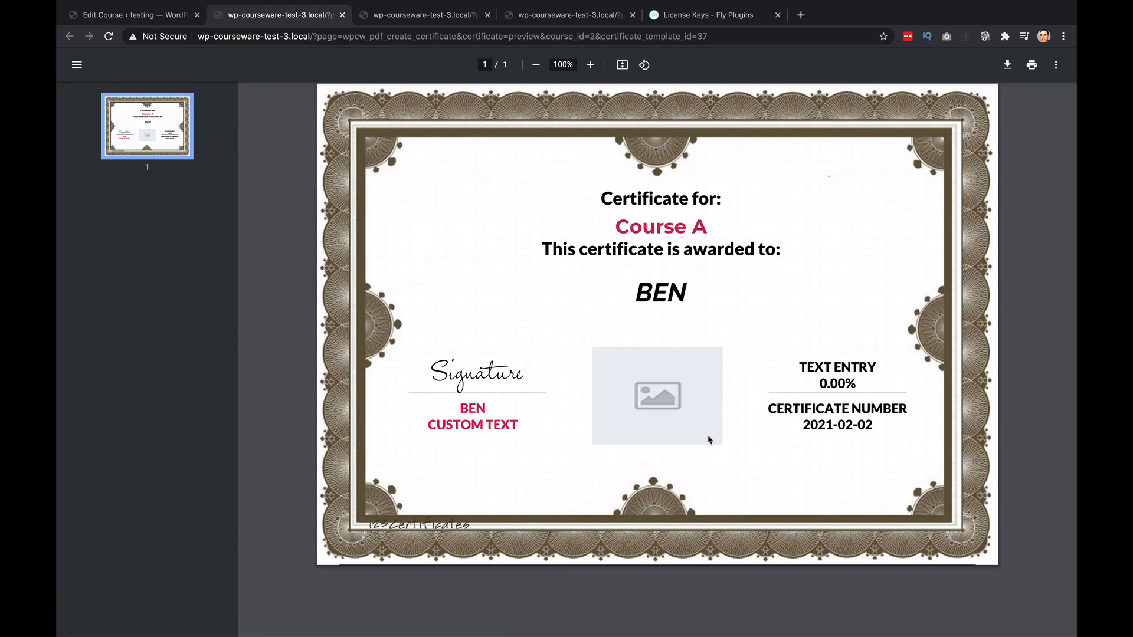
pyautogui.moveTo(528, 352)
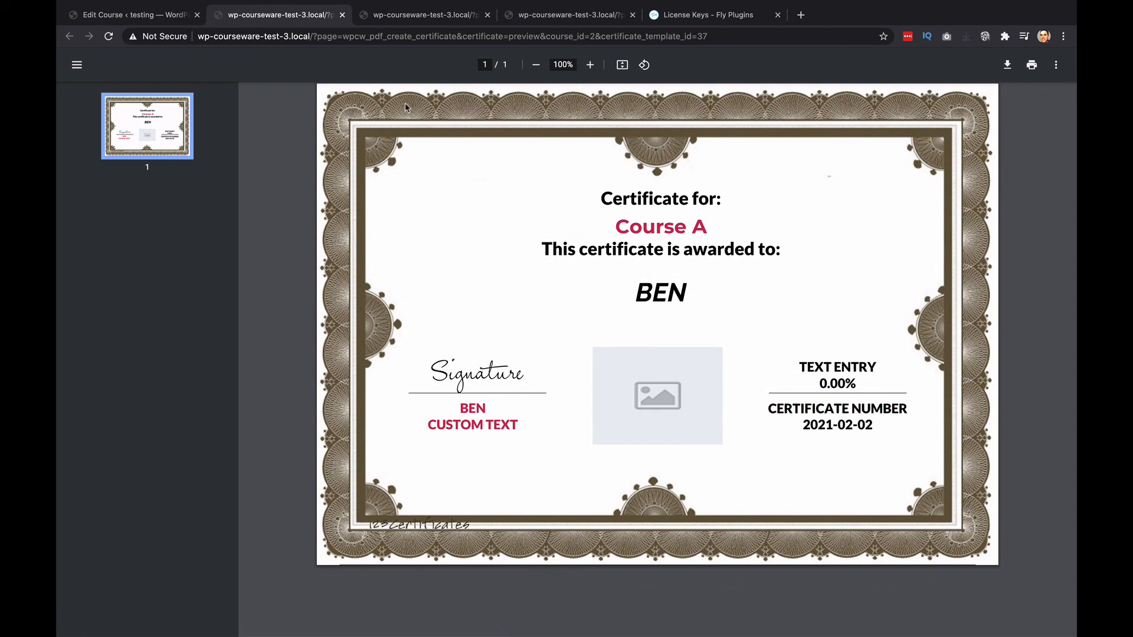
pyautogui.click(130, 14)
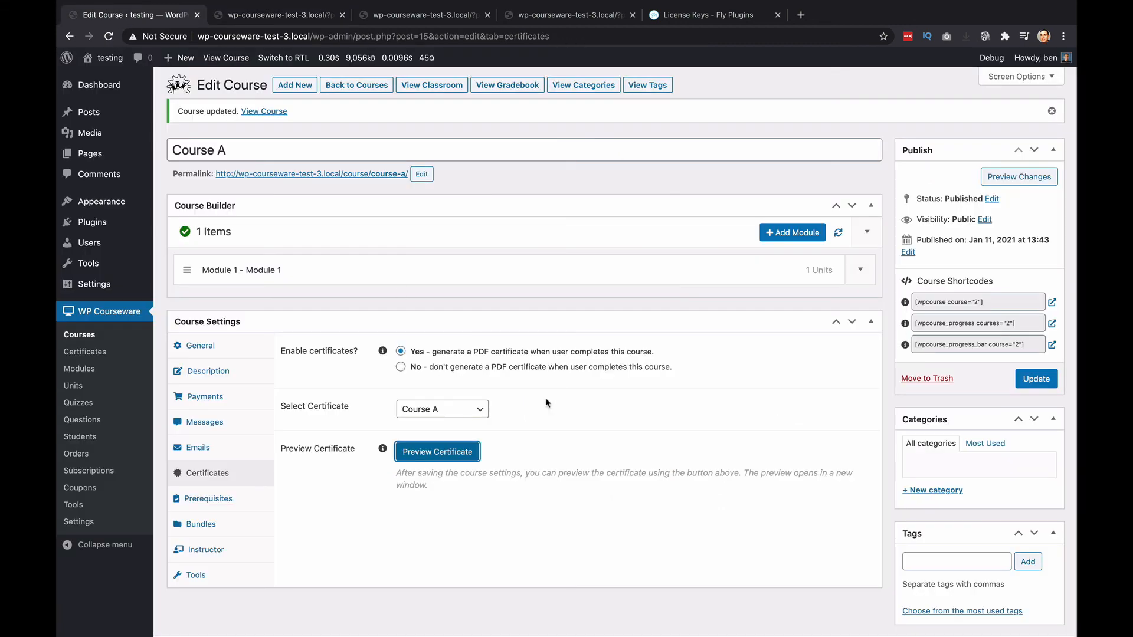